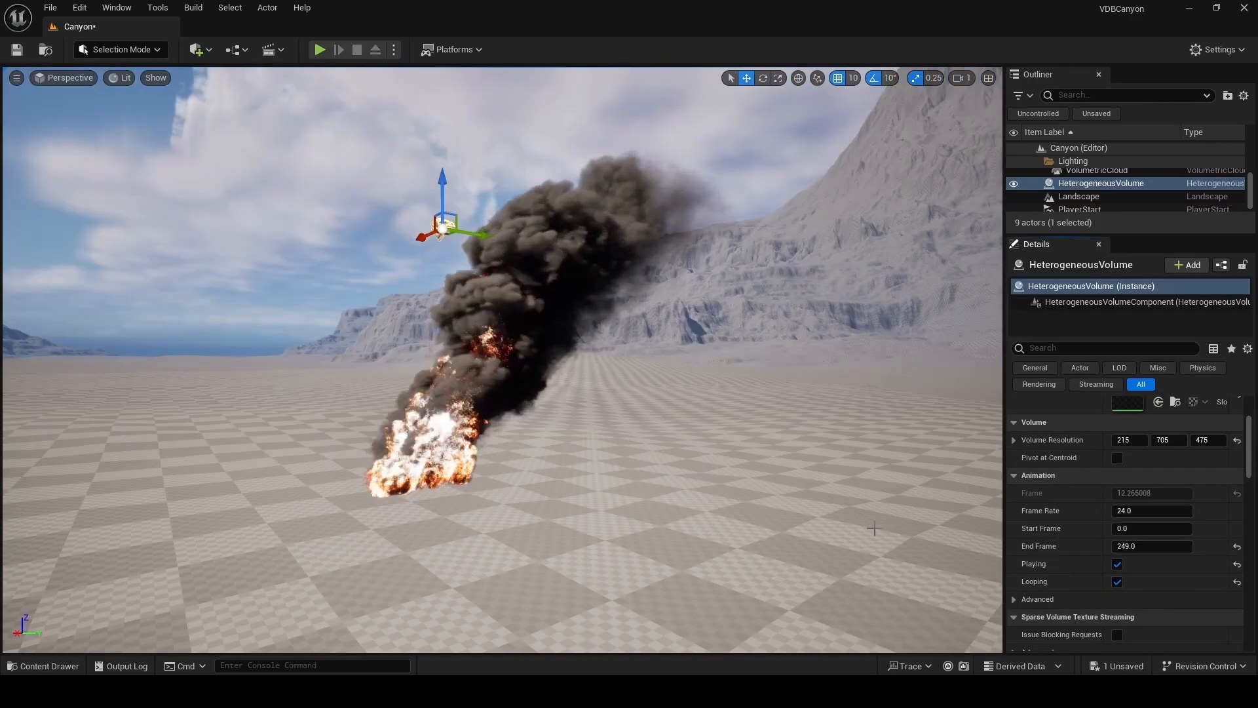
Step: Leave the Canyon smoke-plume preview and switch to the Epic Games Launcher news page
click(1079, 196)
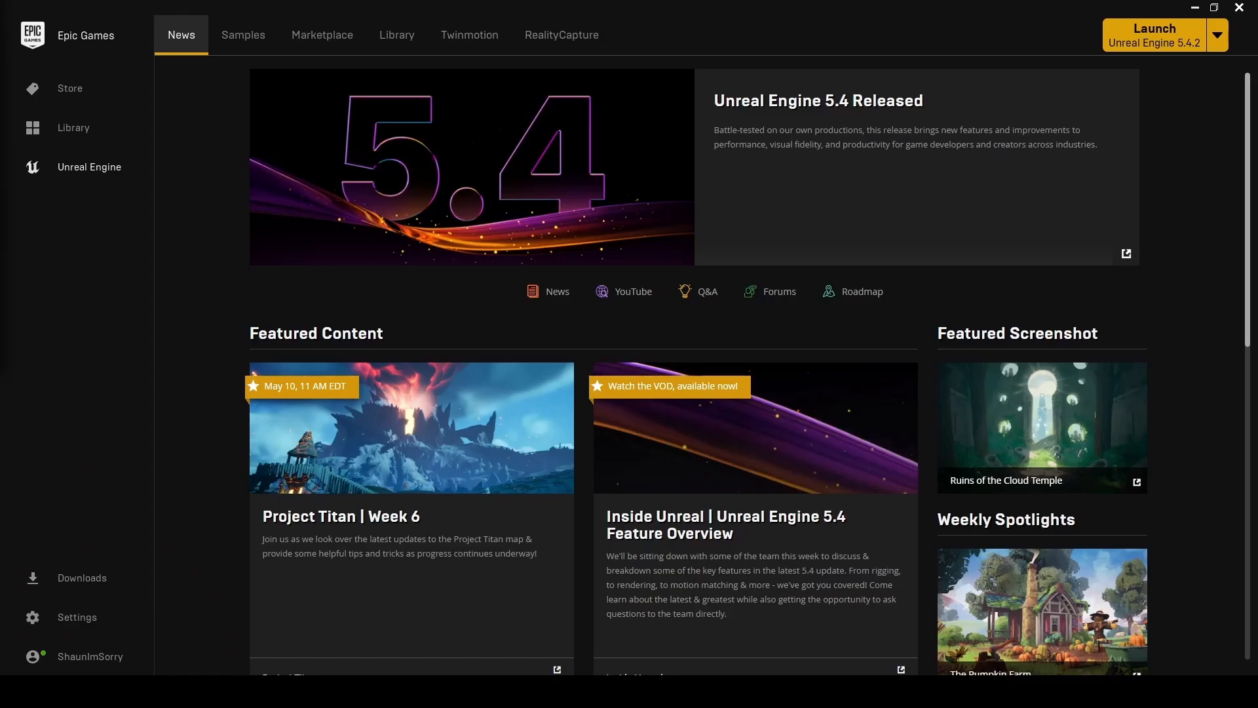
Step: Launch Unreal Engine 5.4.2 from the Library and pick a Games template for VDBCanyon
click(396, 35)
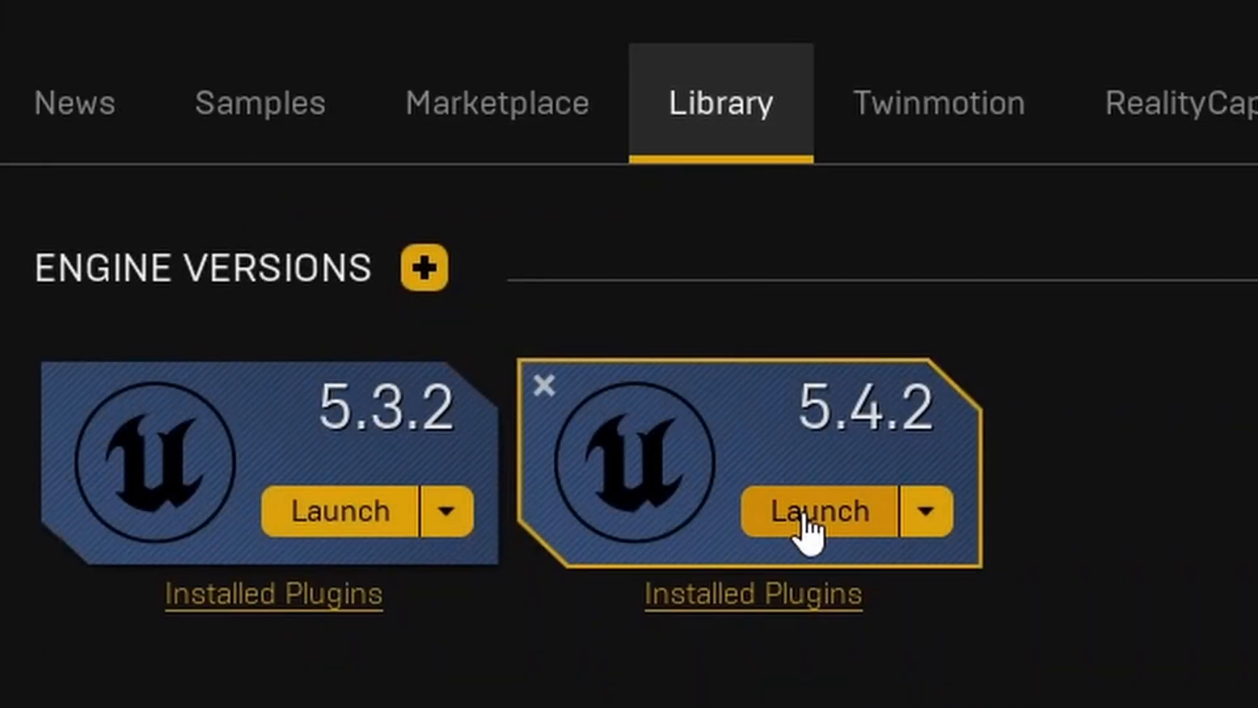
click(819, 511)
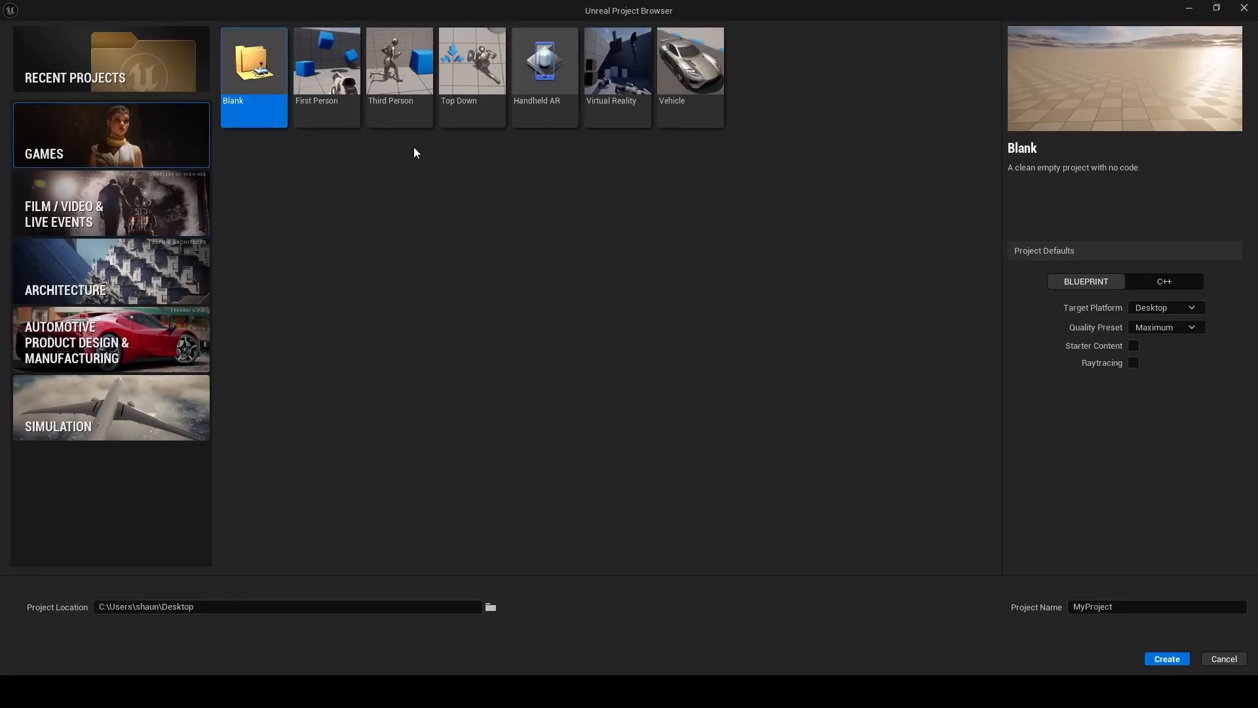
click(688, 60)
text(VDBCanyon)
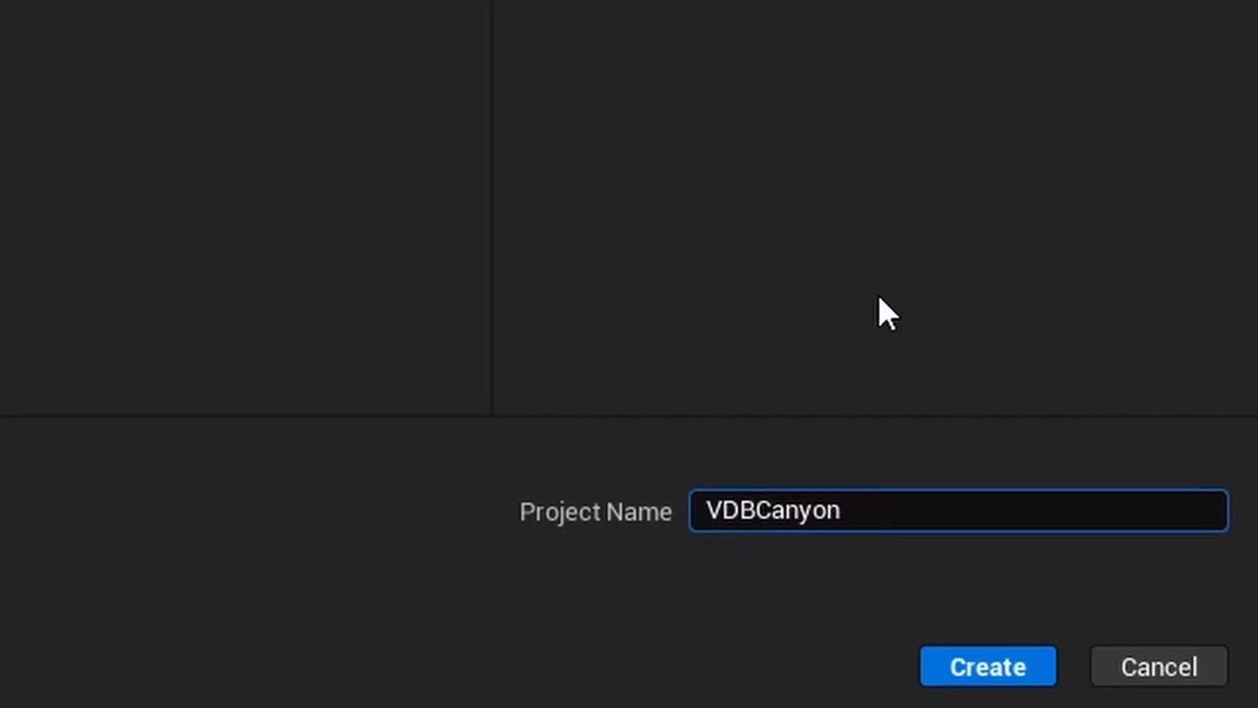
Step: Create a new Basic level and save it as Canyon in Content/Maps
click(986, 665)
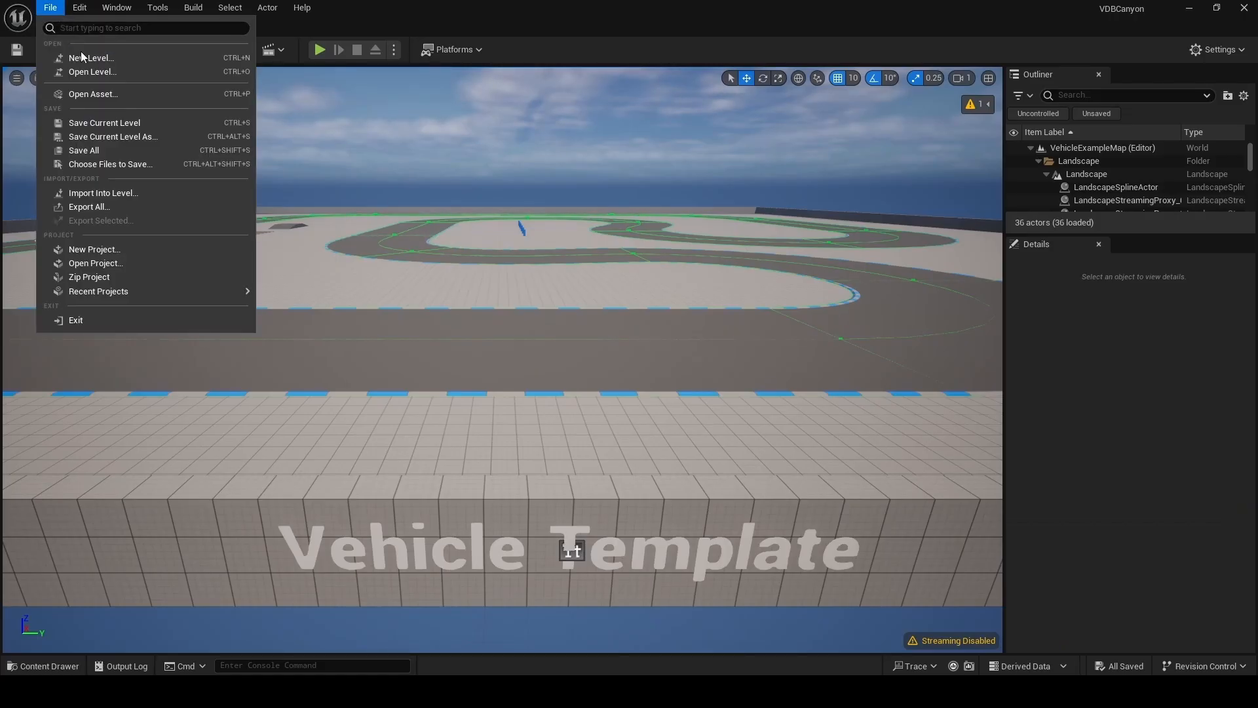
click(91, 57)
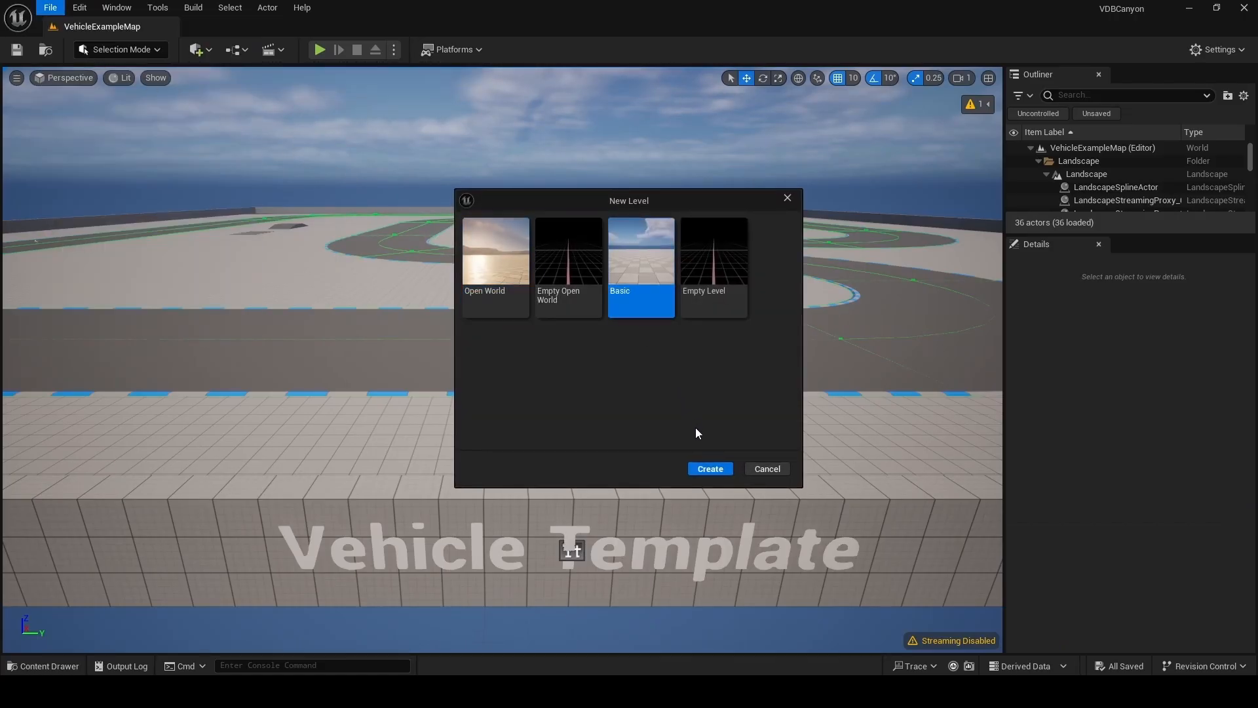
click(708, 469)
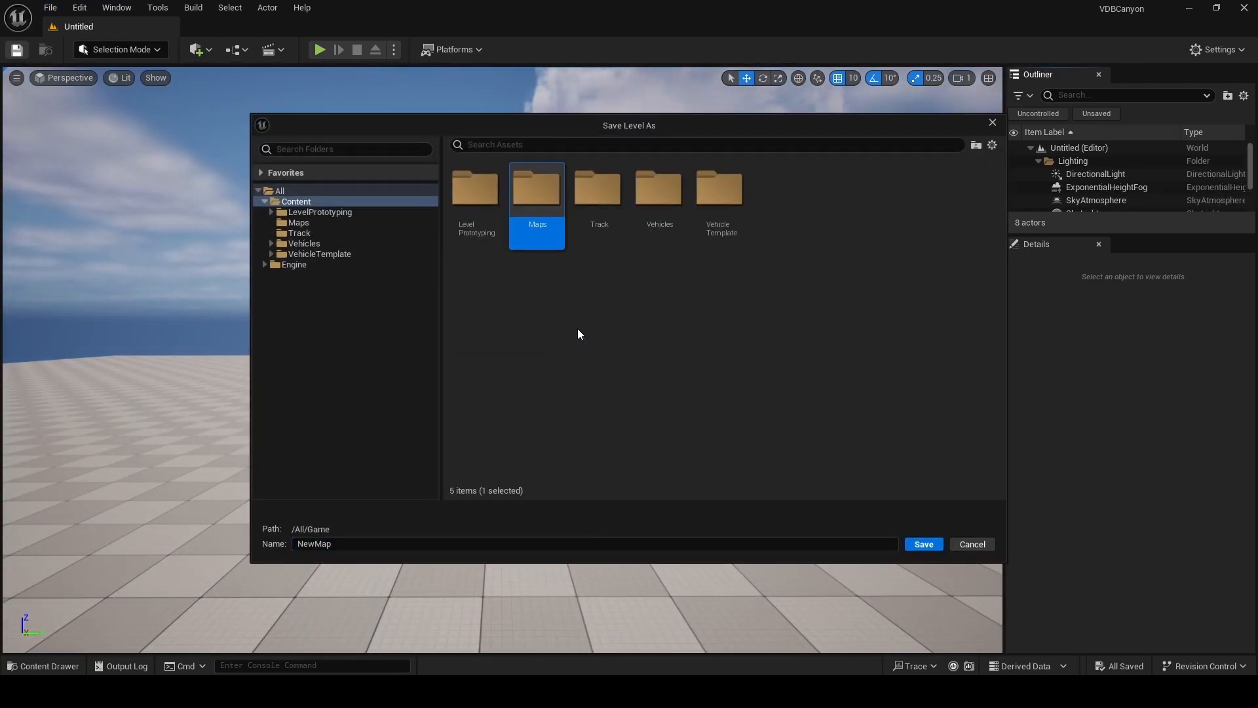
double_click(536, 189)
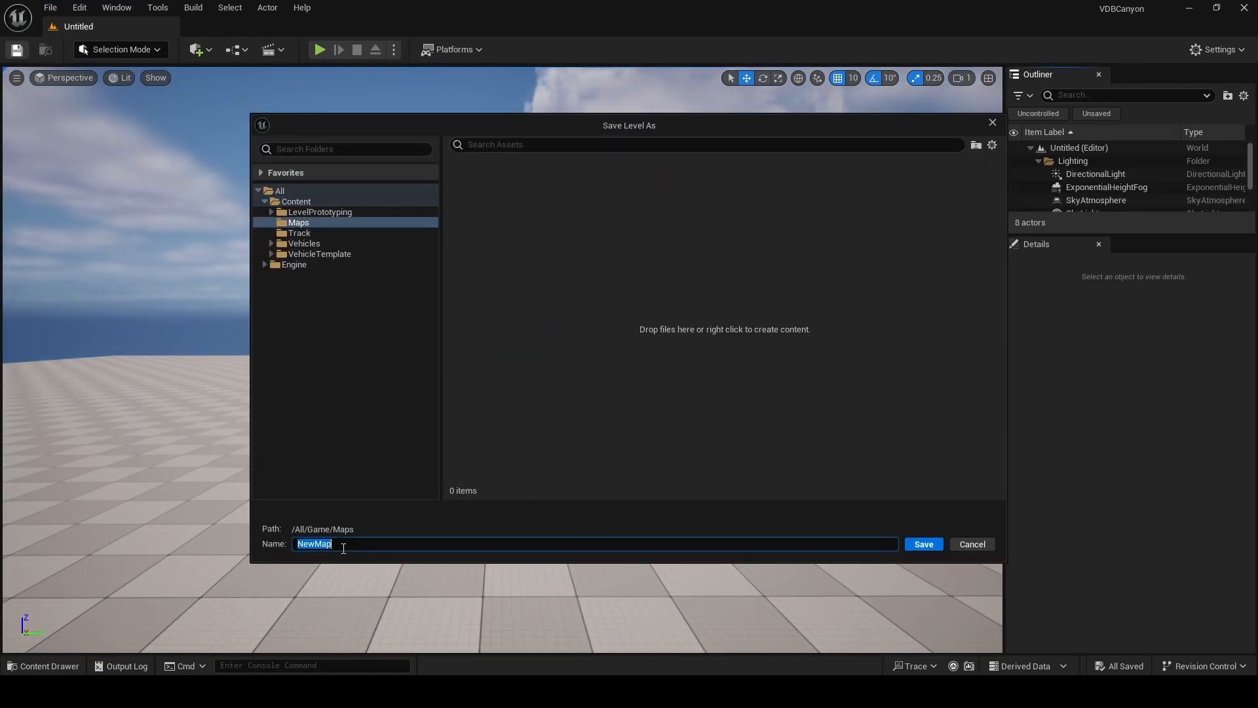
click(923, 544)
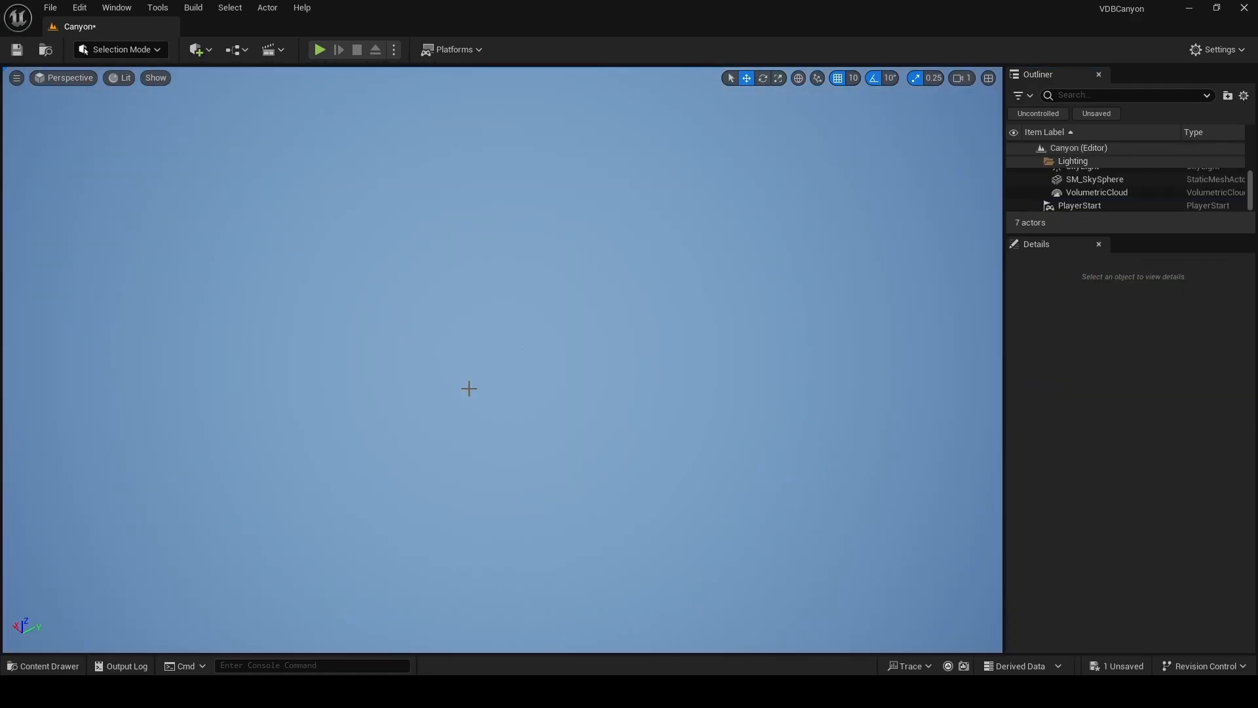
Step: Import the heightmap landscape with scale 61.988/61.988/253.906 and Z offset 64610
click(121, 49)
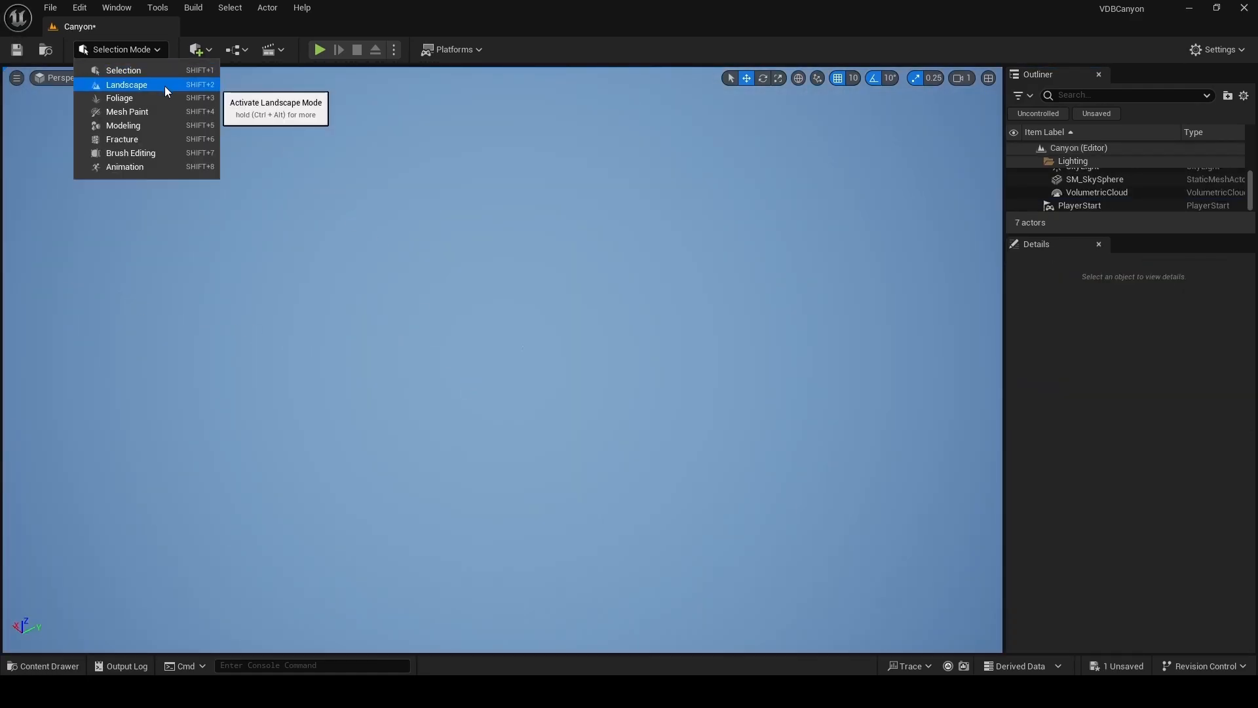
click(125, 85)
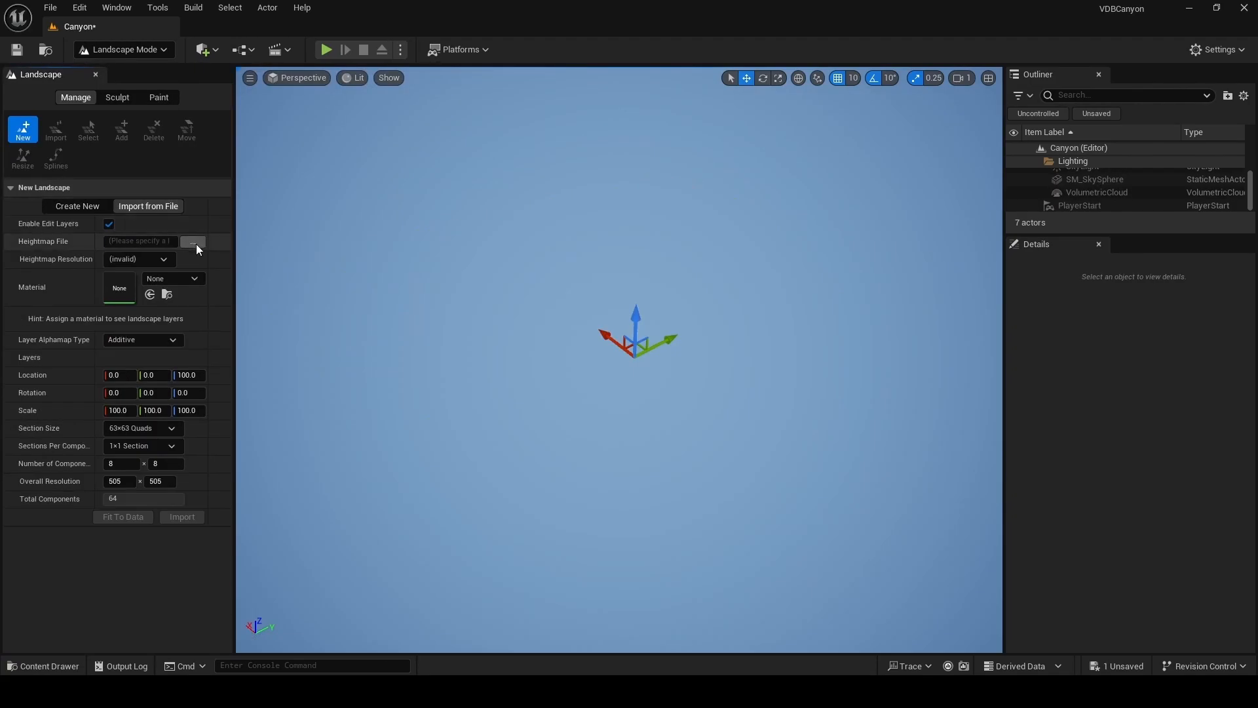
click(193, 241)
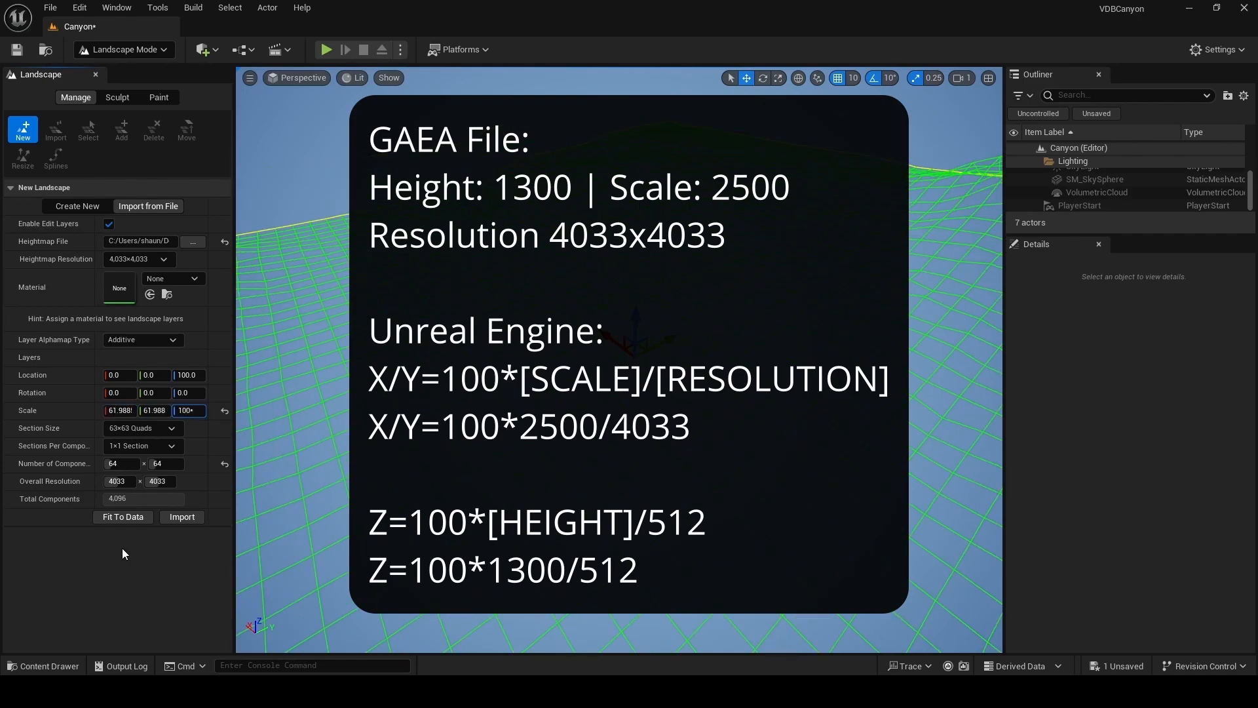
text(300/51)
click(189, 374)
text(64610)
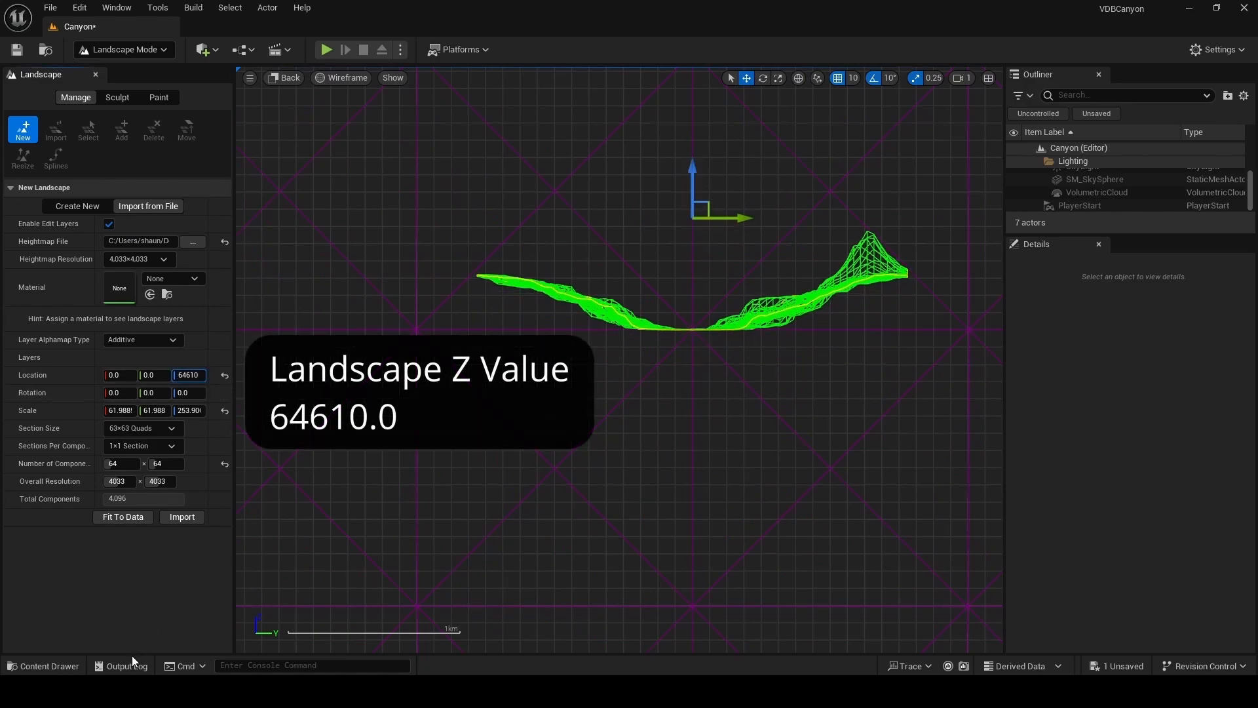
click(988, 78)
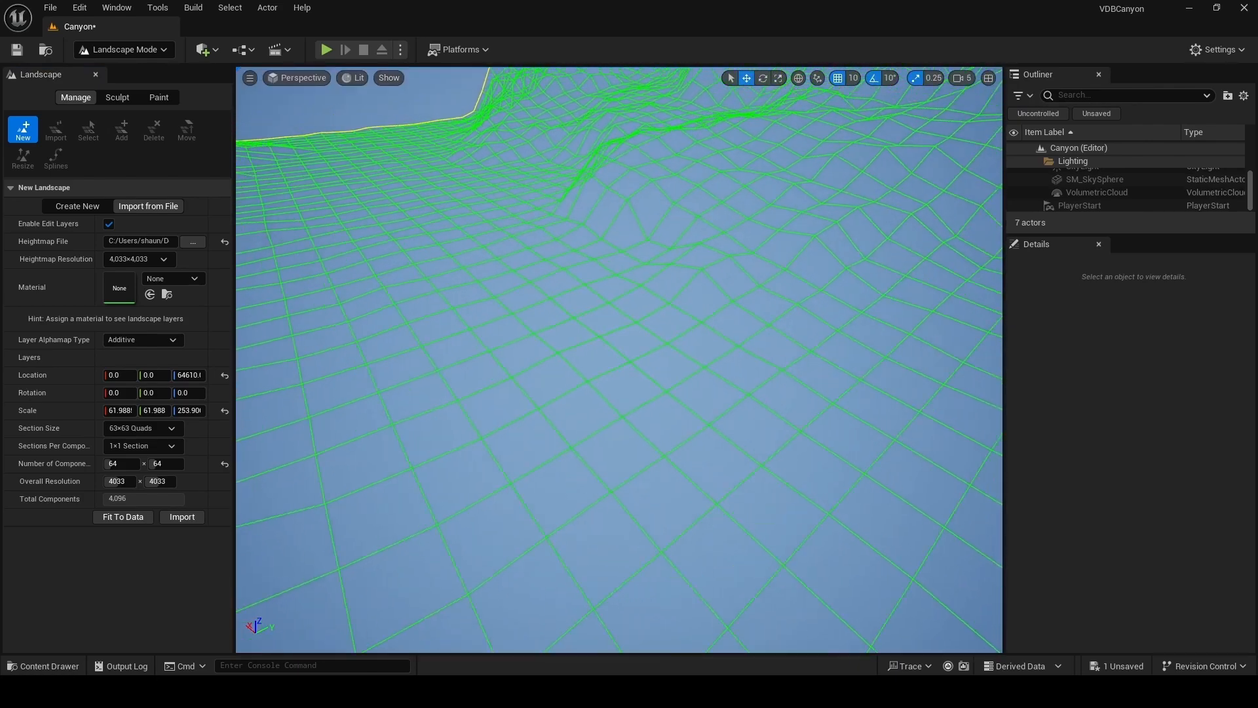
click(181, 516)
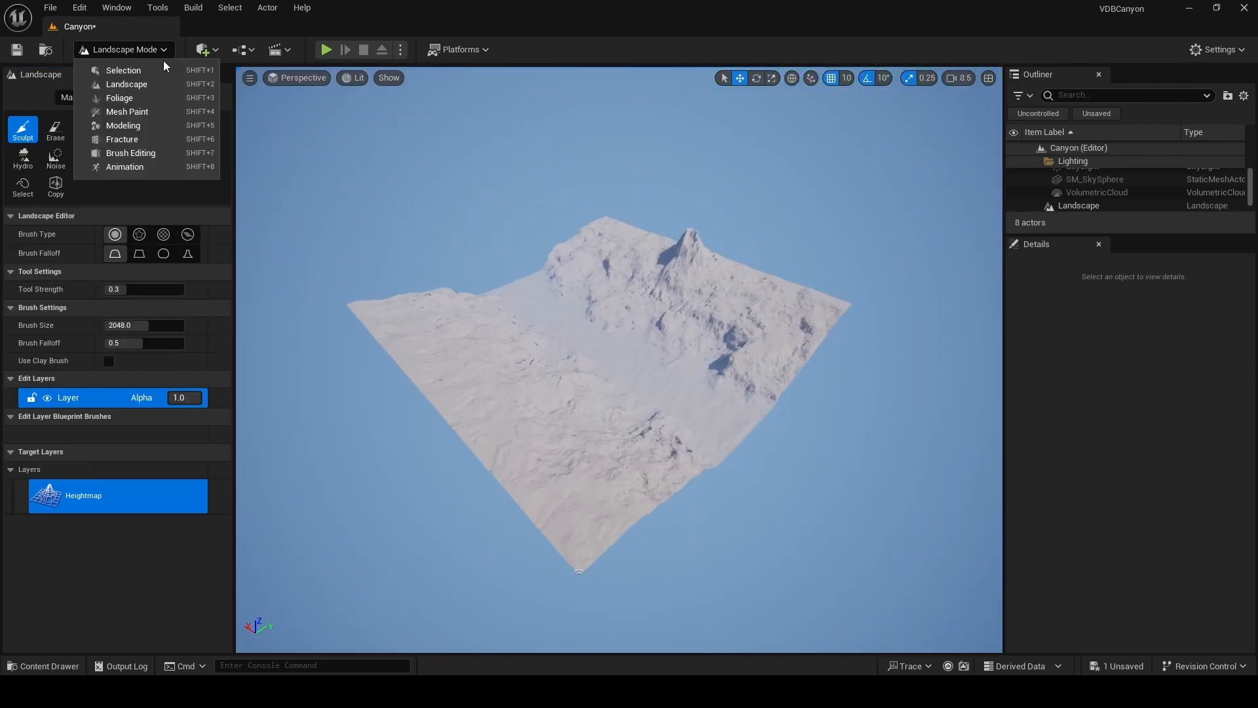
Step: Return to Selection mode and browse the JangaFX page down to the Fire Plume download
click(123, 70)
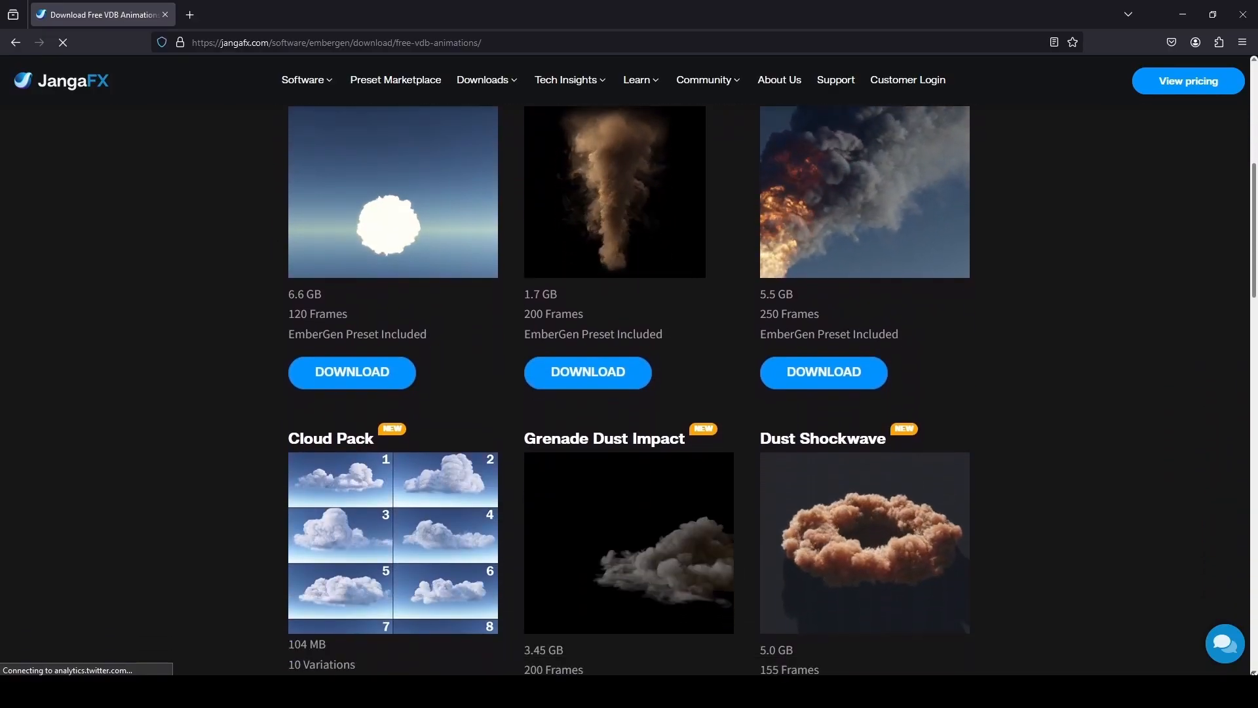
scroll(down, 3)
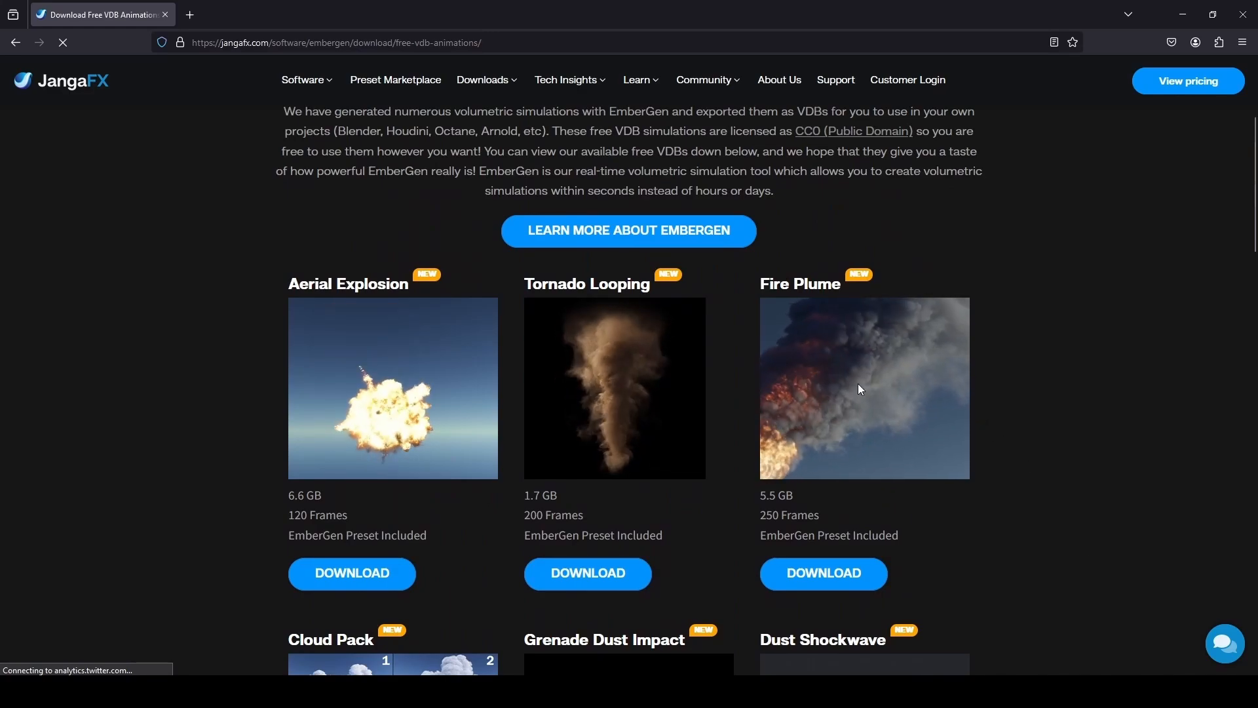
scroll(down, 3)
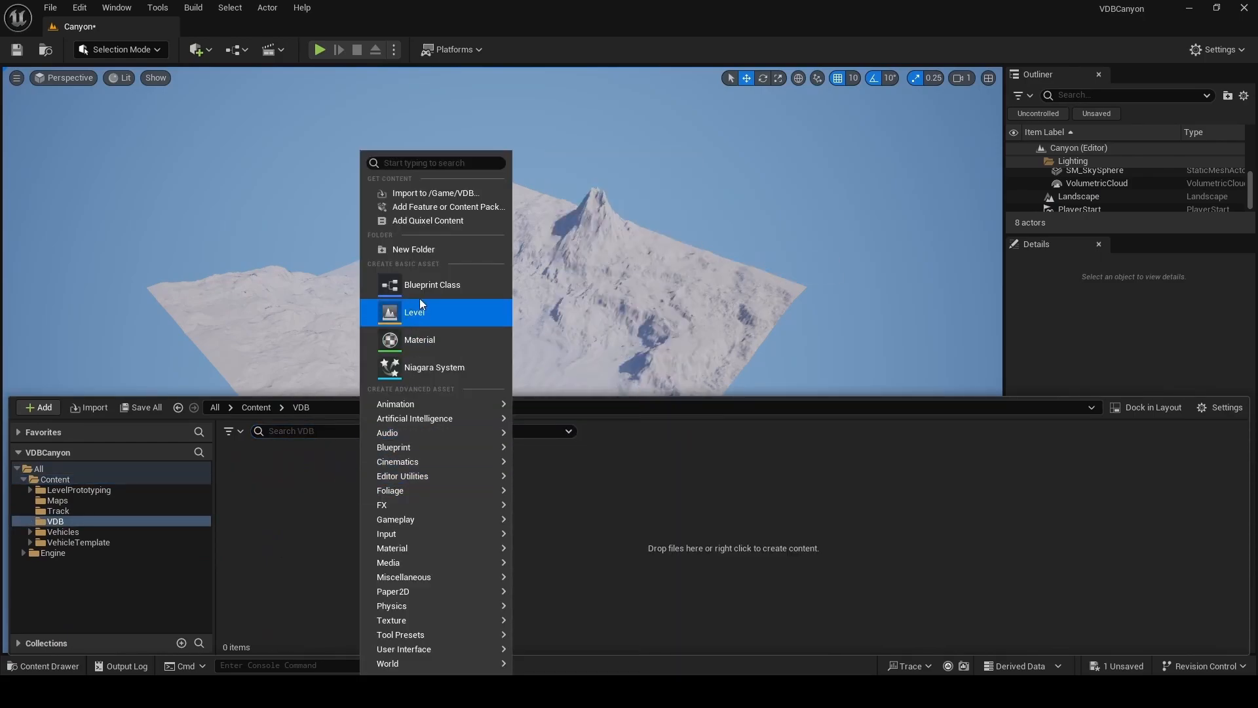
Step: Create VDB/FirePlume folders and import the fire_plume sequence with density and flames channels
click(414, 249)
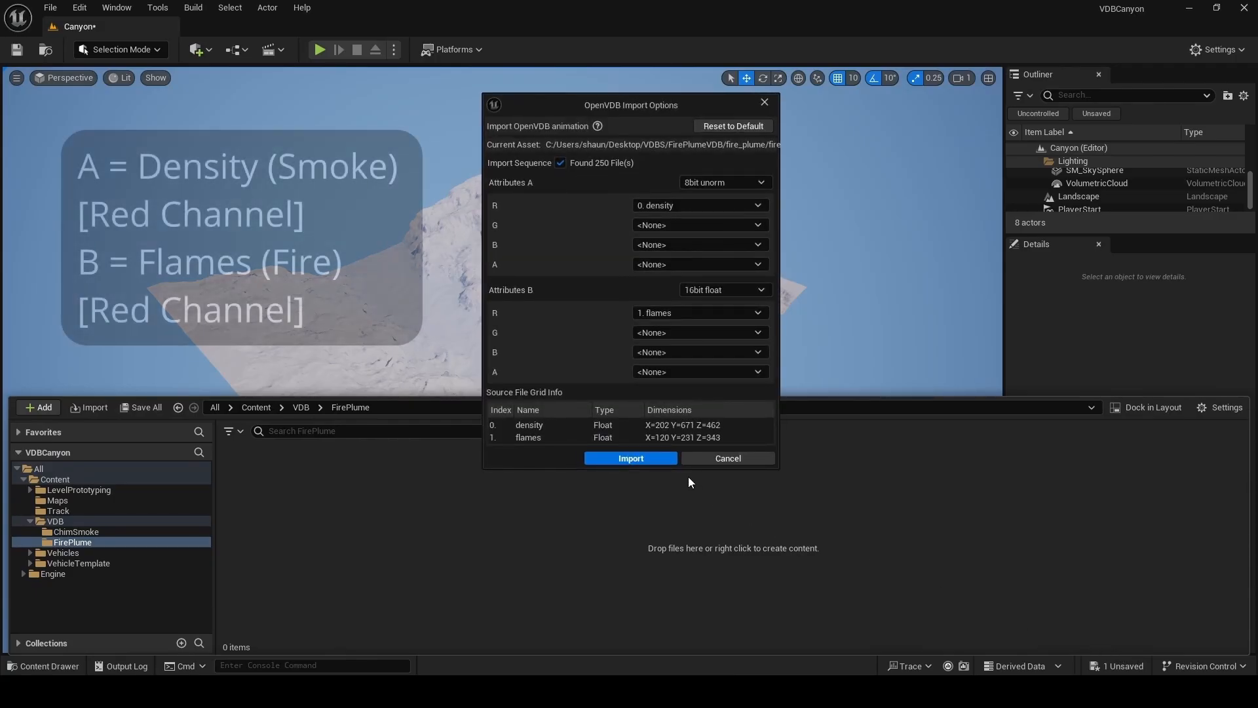
mouse_move(630, 458)
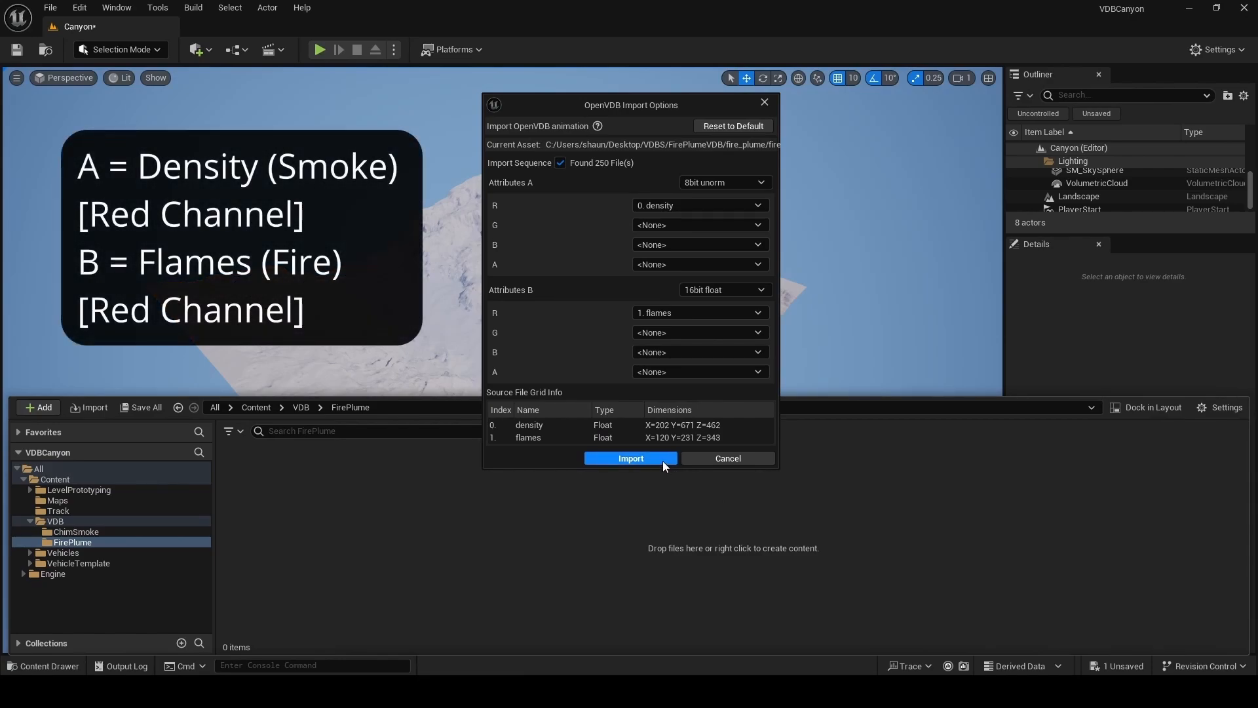
click(630, 458)
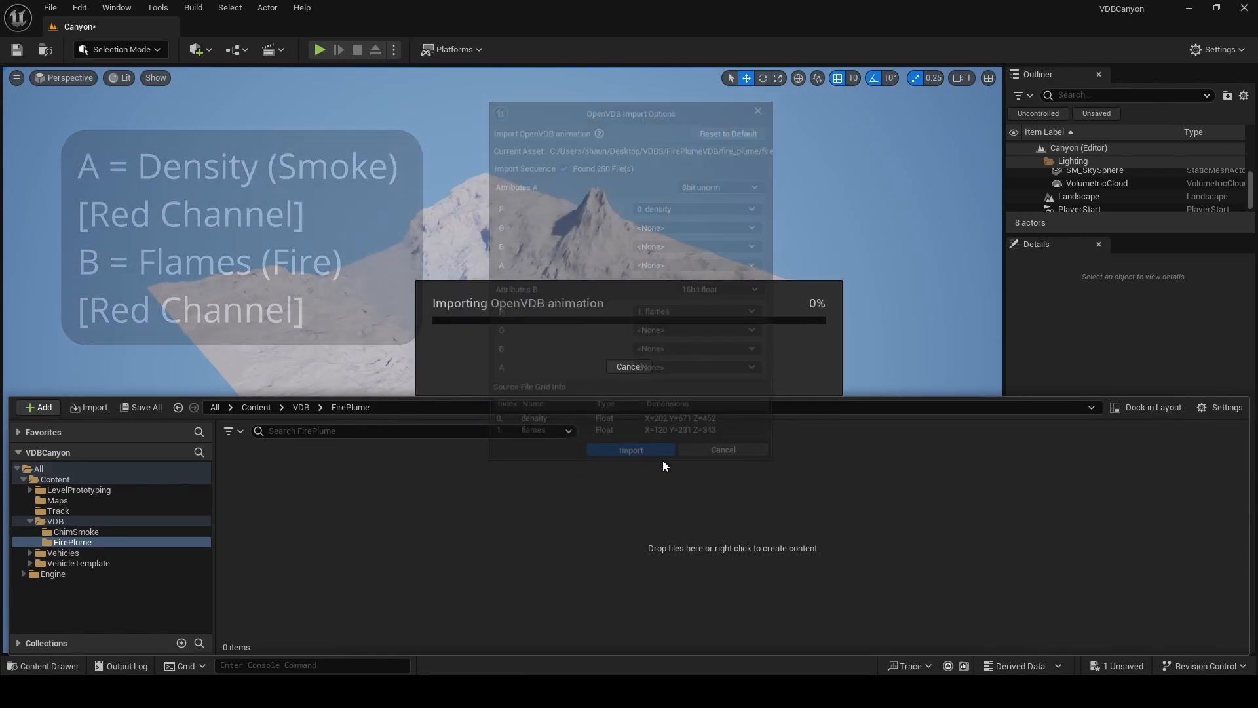
click(631, 449)
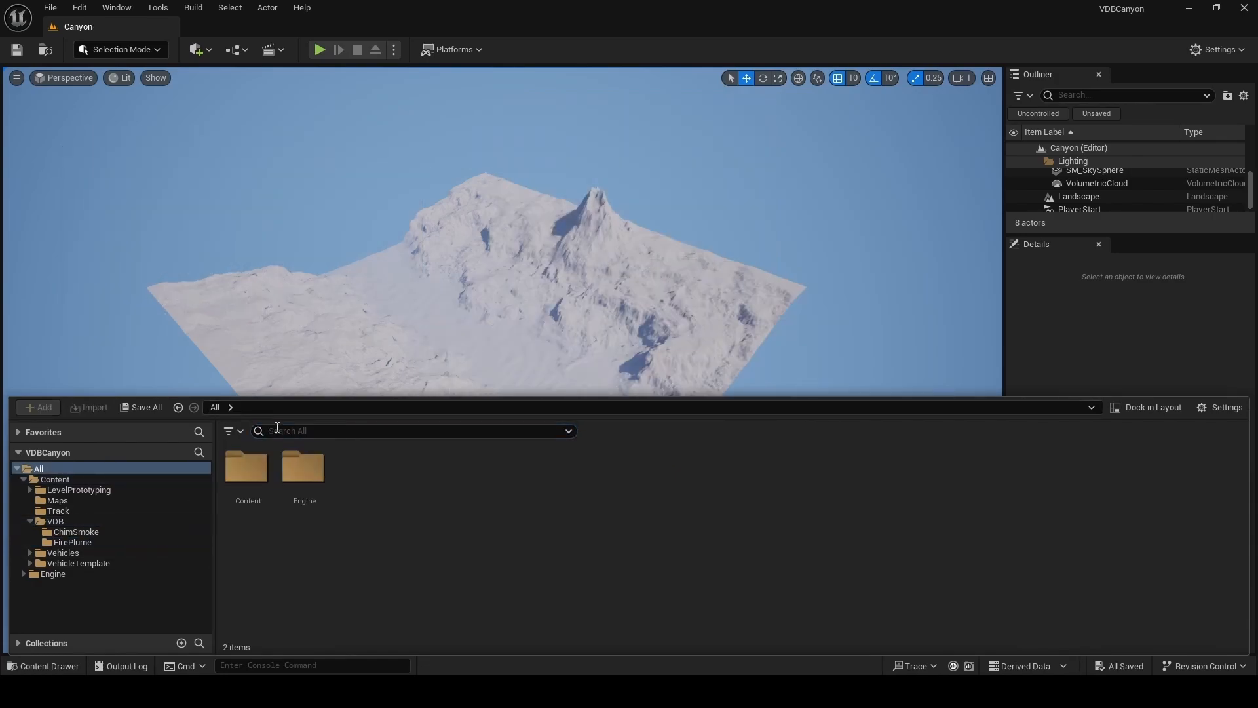
Step: Find SparseVolumeMaterial and create a material instance SVT_FirePlume from it
text(sparse)
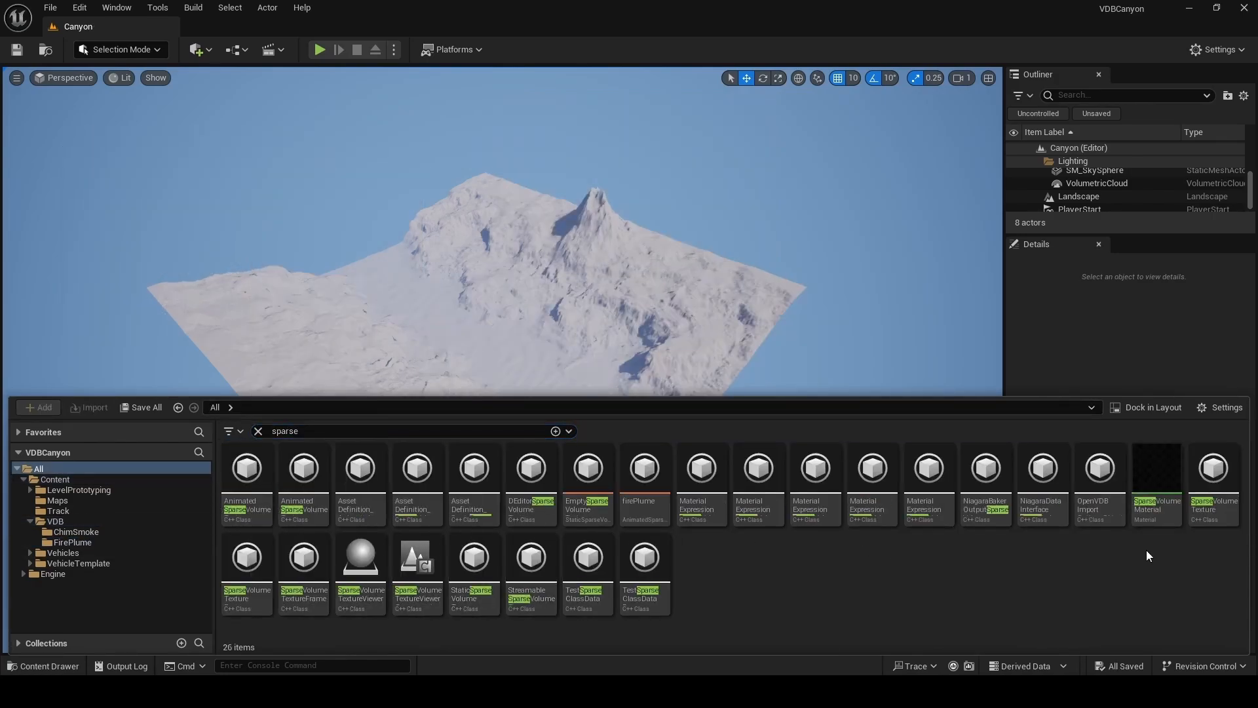
mouse_move(1156, 481)
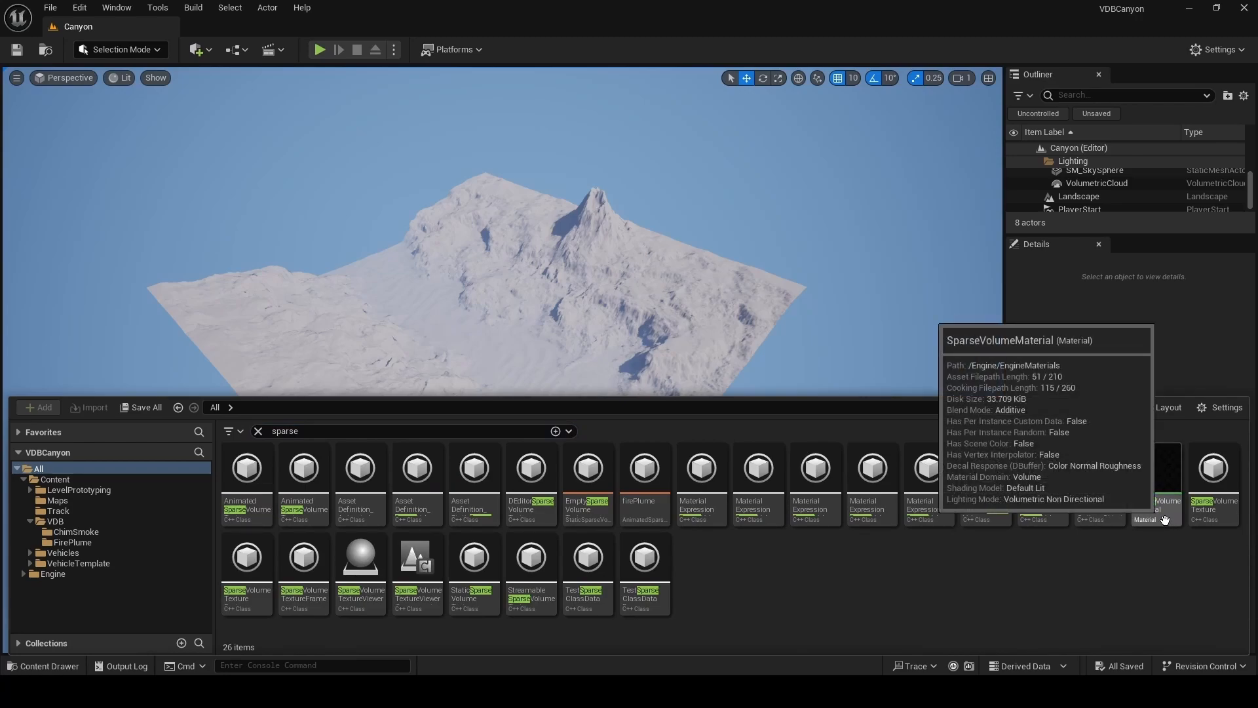
right_click(1155, 514)
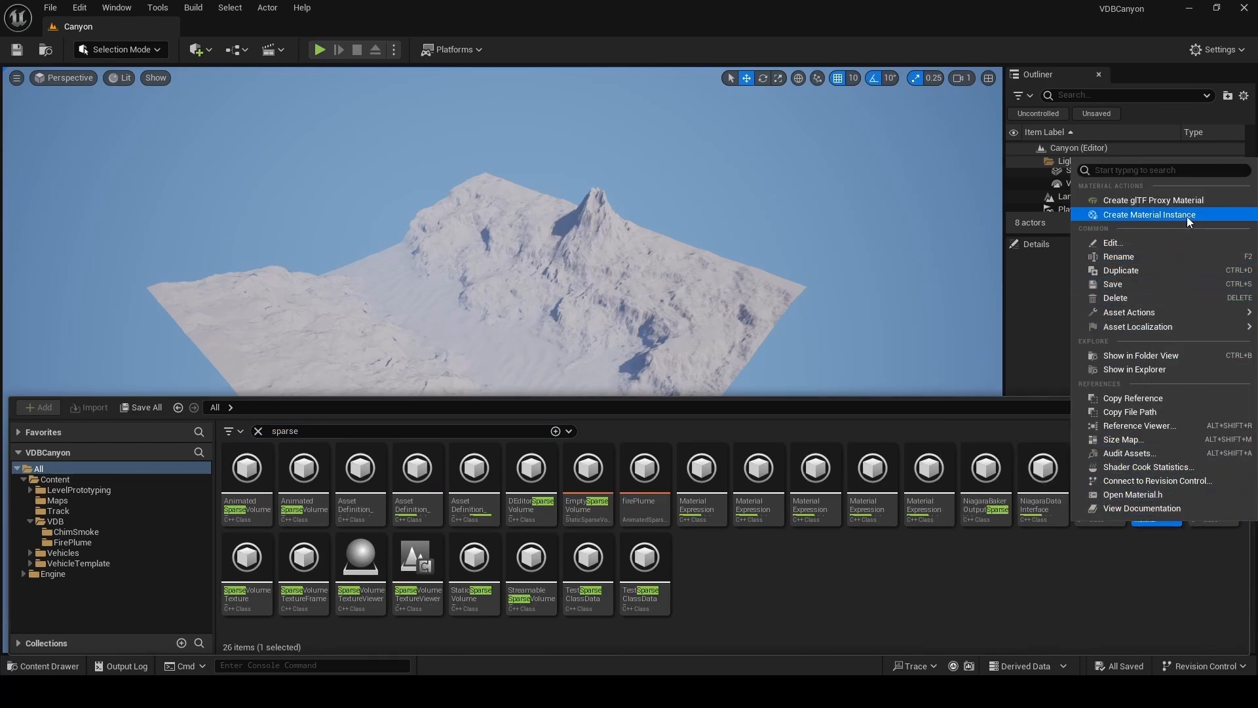
click(1151, 214)
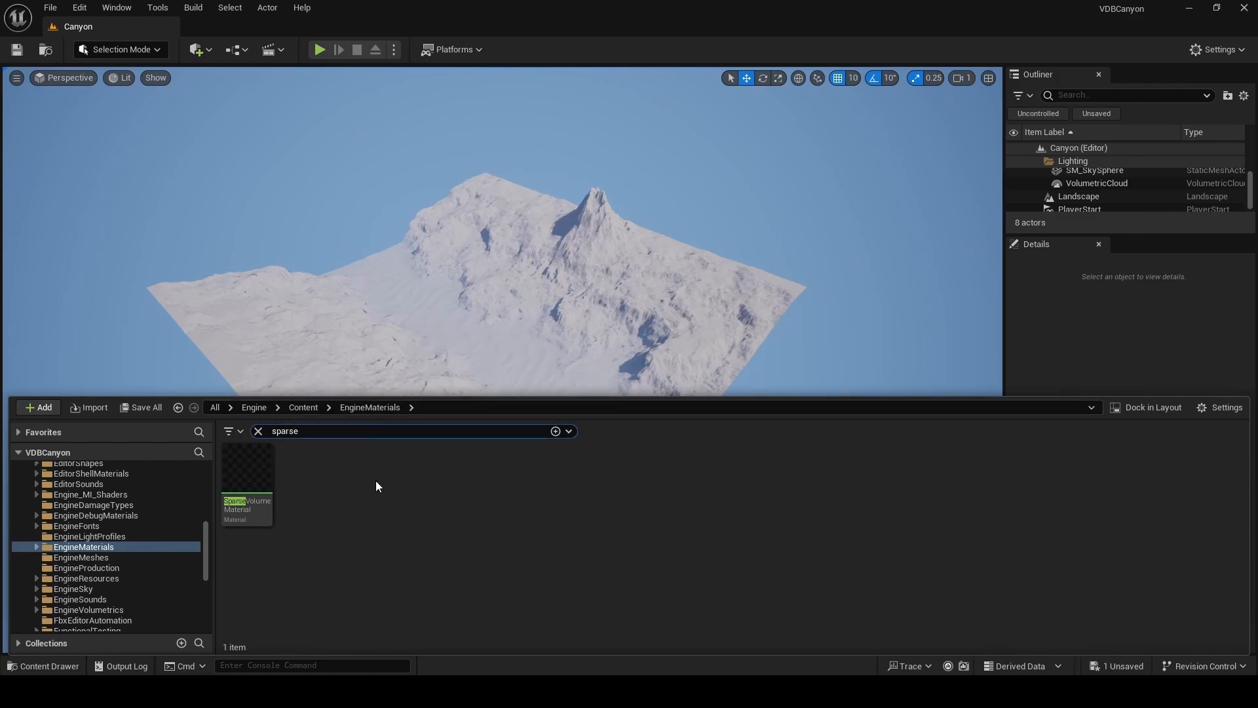
Step: Move SVT_FirePlume into VDB/FirePlume, open that folder and clear the search filter
text(svt)
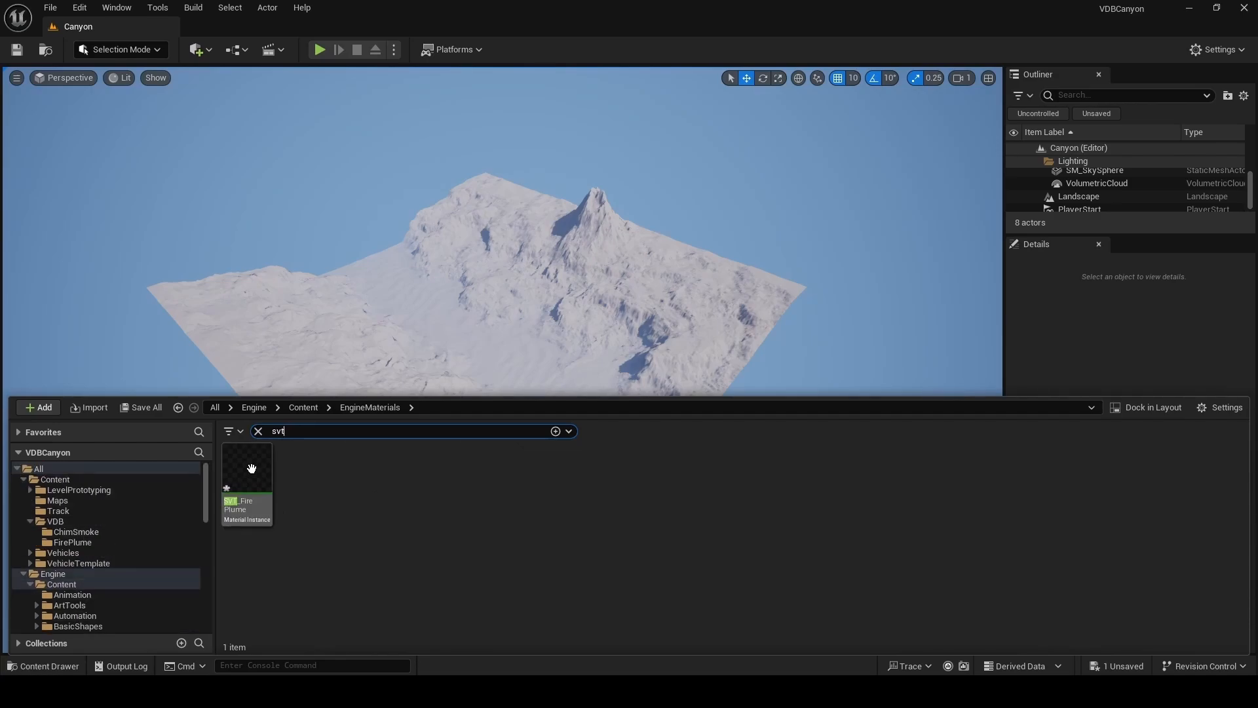
drag(247, 482, 94, 554)
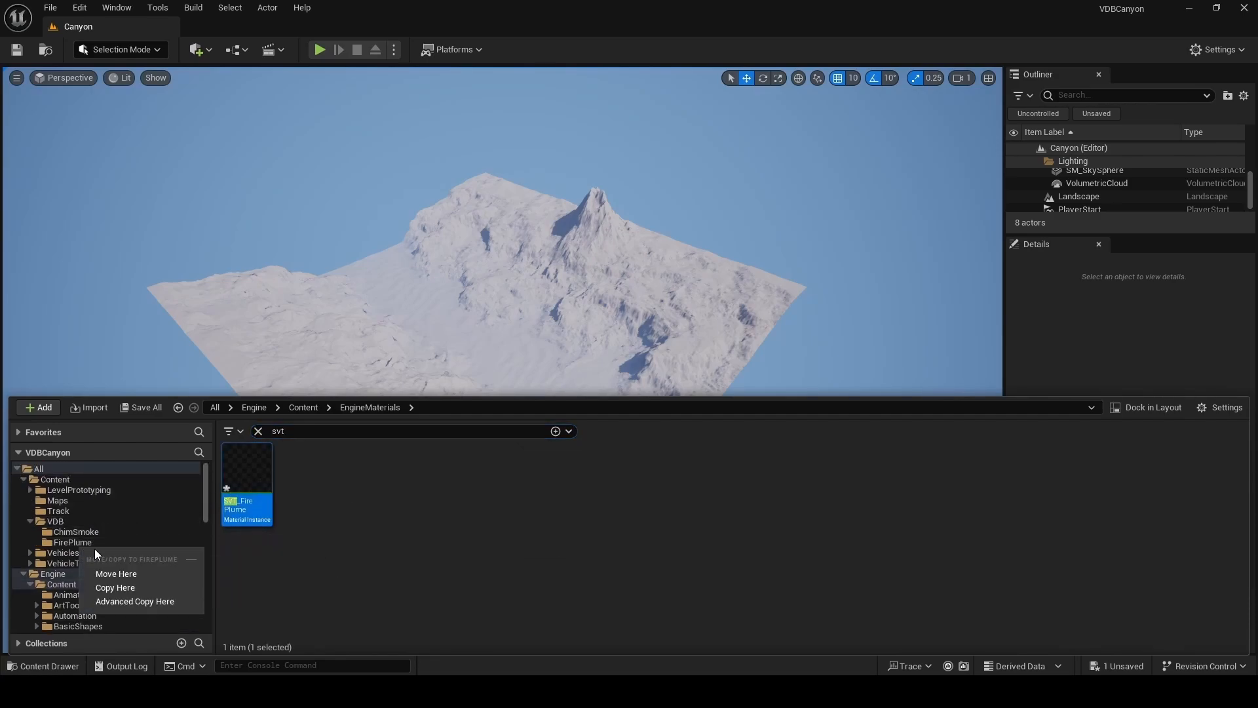
click(116, 574)
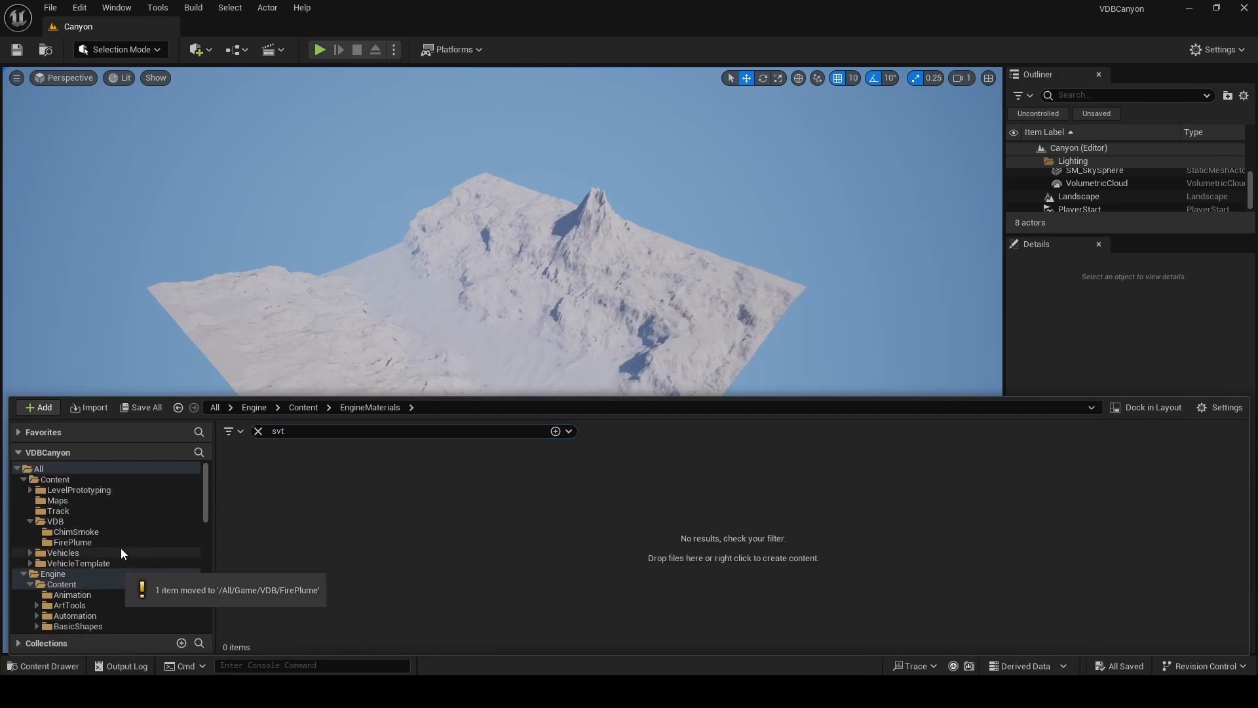
click(72, 541)
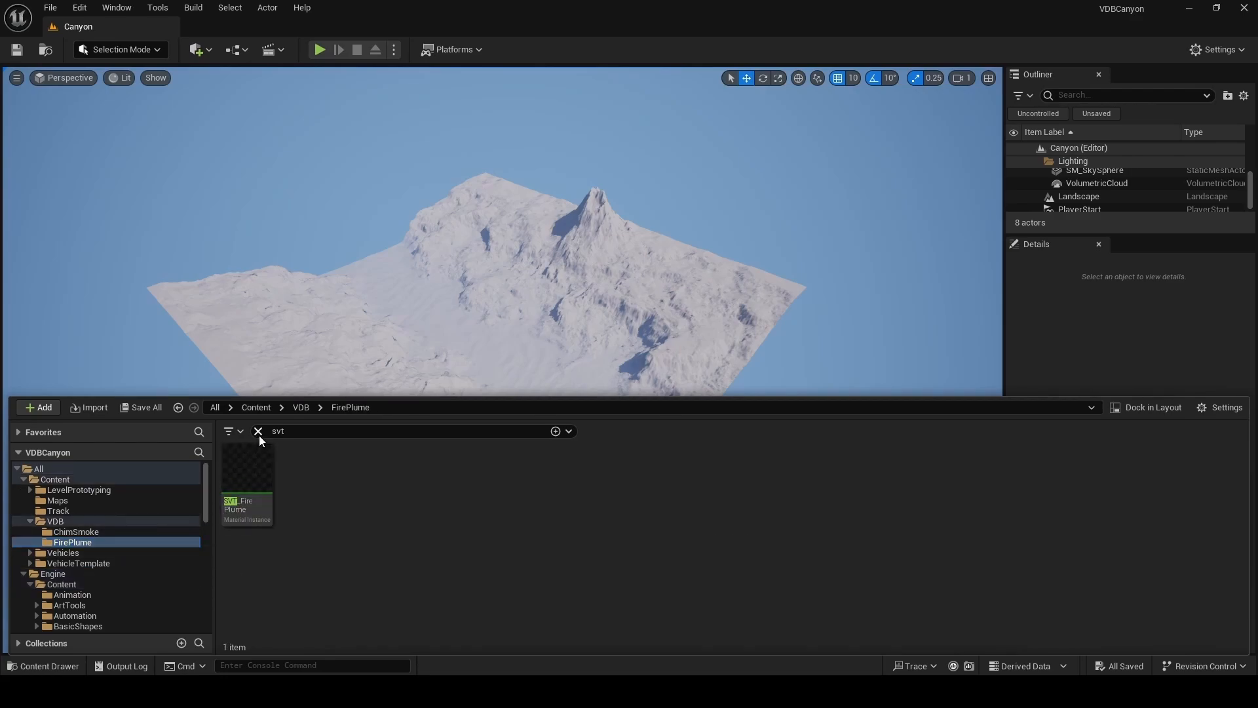
click(258, 431)
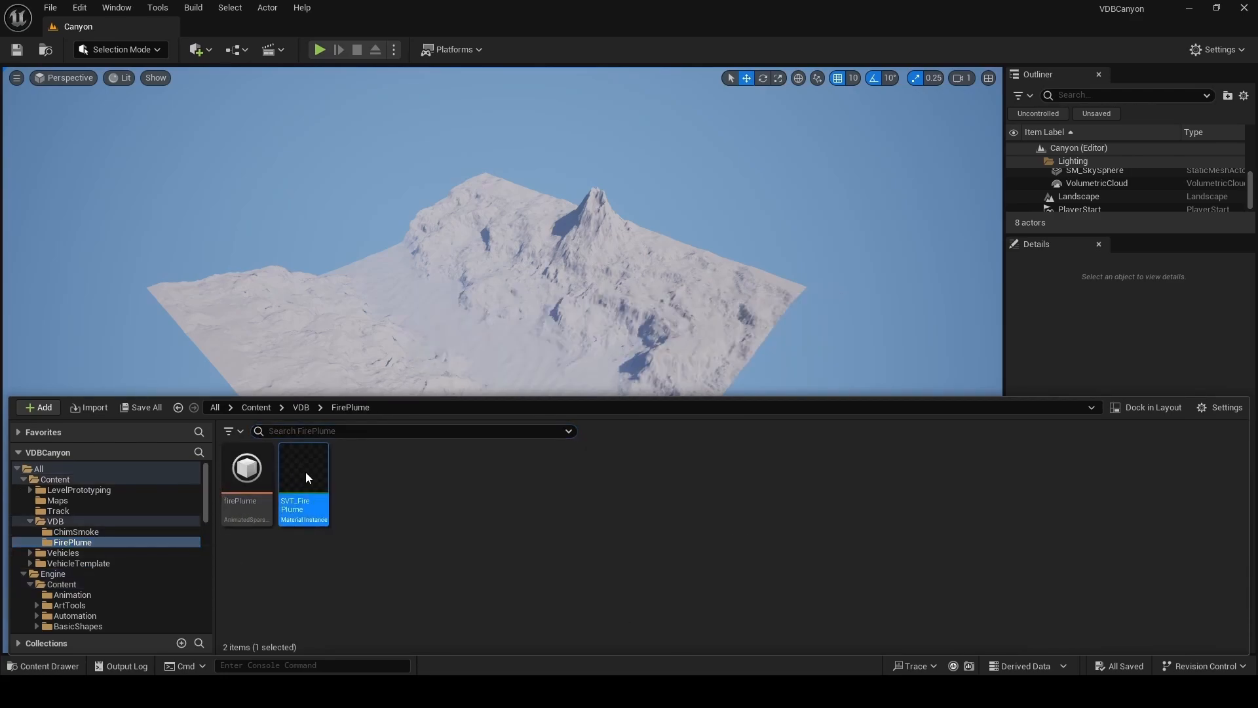
Step: Open SVT_FirePlume and enable its SparseVolumeTexture parameter override
double_click(303, 468)
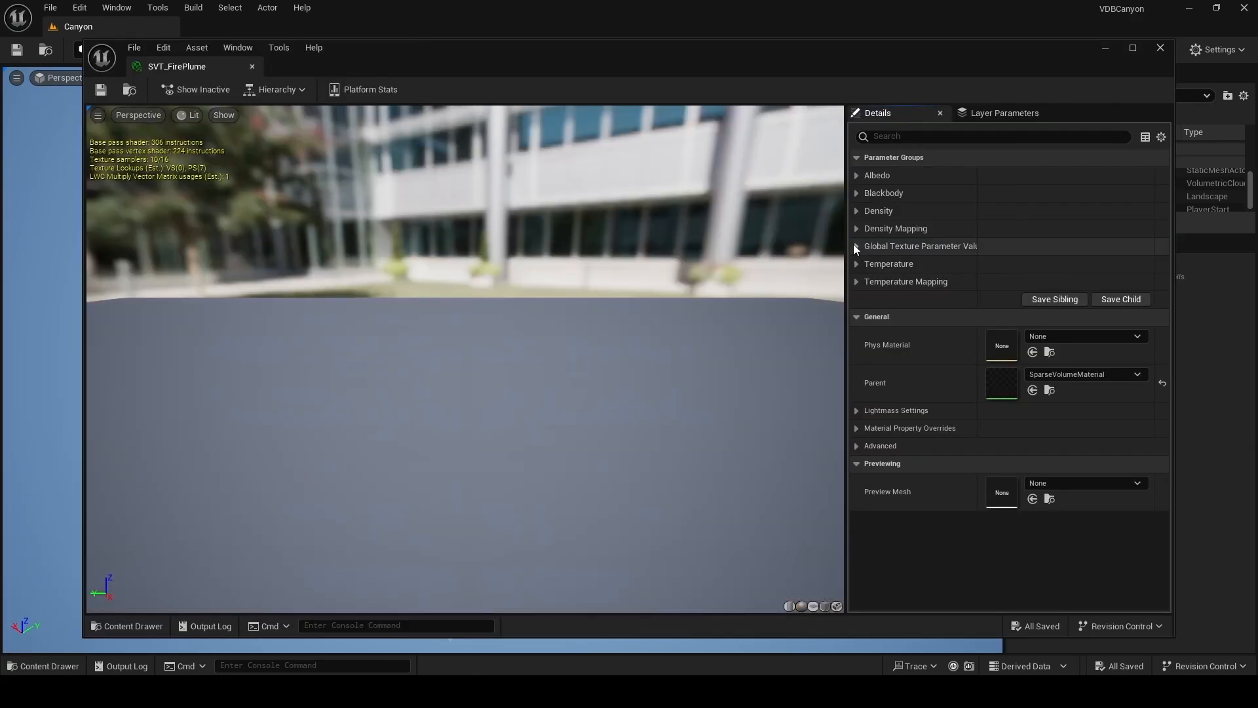
click(855, 245)
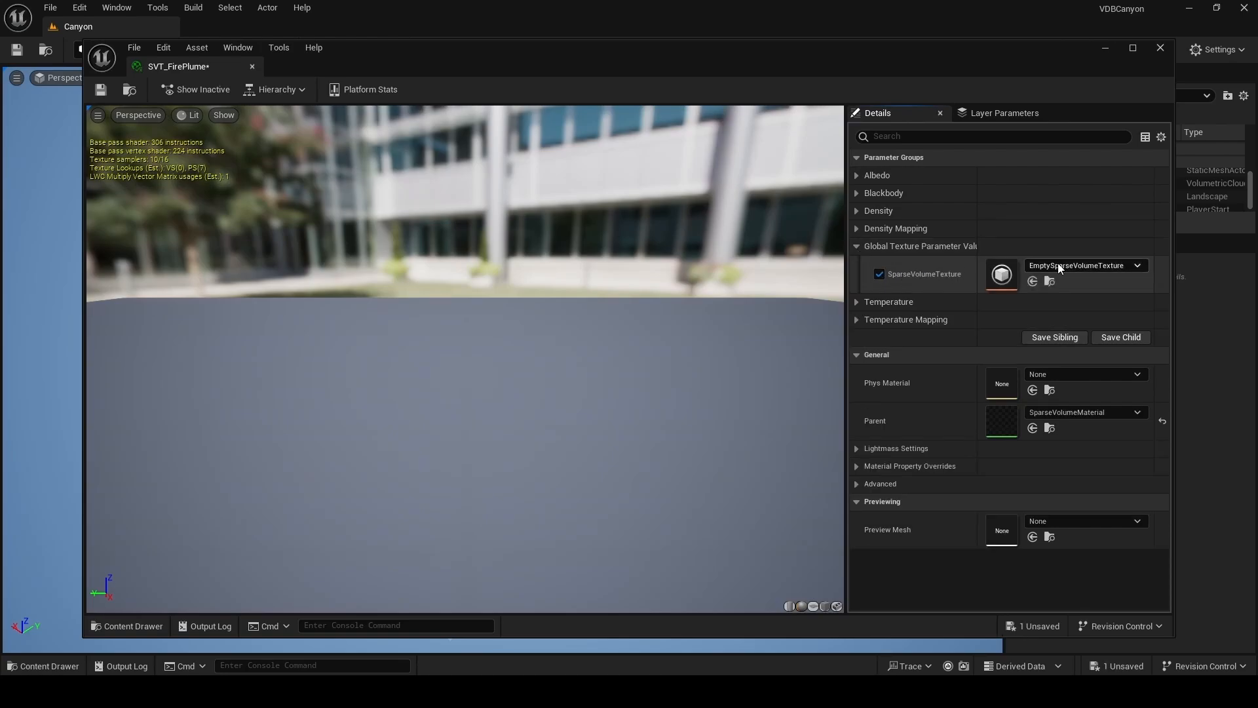
mouse_move(1001, 274)
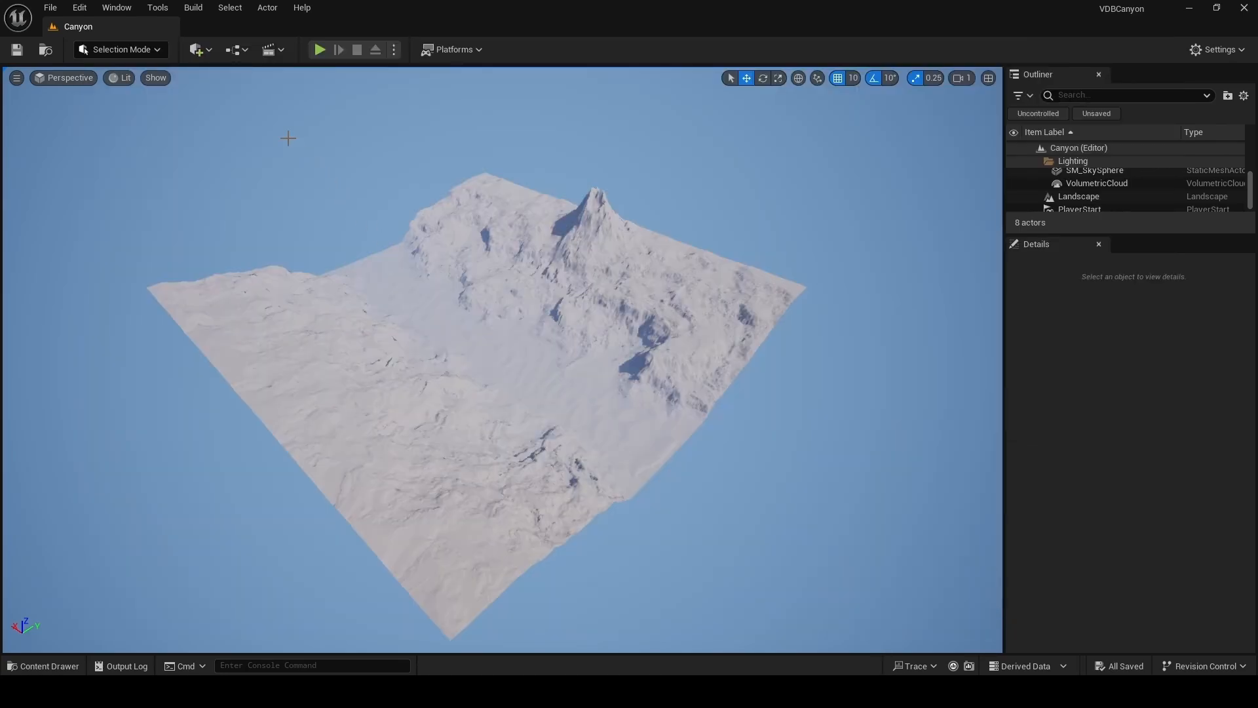
Step: Add a Heterogeneous Volume to the level from Quick Add by searching 'het'
click(196, 49)
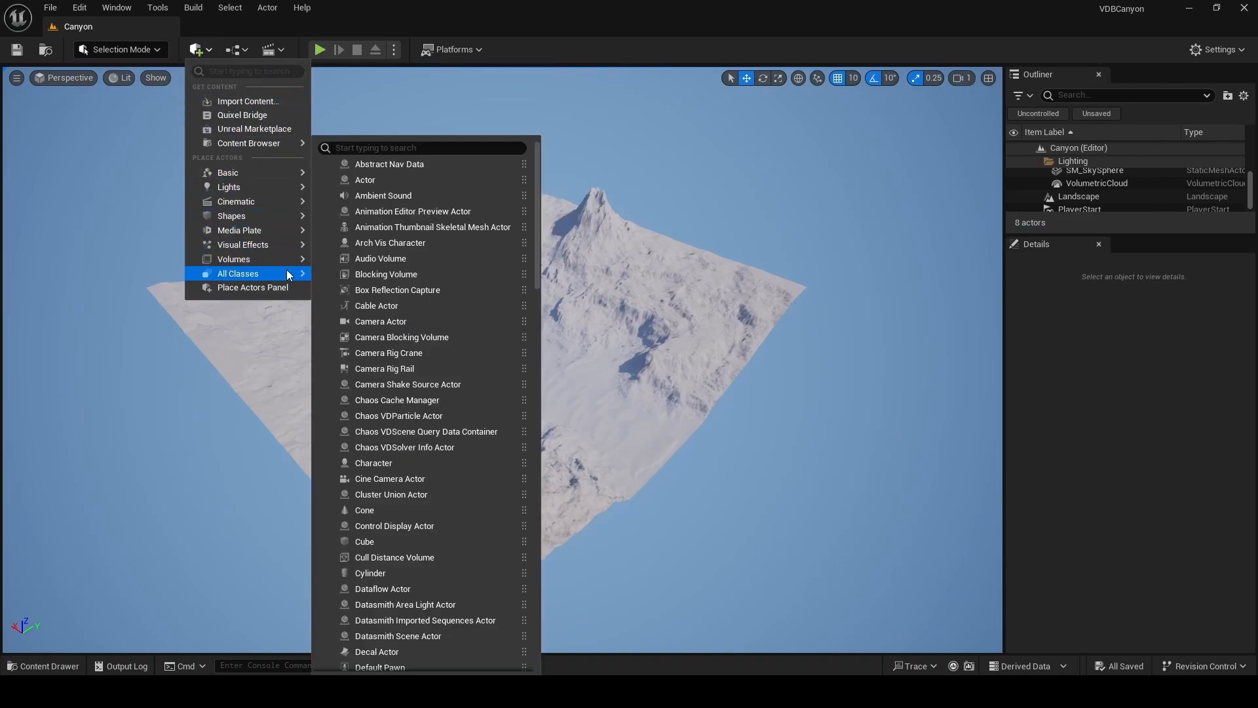
text(het)
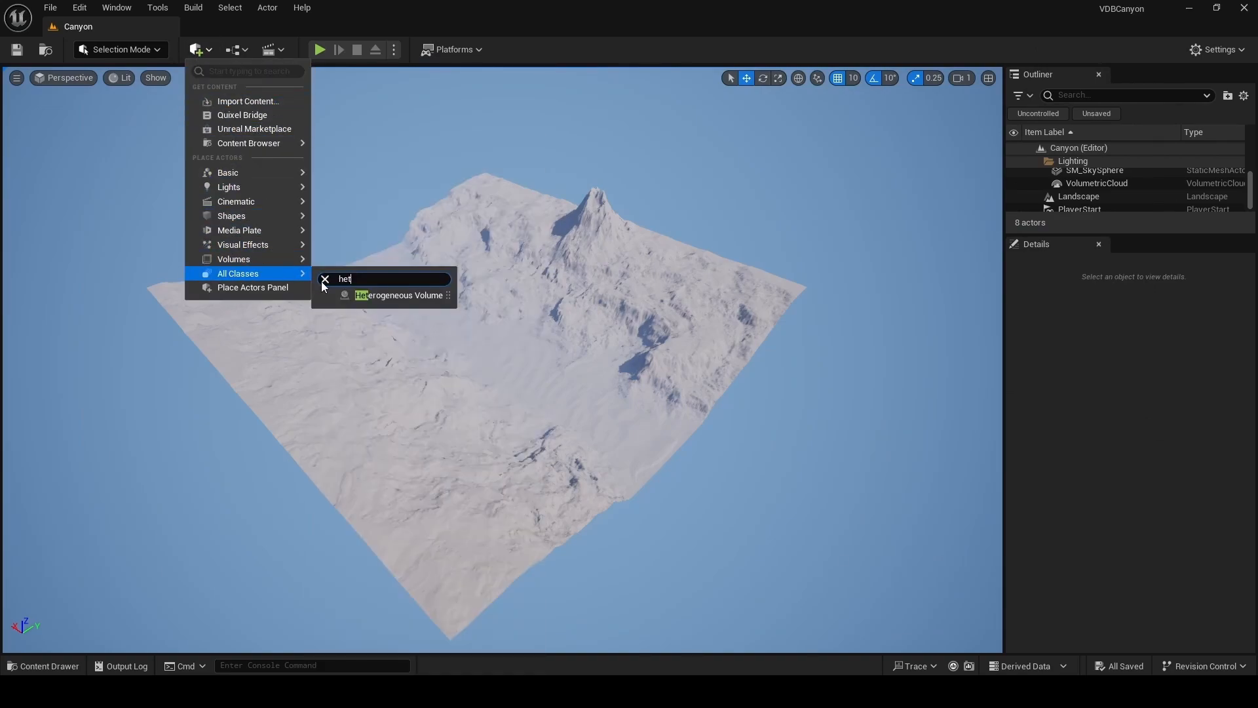
click(399, 294)
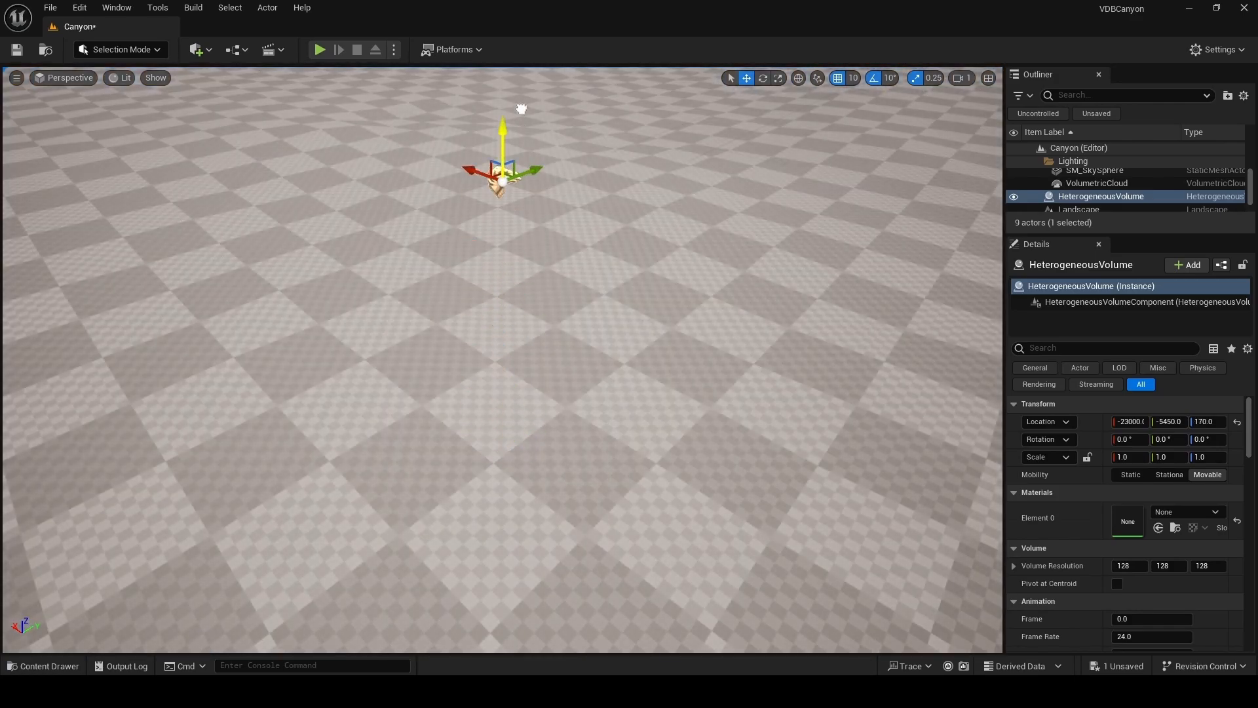
Step: Assign SVT_FirePlume as the volume's Element 0 material and review its settings
click(1187, 512)
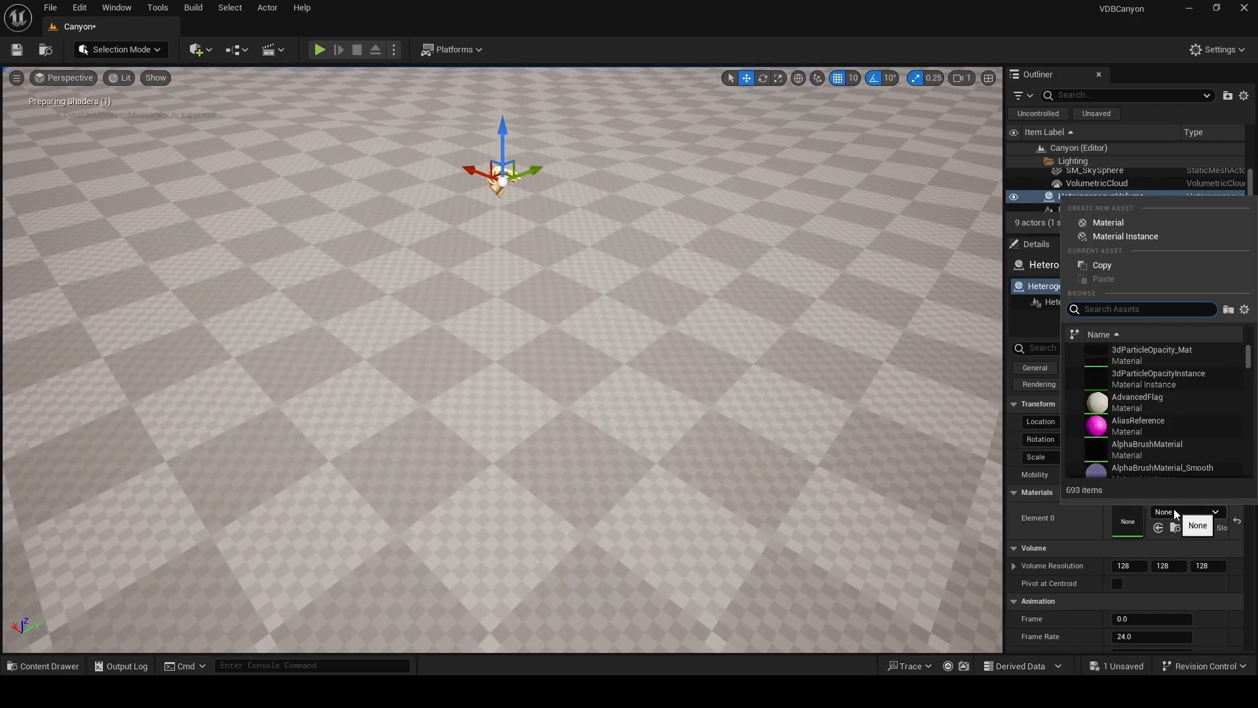
text(svt)
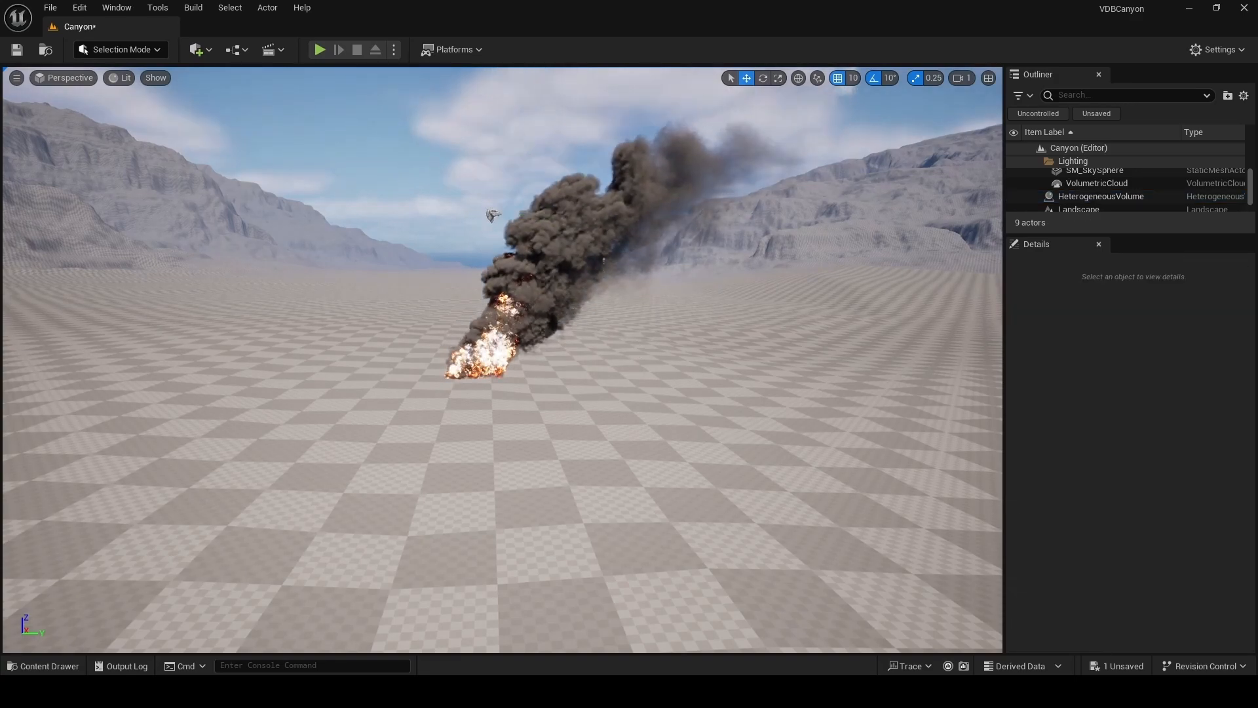
click(1078, 196)
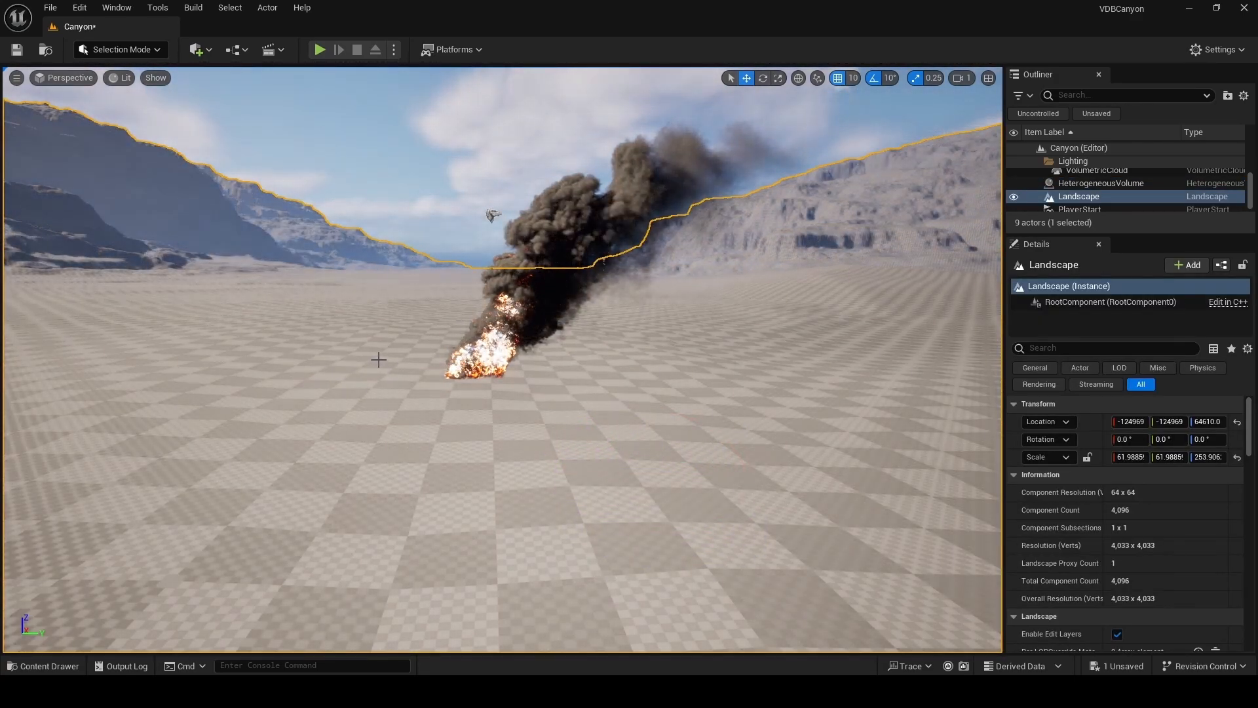
click(1100, 182)
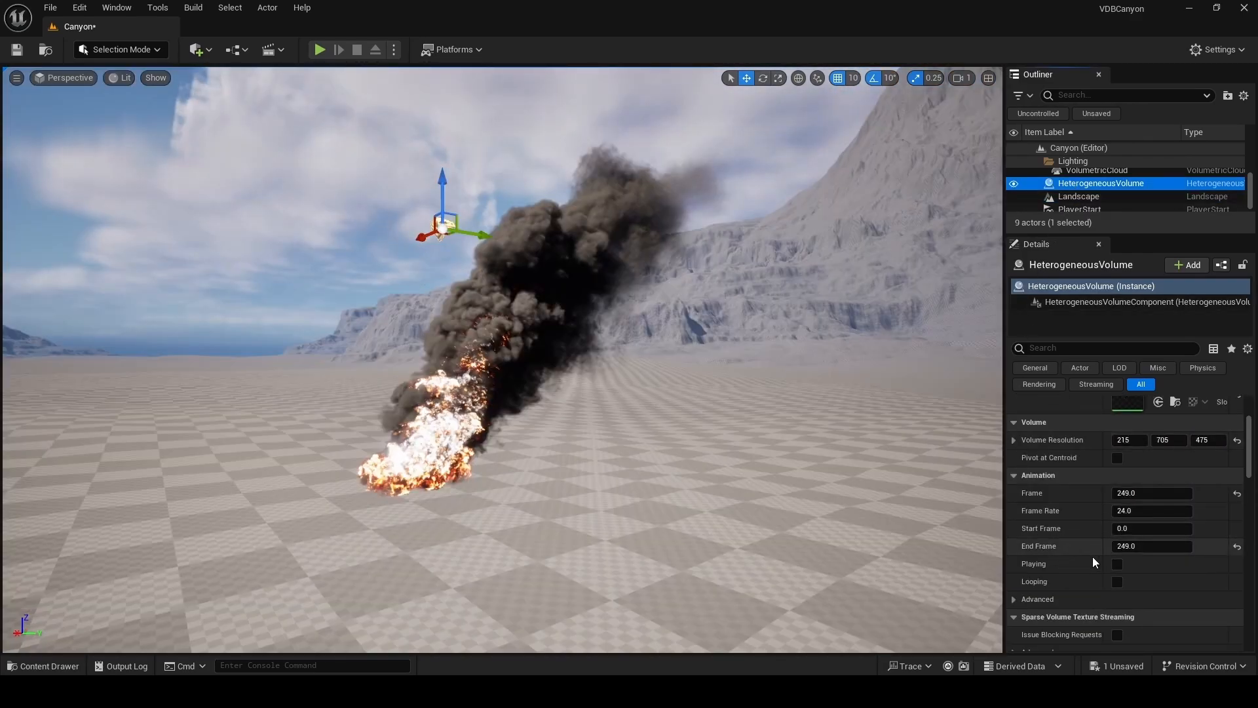
click(1116, 581)
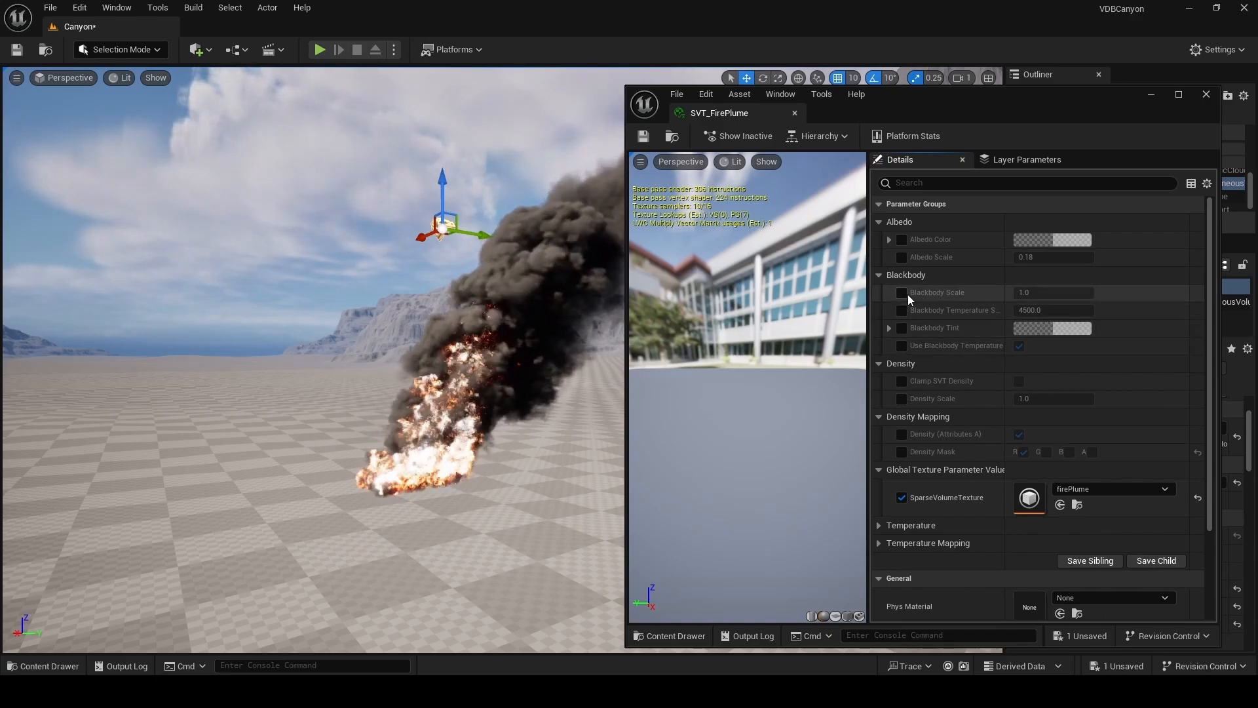
Step: Set Blackbody Scale 0.5, temperature 1500, cancel a yellow tint, and Density Scale 0.25
click(901, 292)
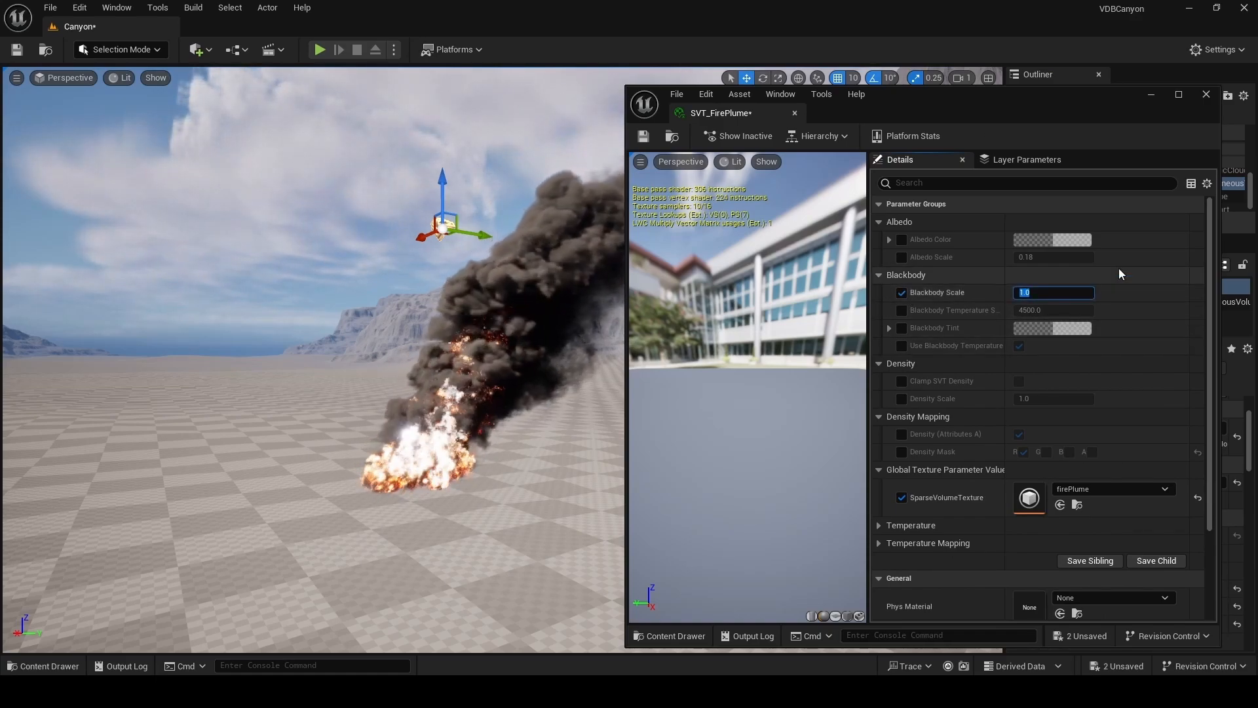
text(0.5)
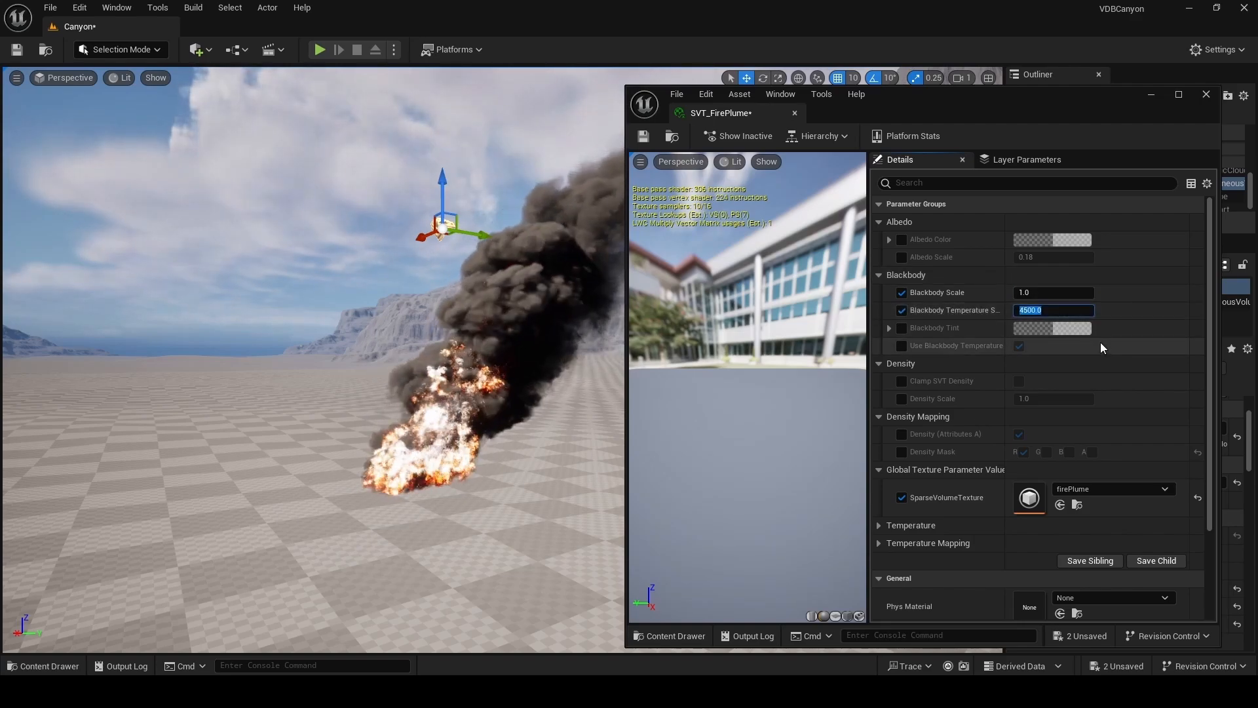
text(2500.0)
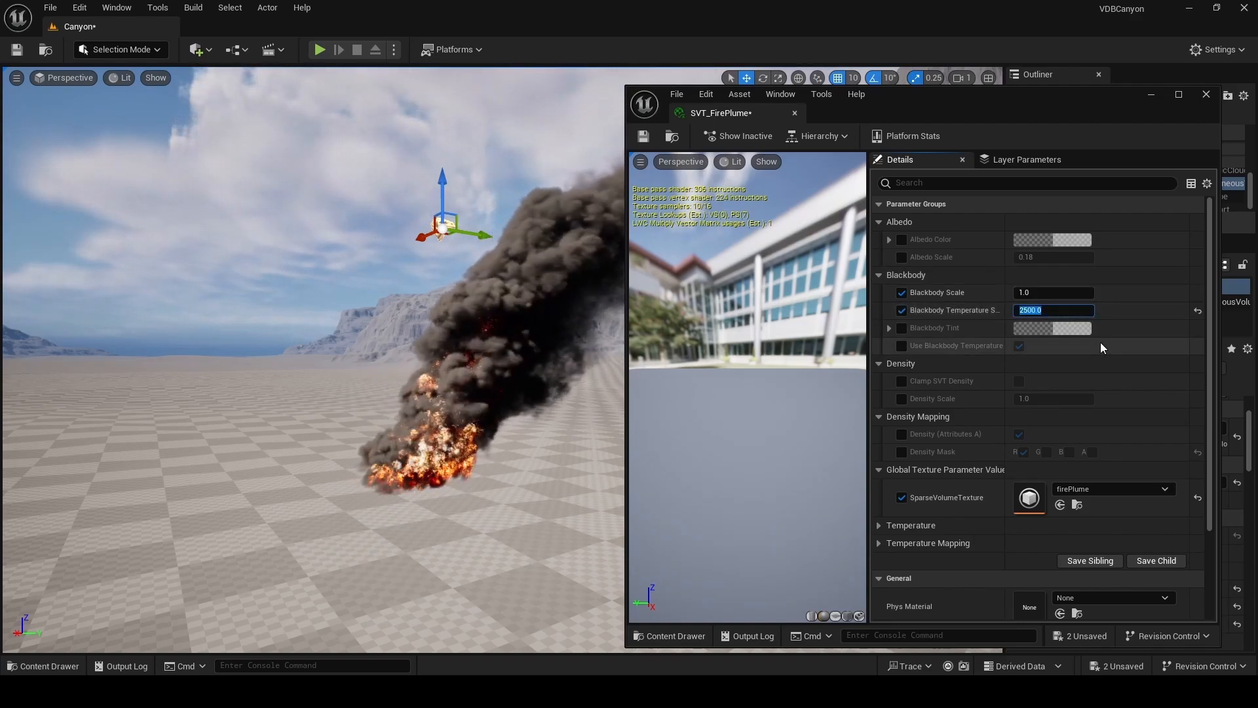
text(1500.0)
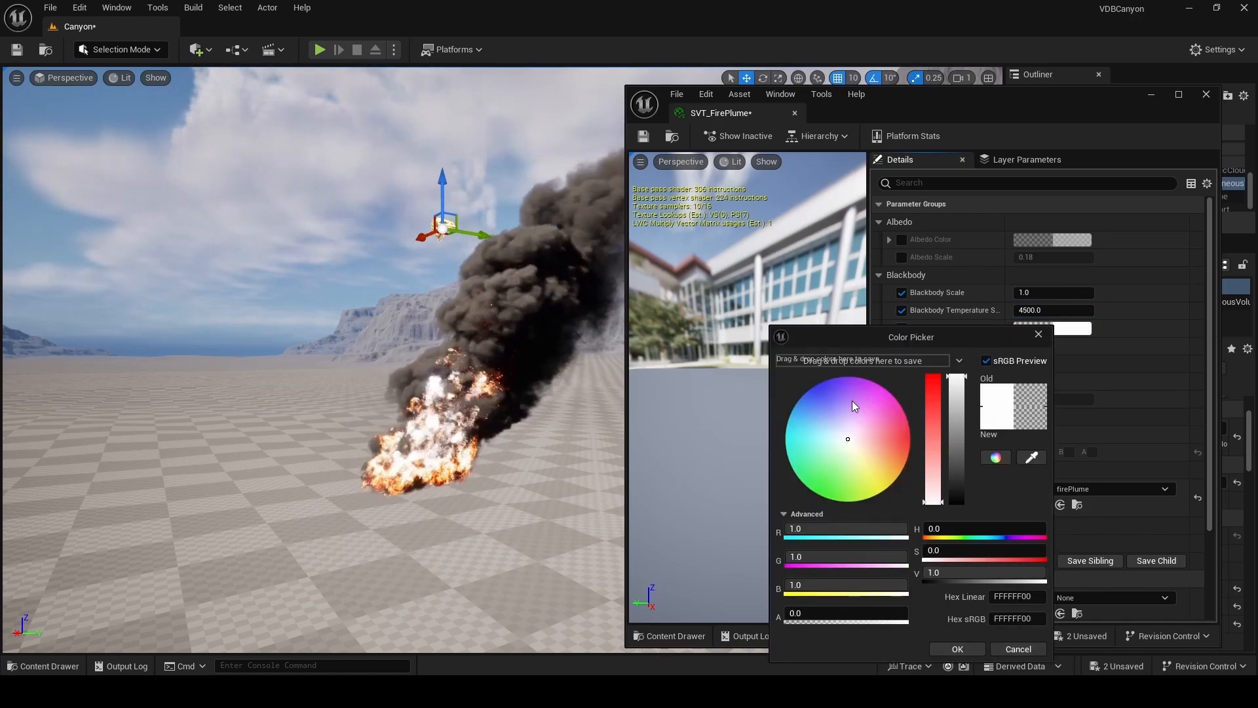
click(862, 500)
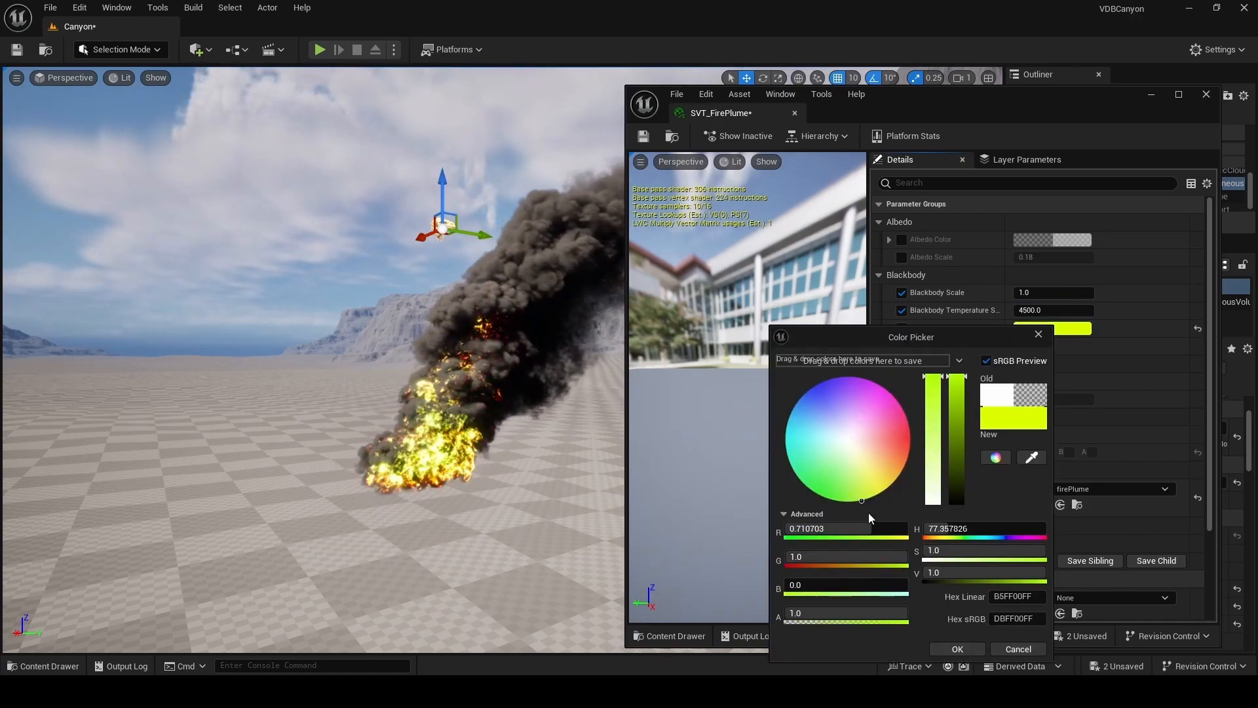
click(956, 648)
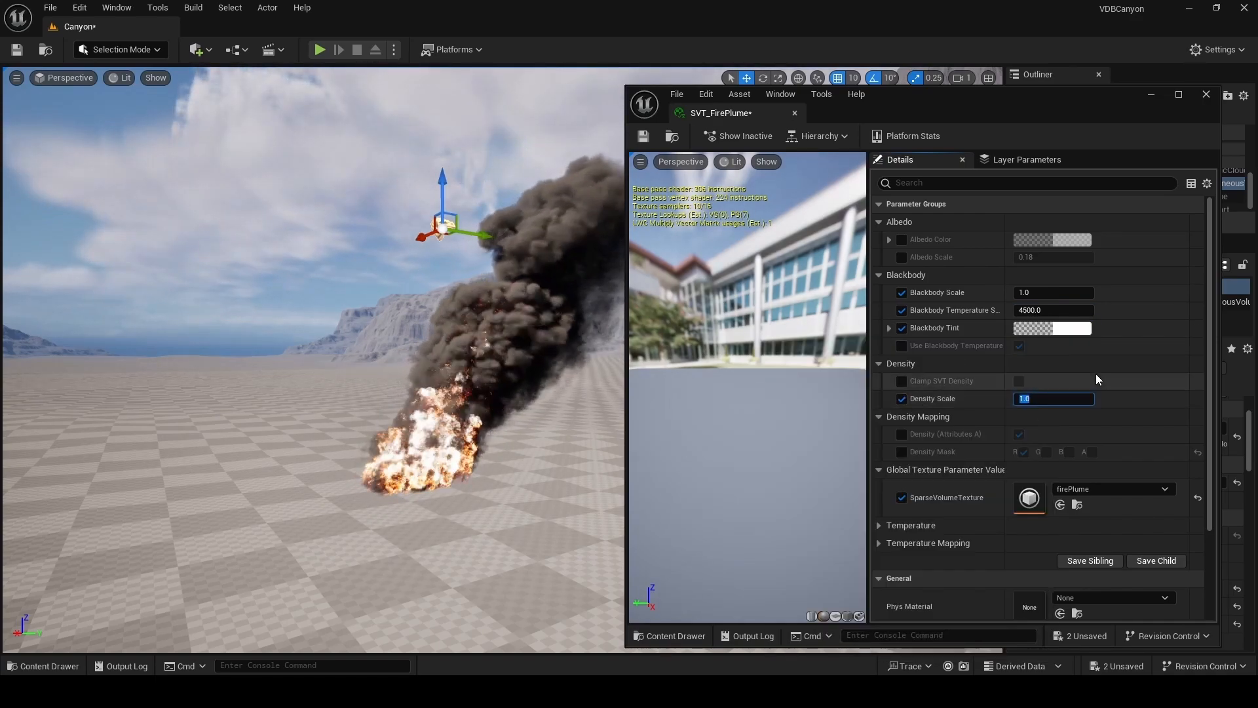
text(0.25)
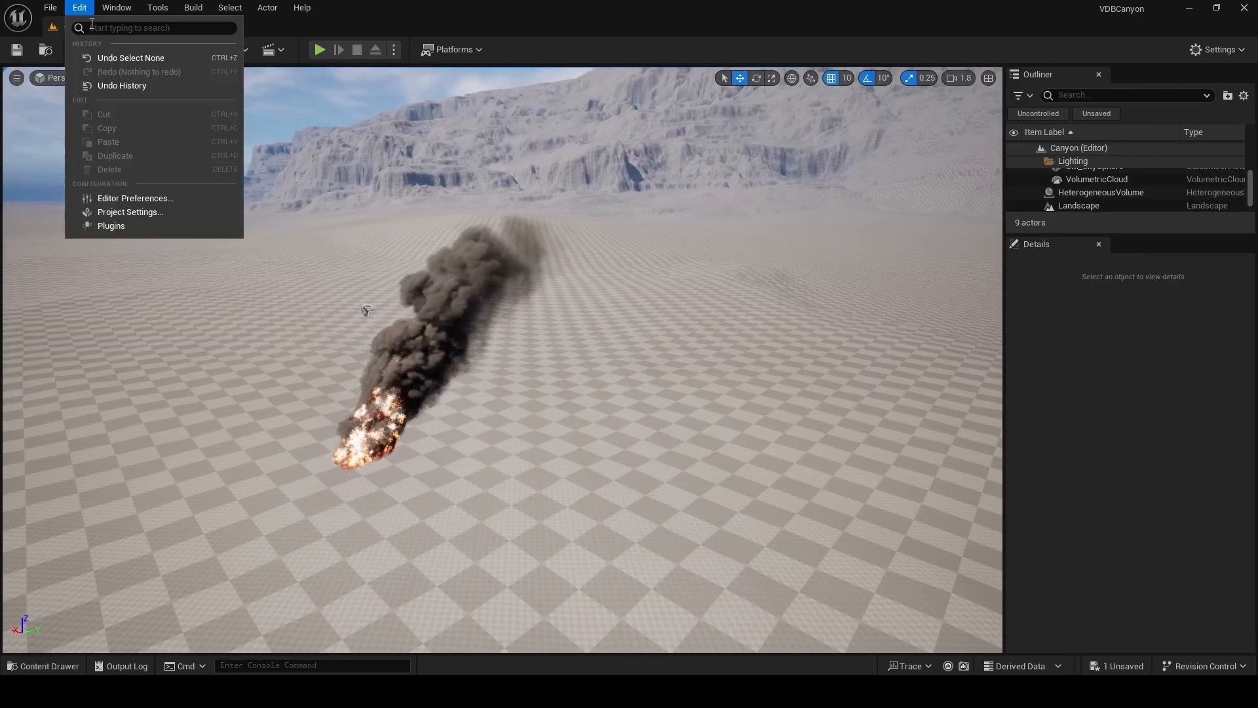
Step: Enable Heterogeneous Volumes shadow casting in Project Settings and adjust the volume shadow resolution
click(130, 212)
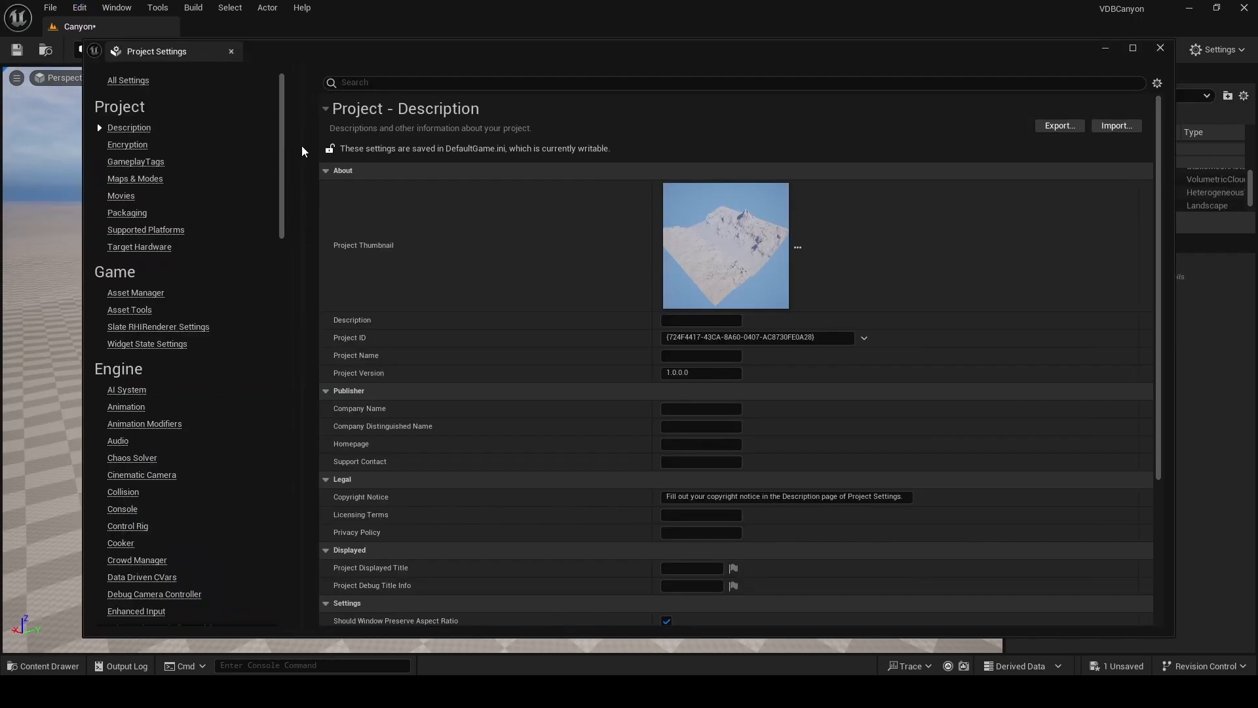
text(shadow)
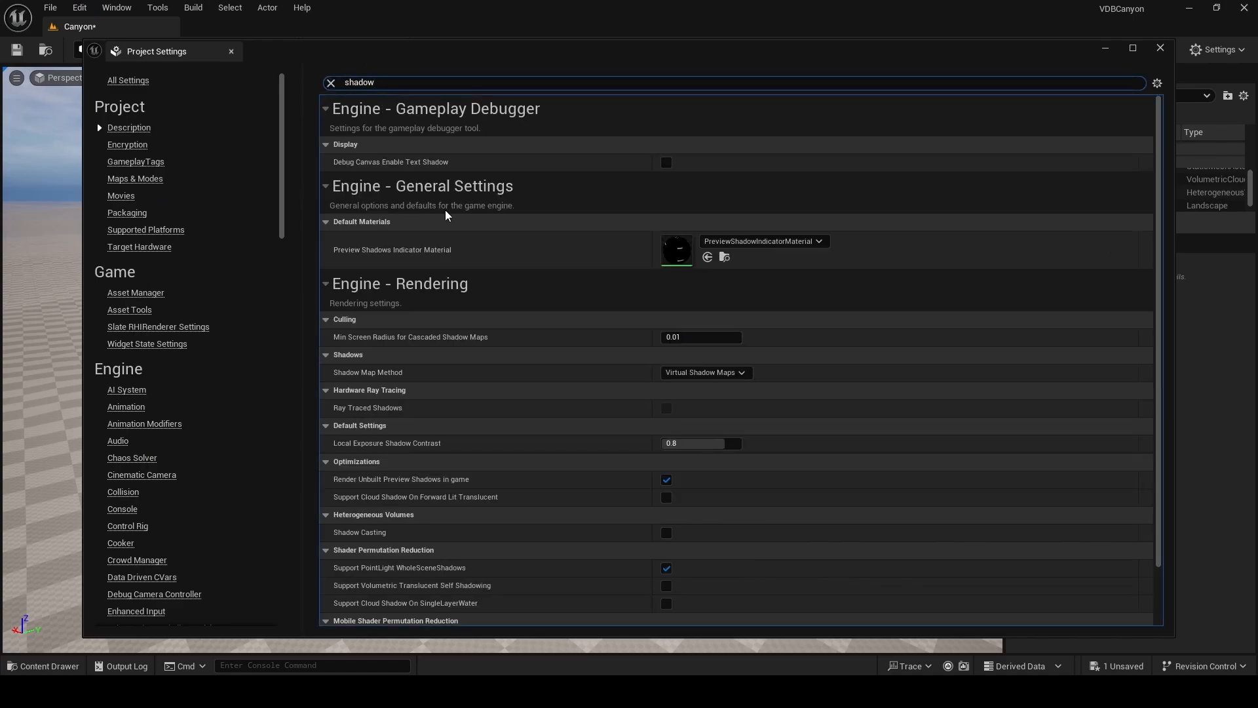
scroll(down, 3)
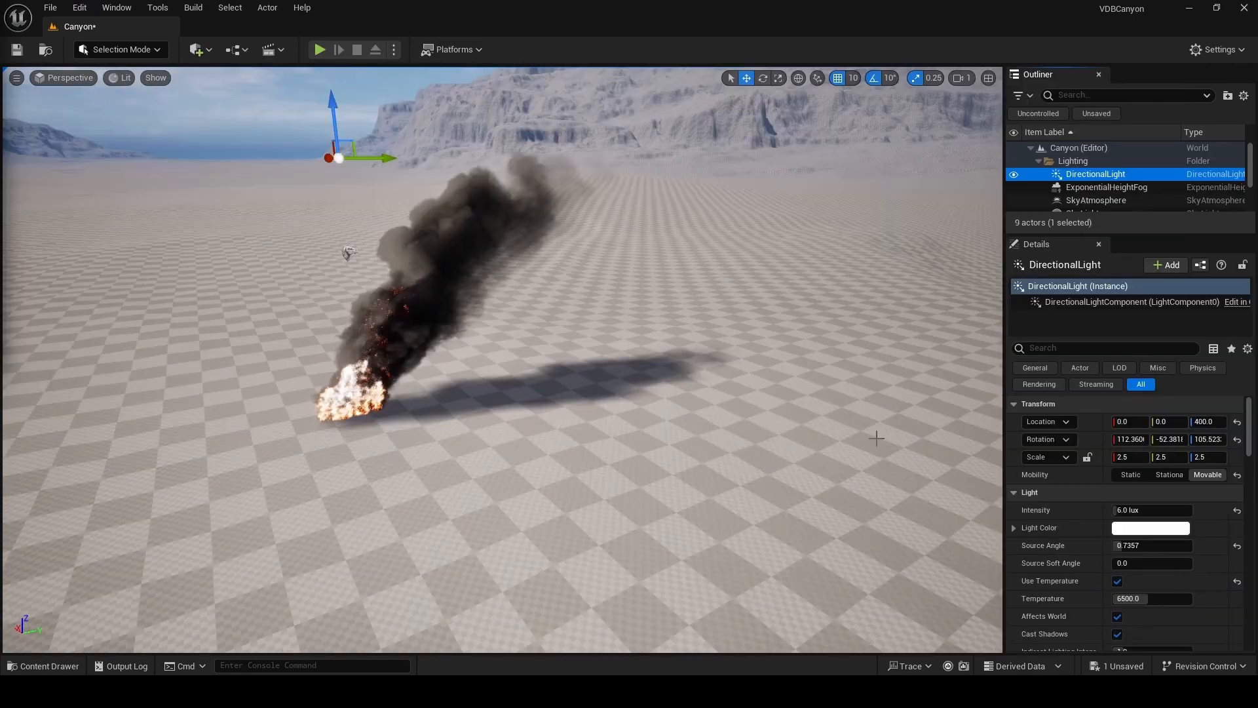
text(167.0)
text(r.het shadow)
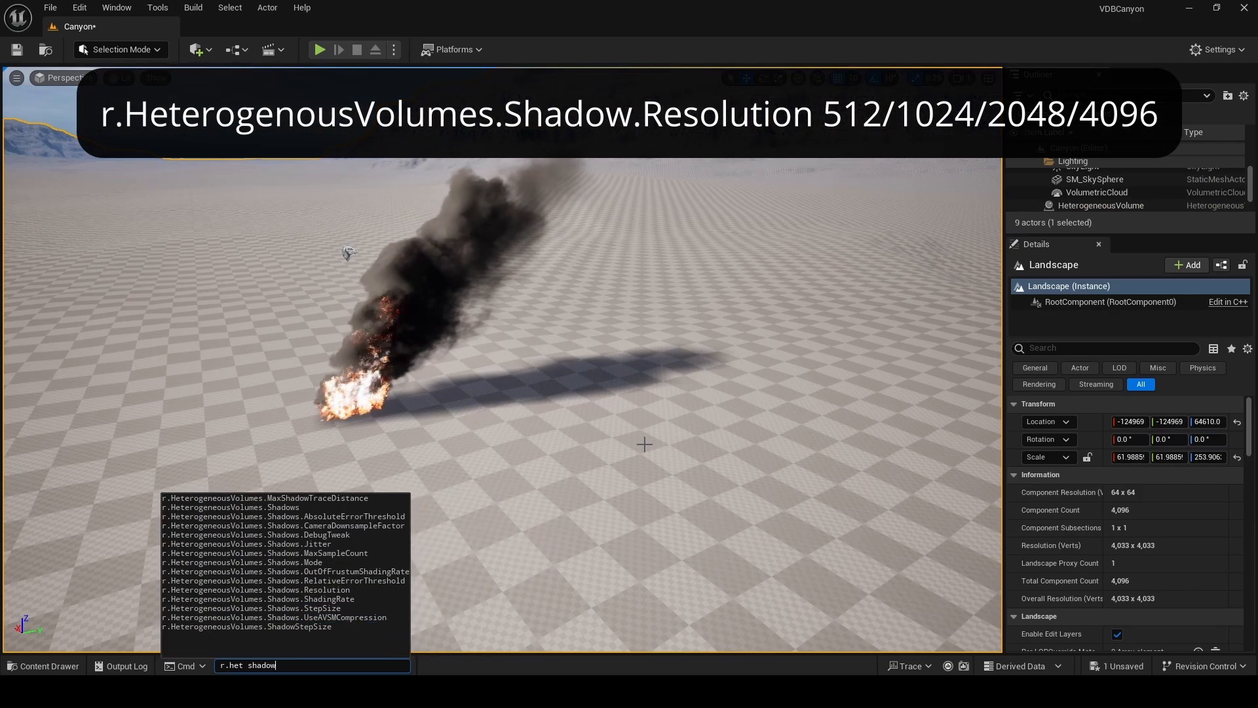
click(255, 590)
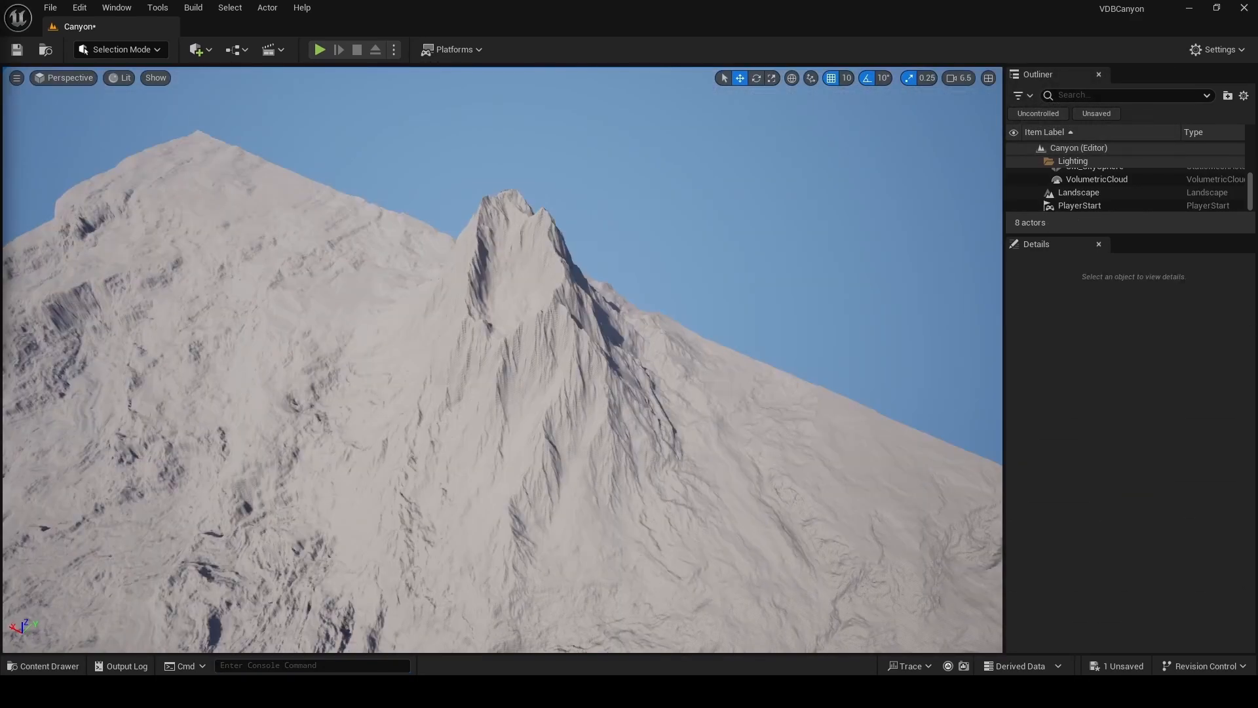
Step: Import the 250-frame industrial_chimney_smoke VDB sequence into the ChimSmoke folder
click(42, 665)
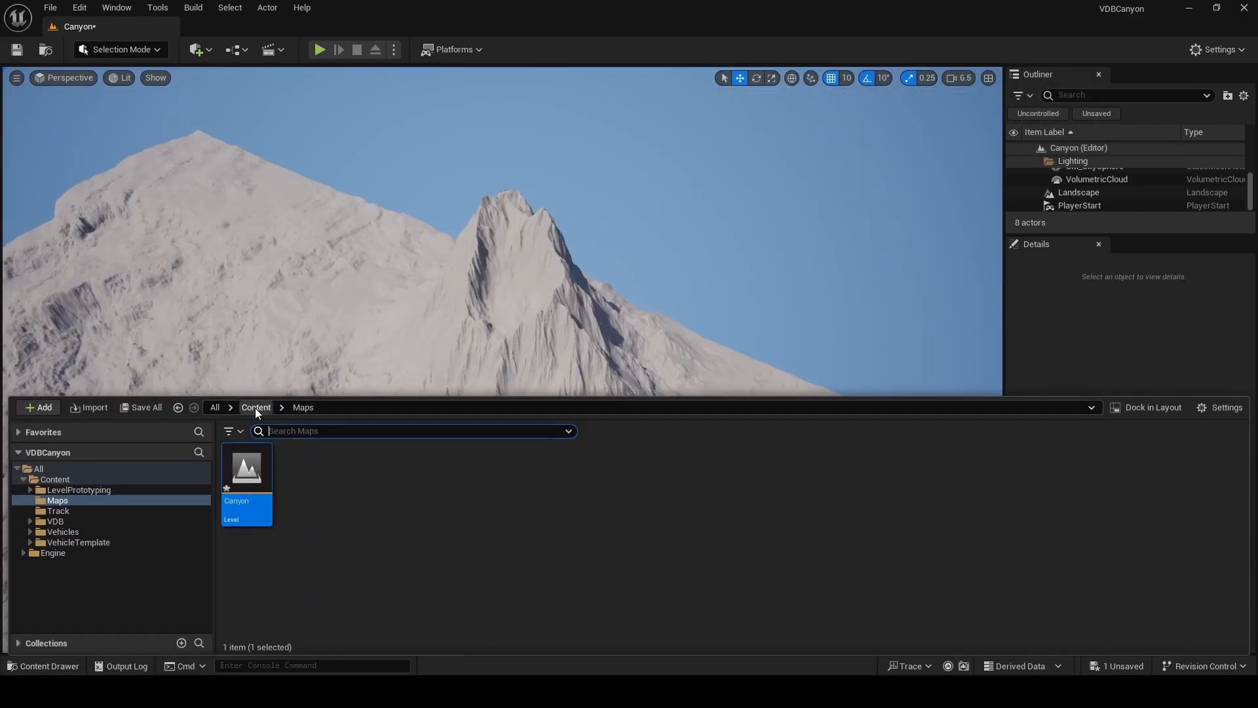
click(55, 521)
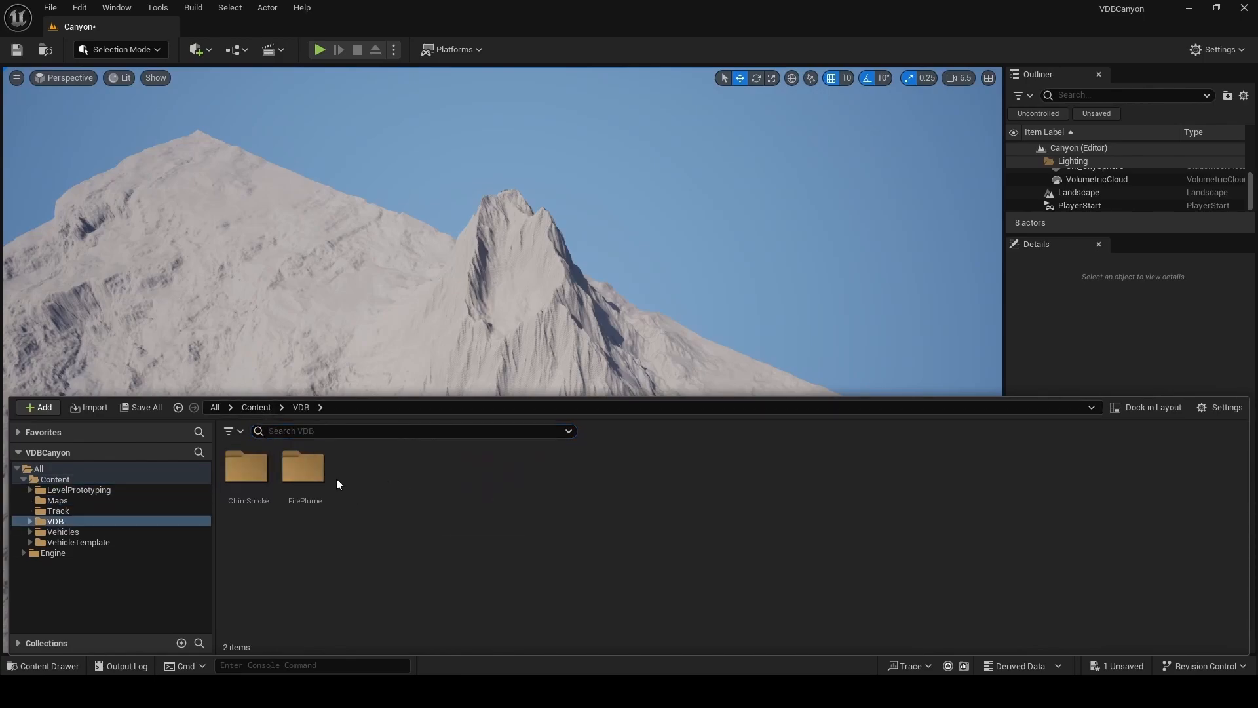
right_click(337, 483)
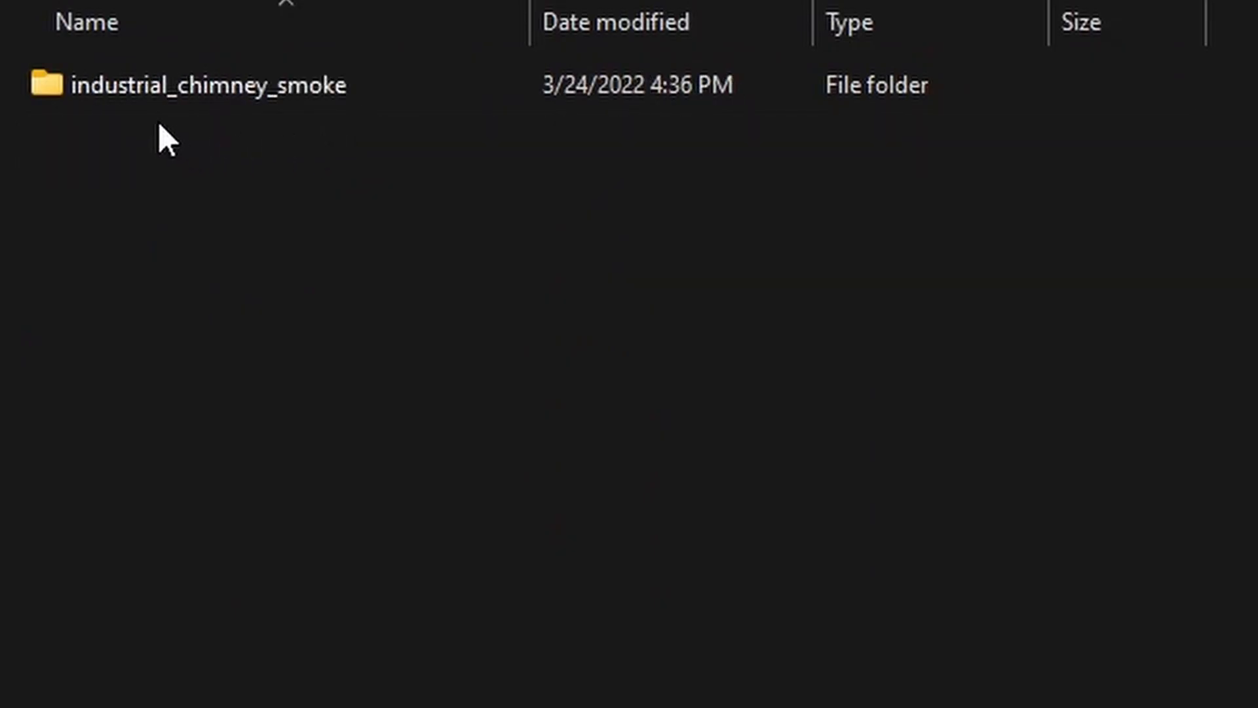
double_click(200, 84)
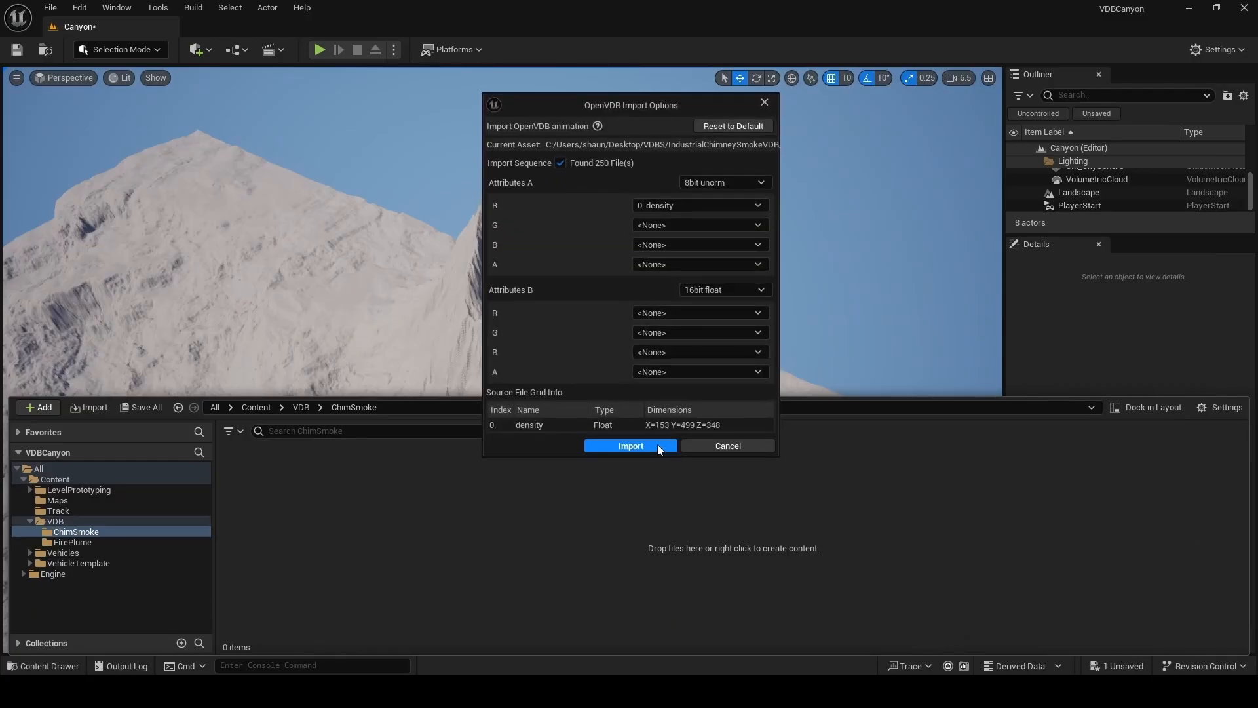
click(630, 446)
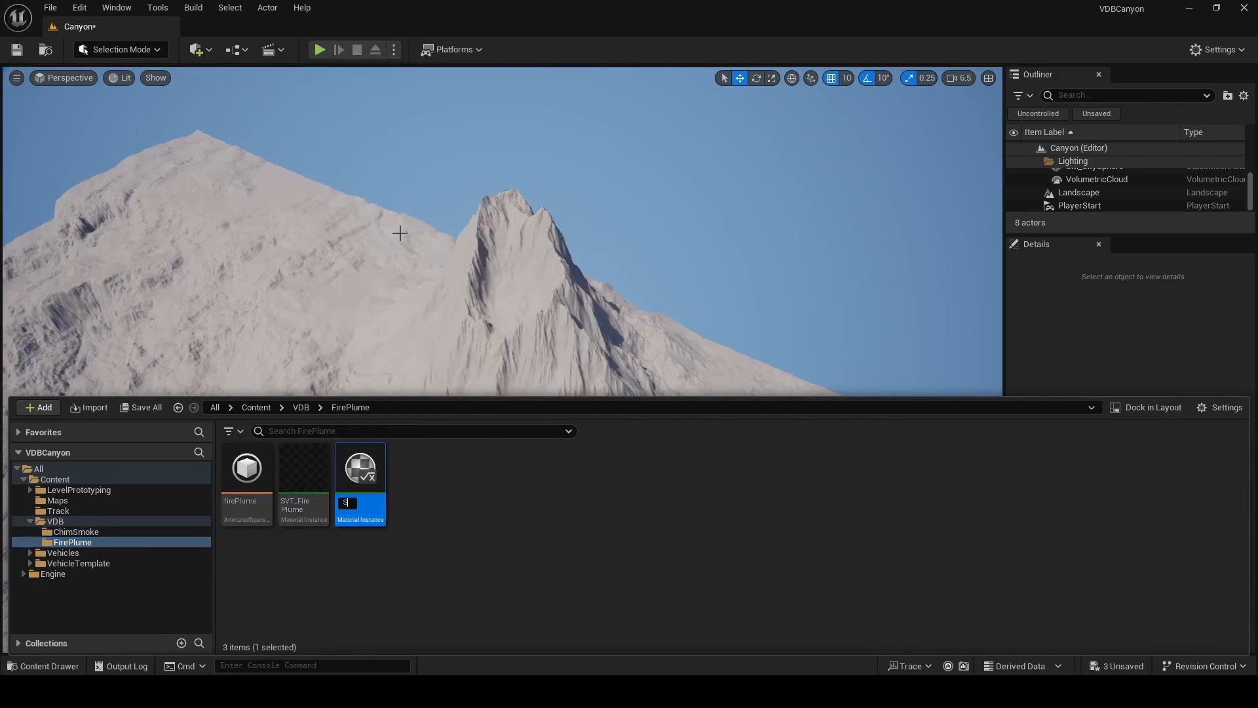
Step: Create the SVT_ChimSmoke material instance in ChimSmoke using the industrial_chimney_smoke volume texture
text(imSmoke)
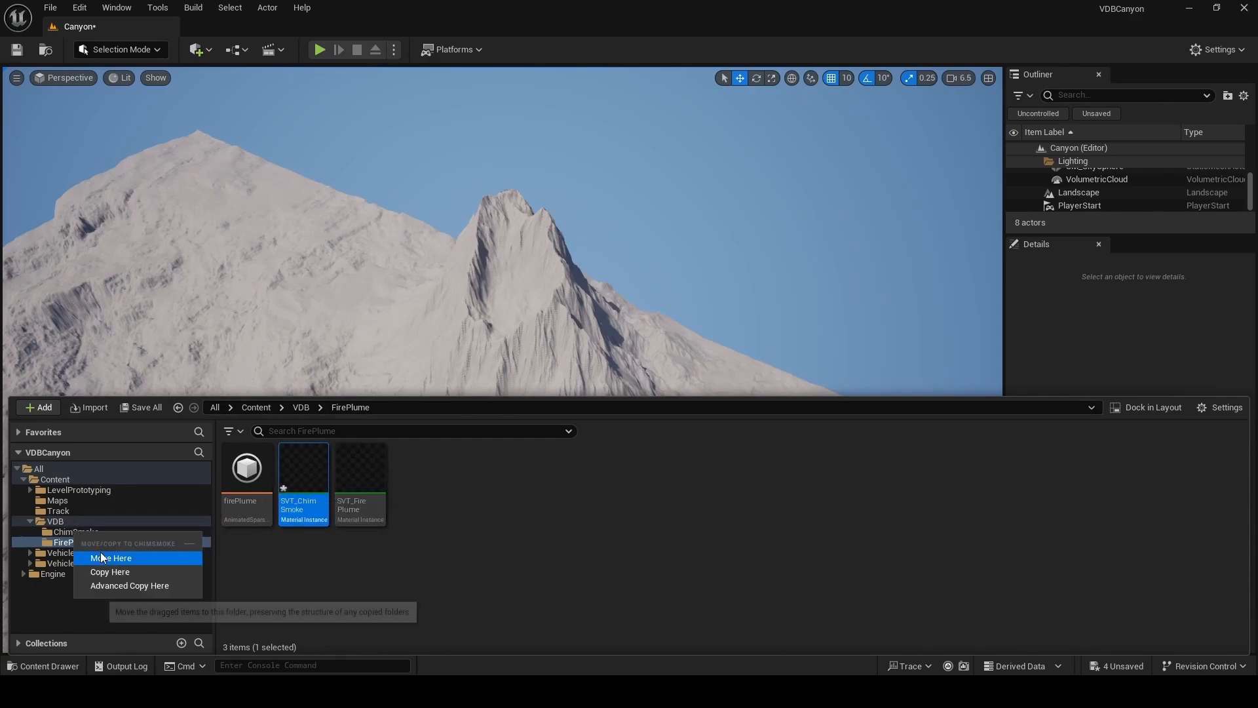
click(111, 558)
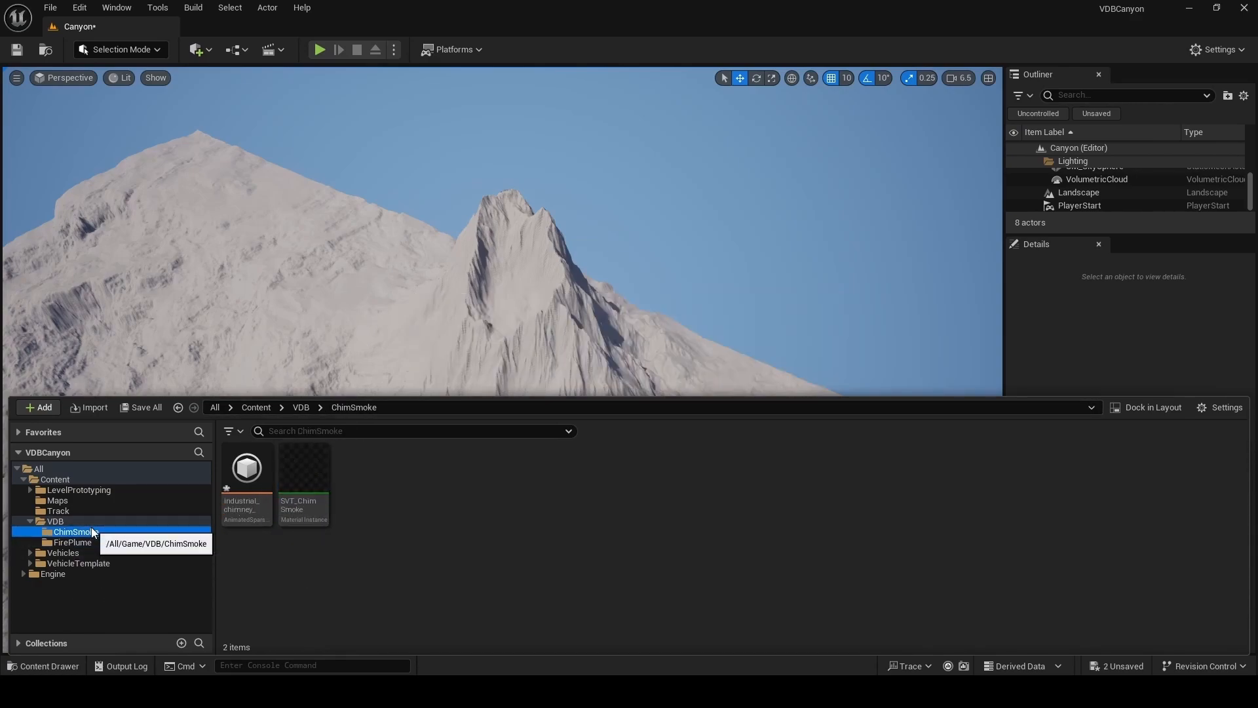
double_click(303, 468)
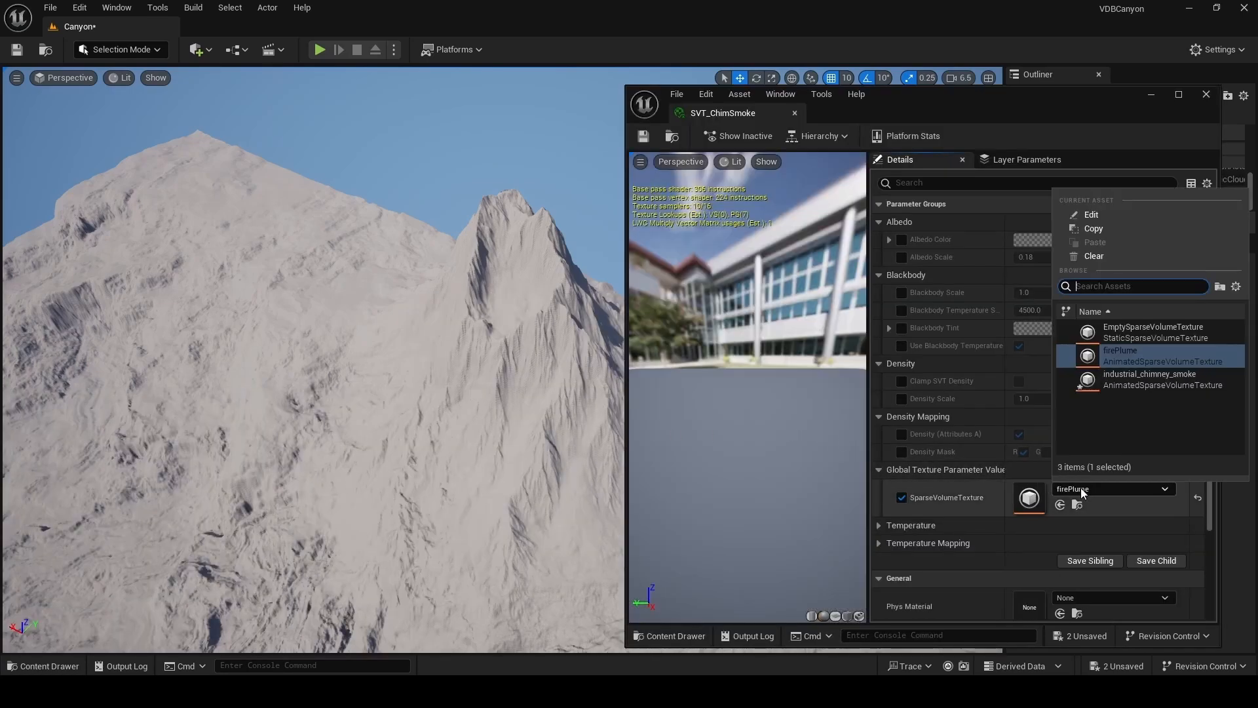
click(1150, 378)
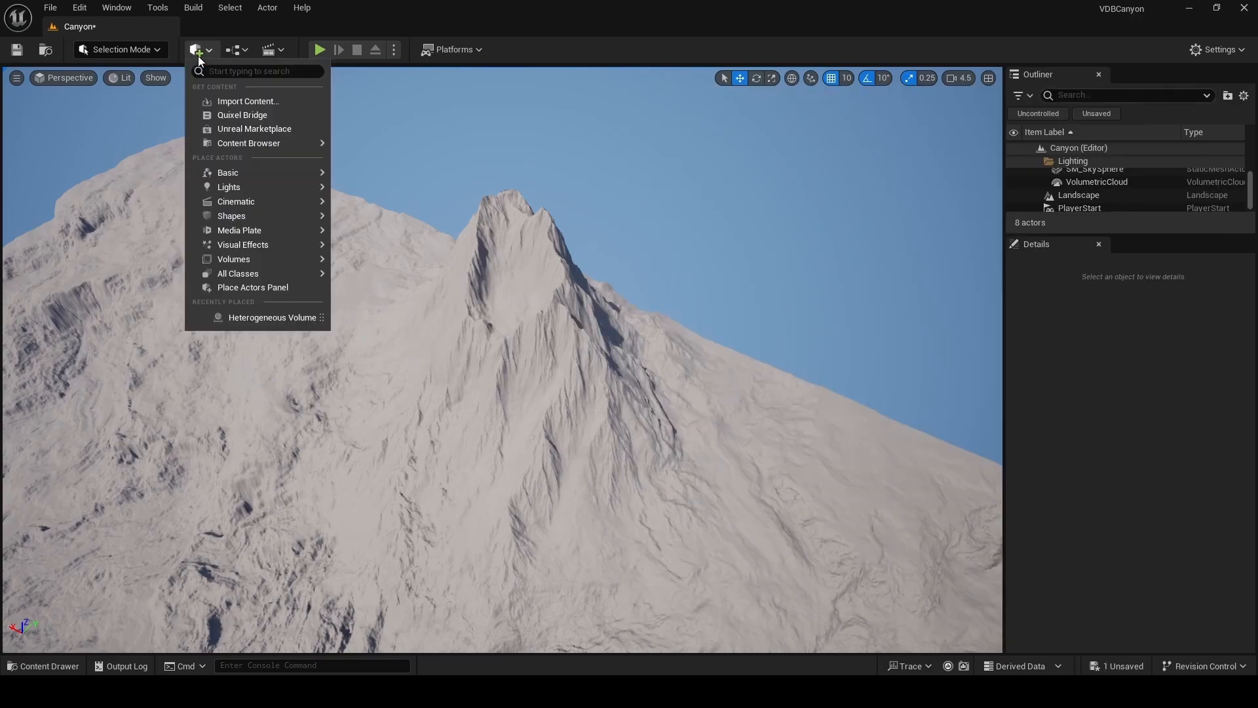
Step: Place a Heterogeneous Volume on the peak, enter values 50.0 and 70.0, and run r.HeterogeneousVolumes.IndirectLighting
click(273, 318)
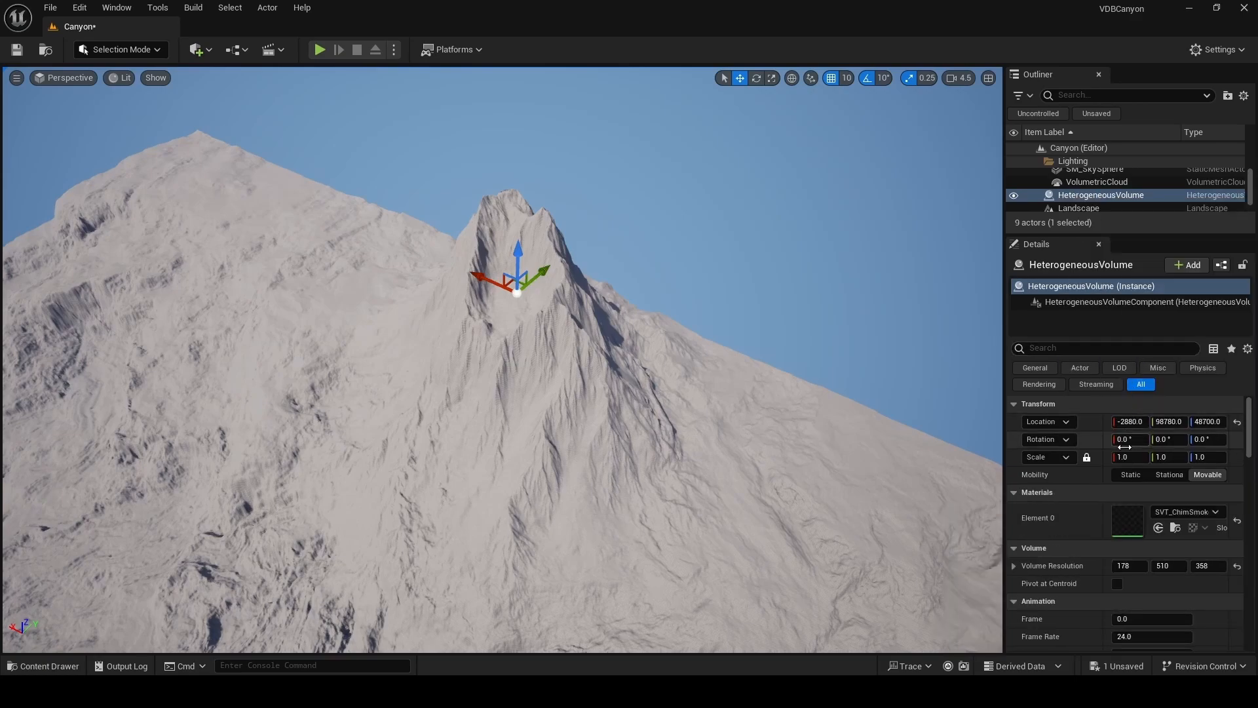
text(50.0)
text(r.HeterogeneousVolumes.MaxTraceDistance 5)
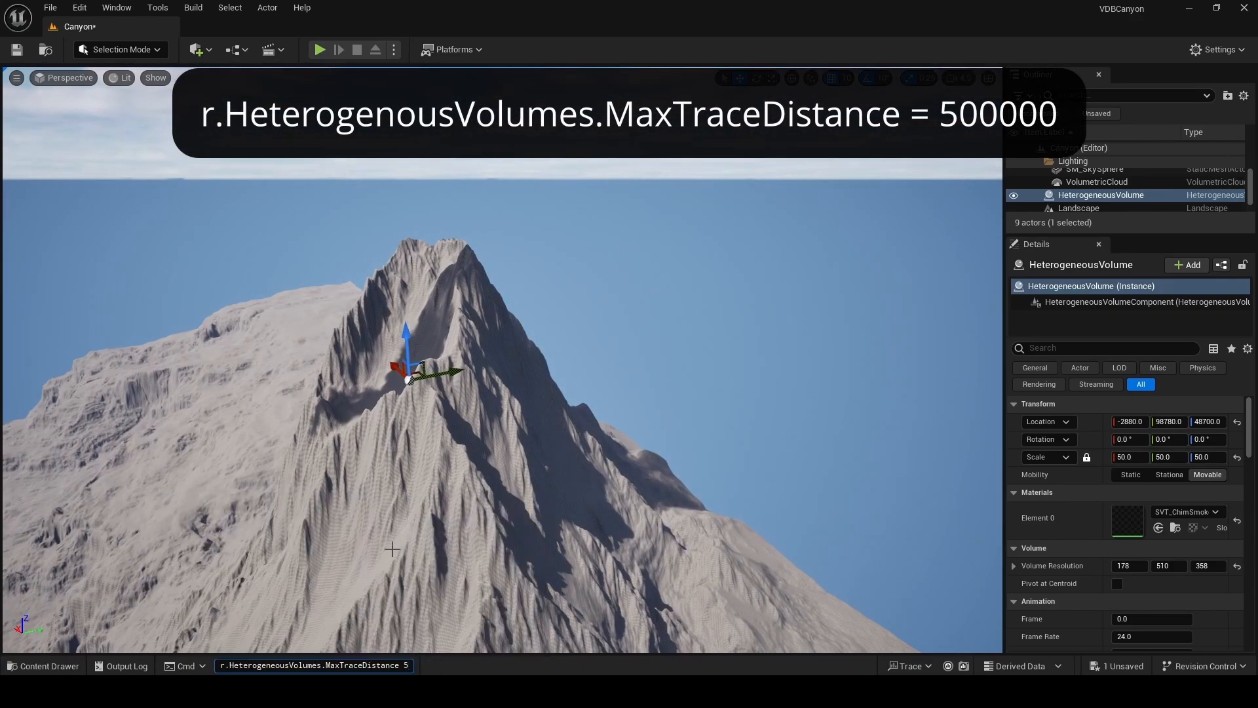
key(enter)
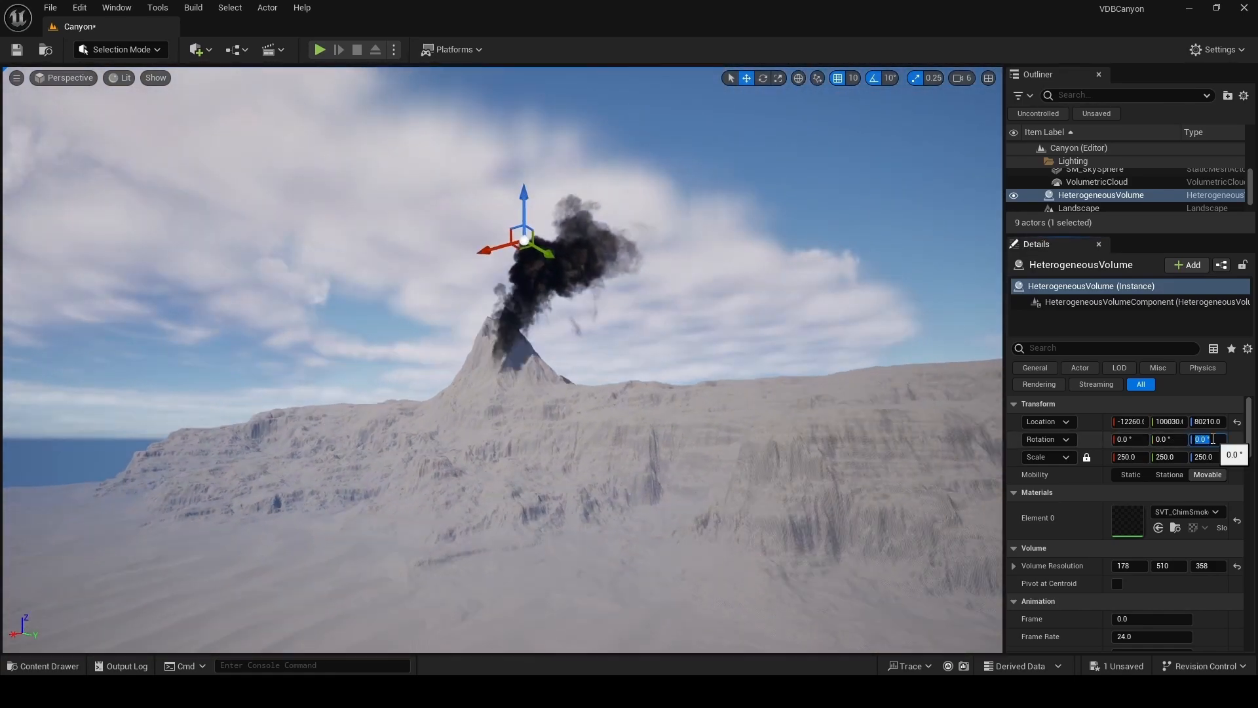
text(70.0)
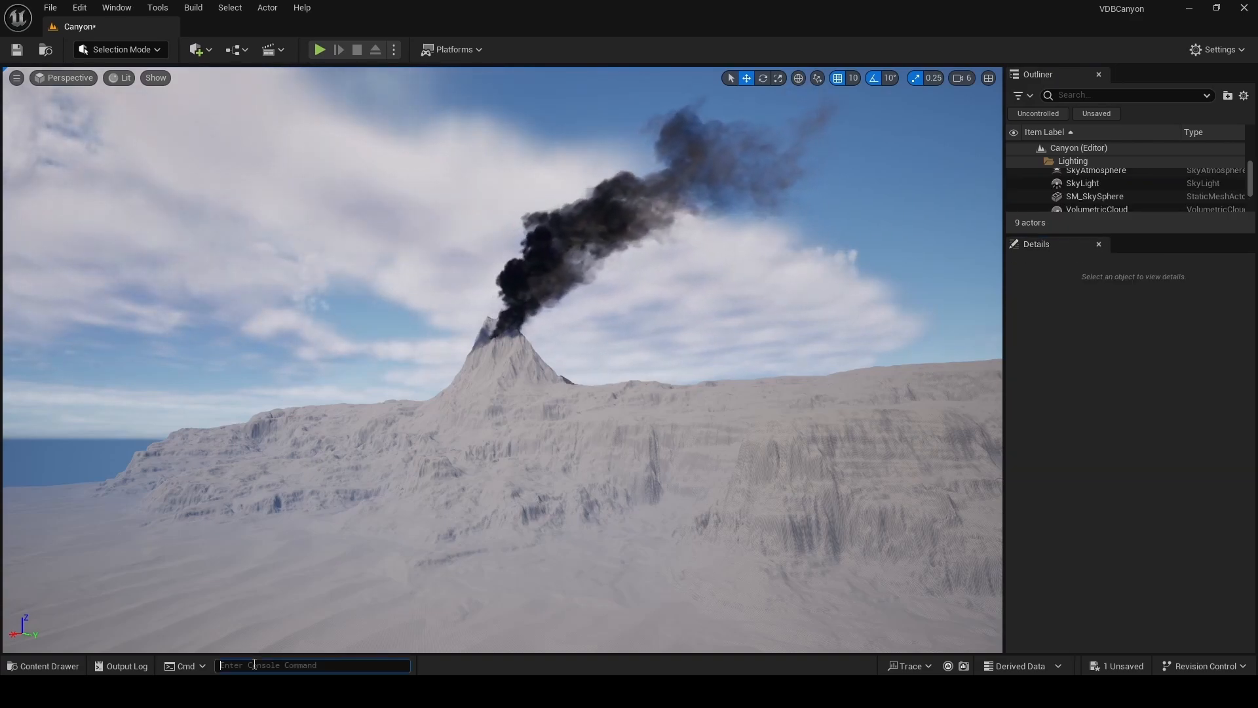
text(r het)
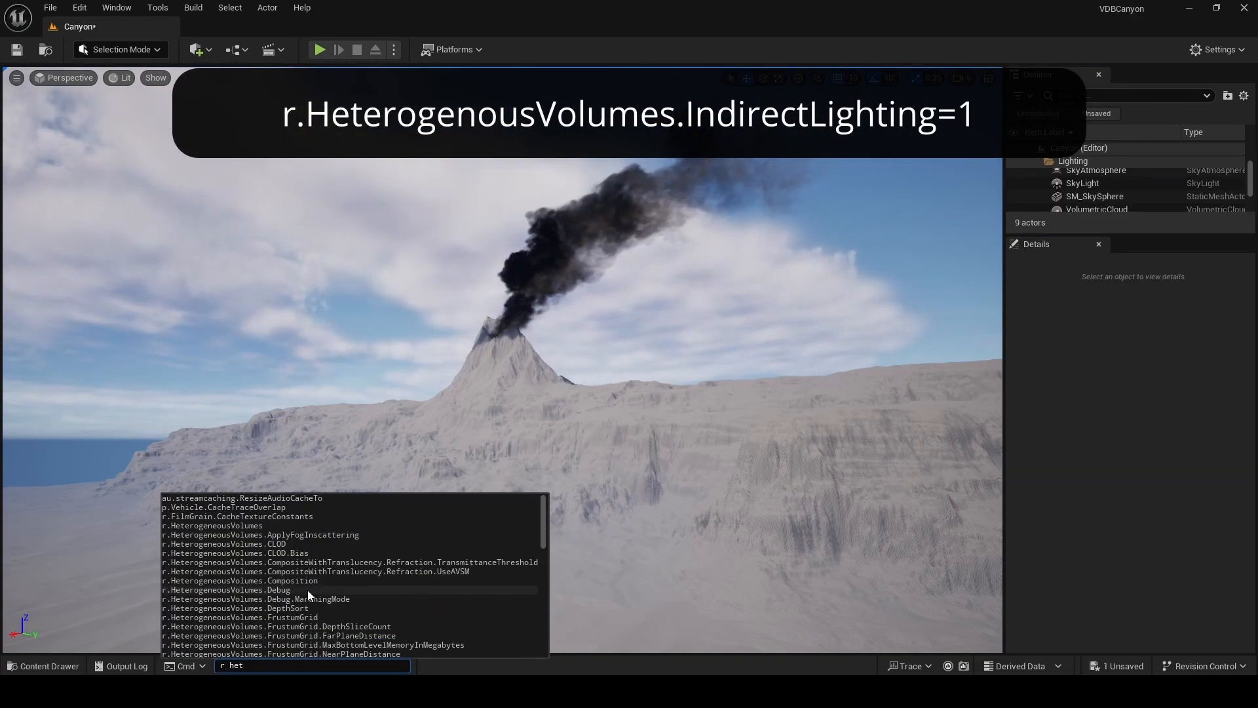
text(r.HeterogeneousVolumes.IndirectLighting)
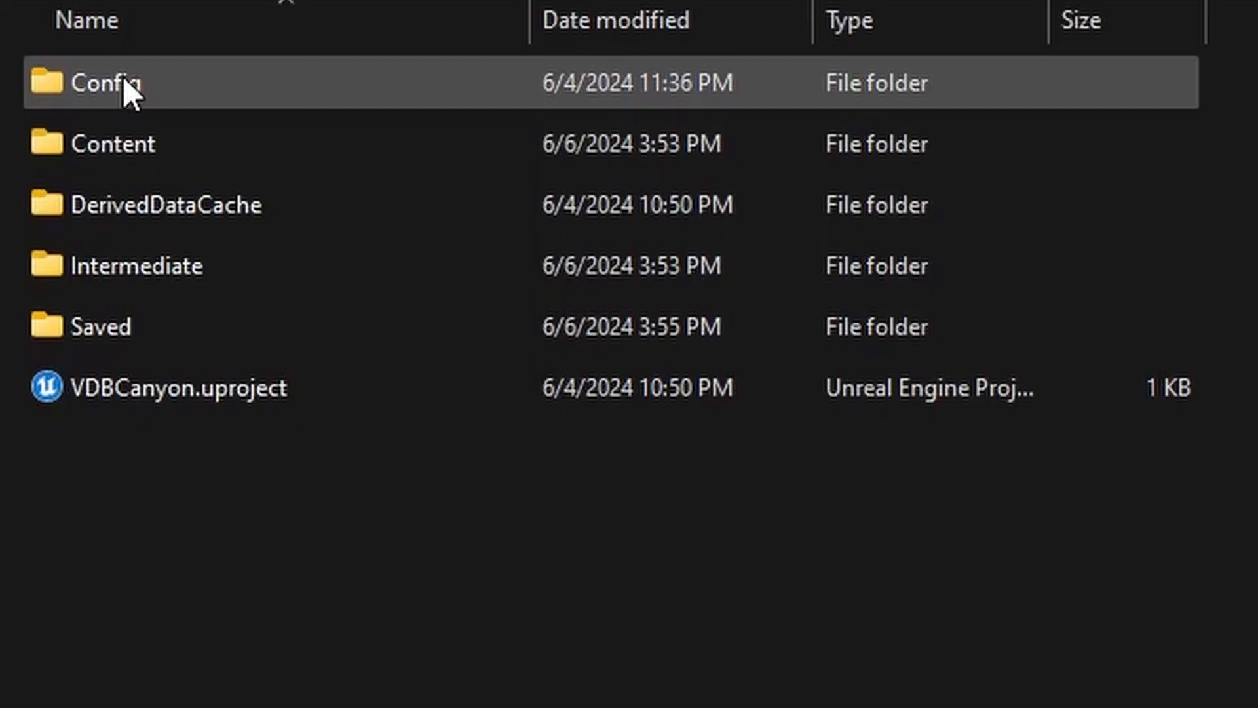
Step: Open DefaultEngine.ini from the project's Config folder in Notepad
double_click(105, 82)
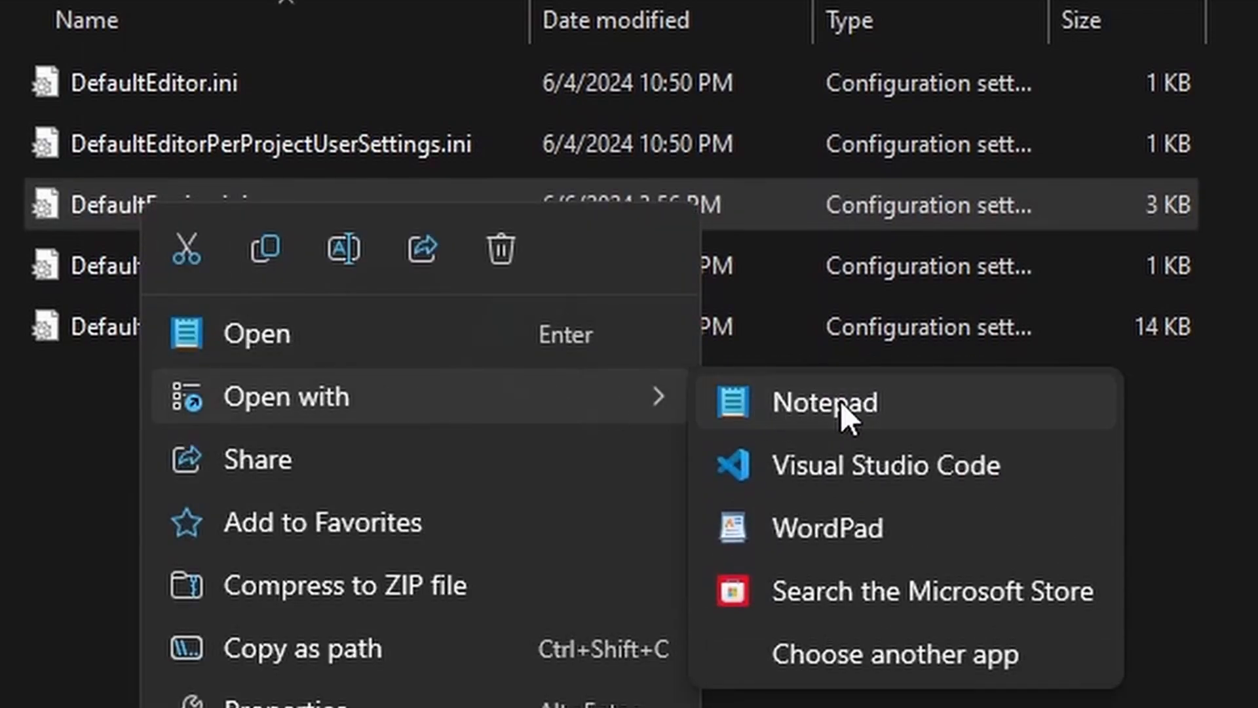
click(823, 401)
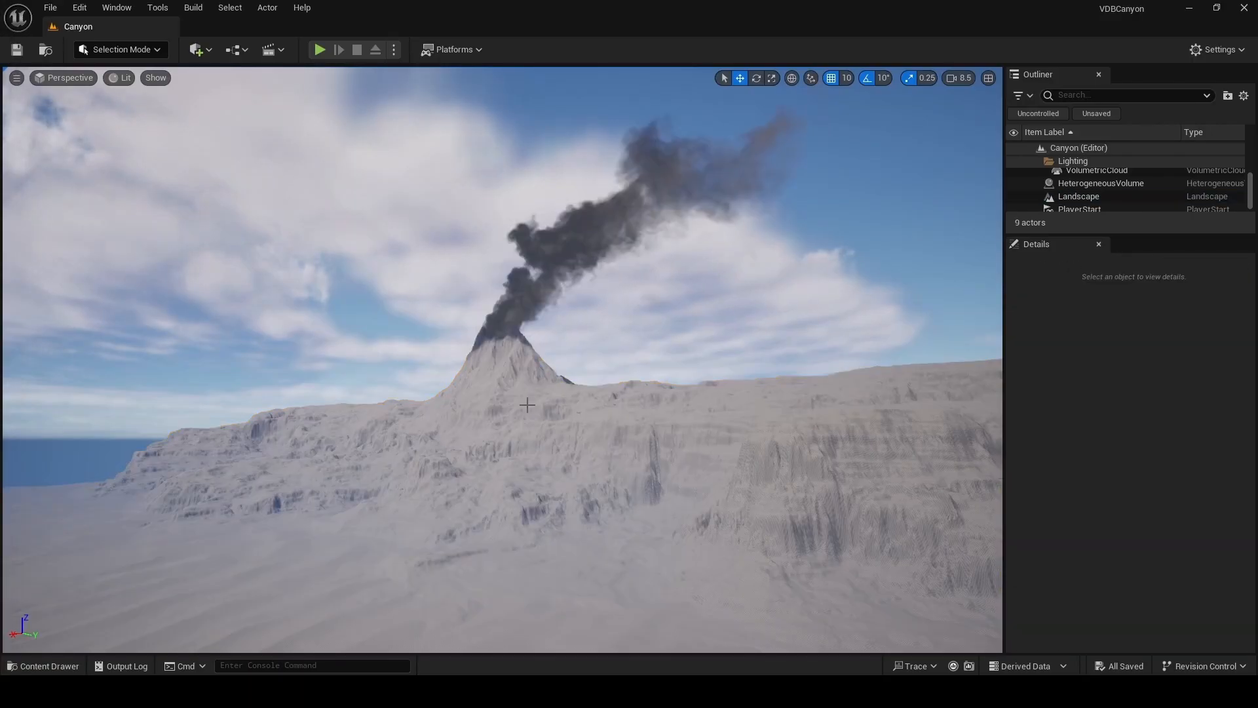
Step: Create MM_Landscape, enable Use Material Attributes, and search for BlendMaterialAttributes
click(43, 665)
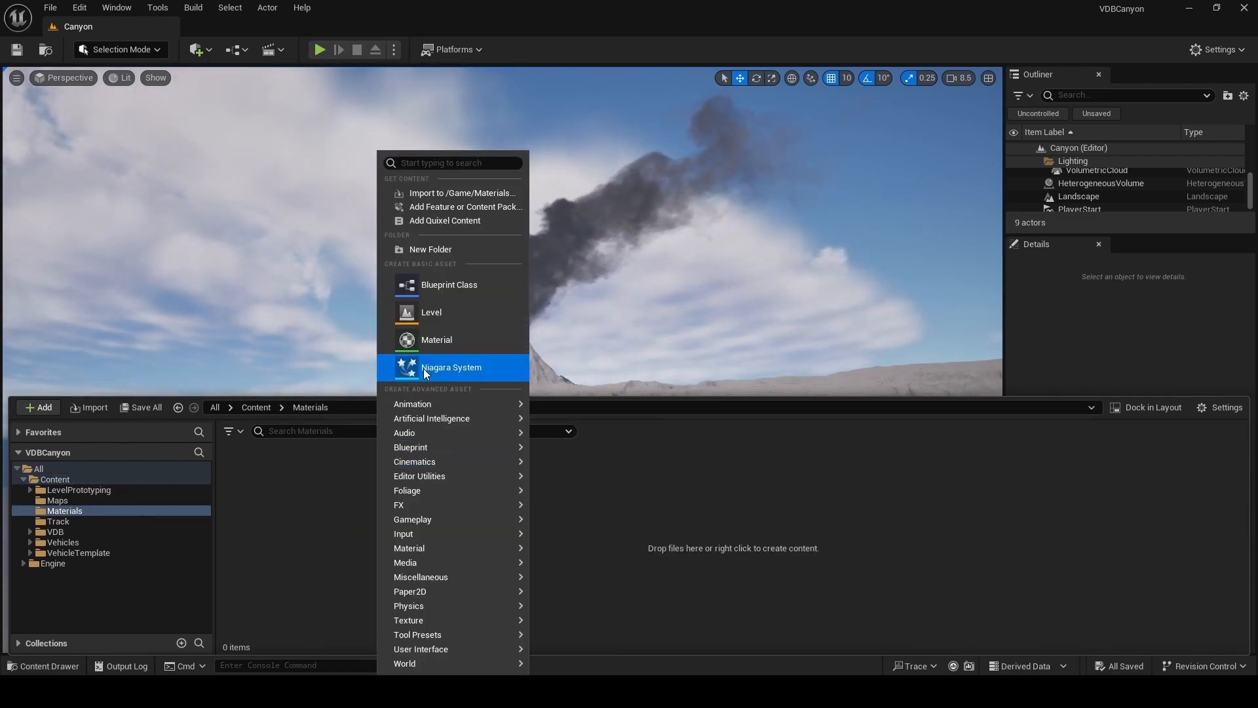
click(437, 340)
text(MM_Landscape)
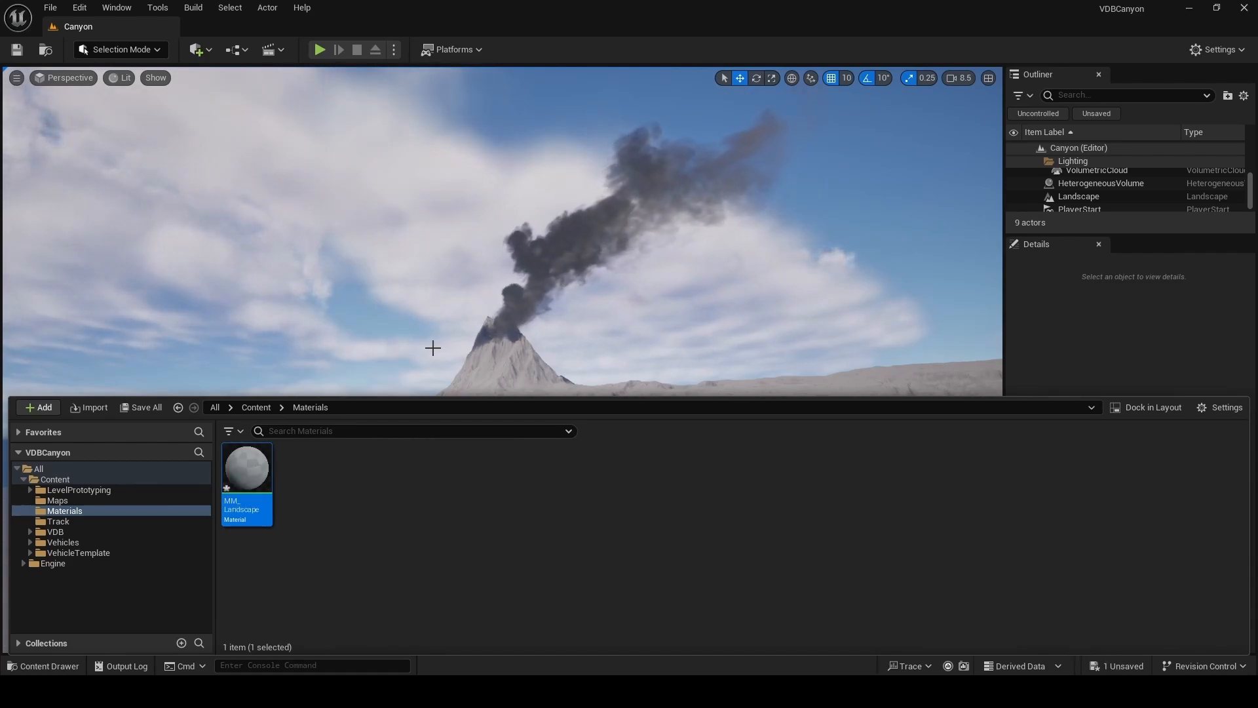
double_click(246, 467)
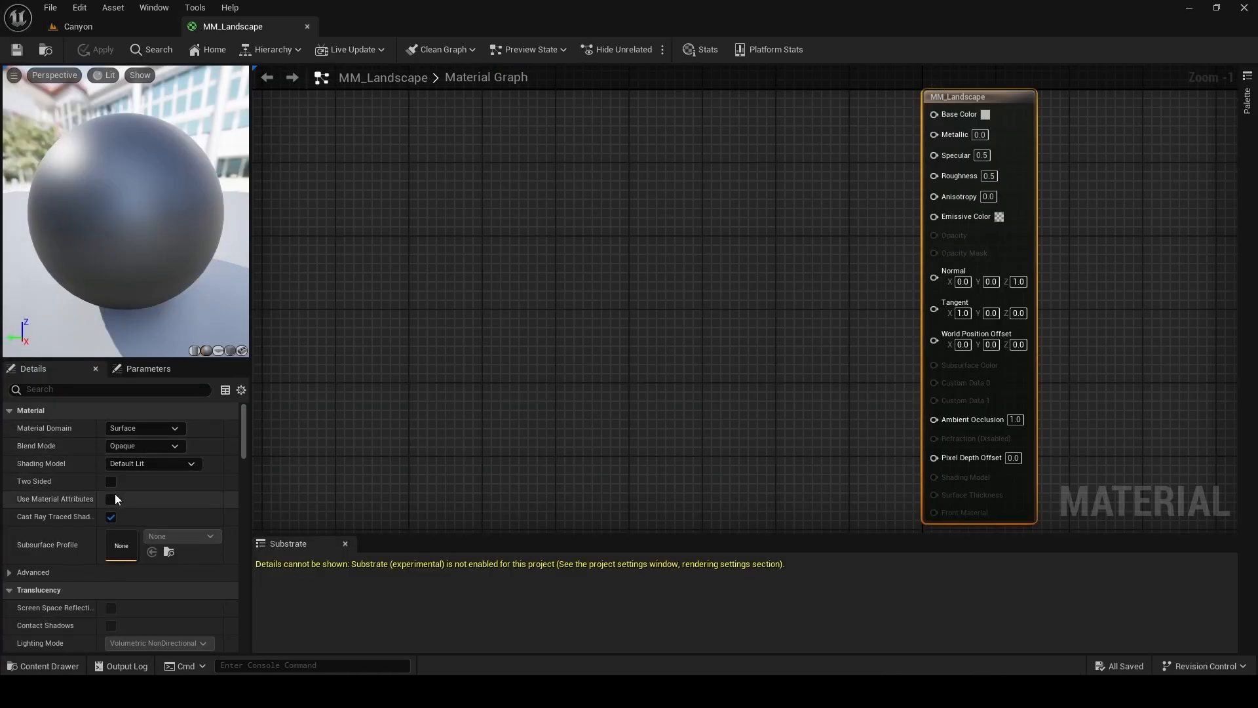
click(111, 498)
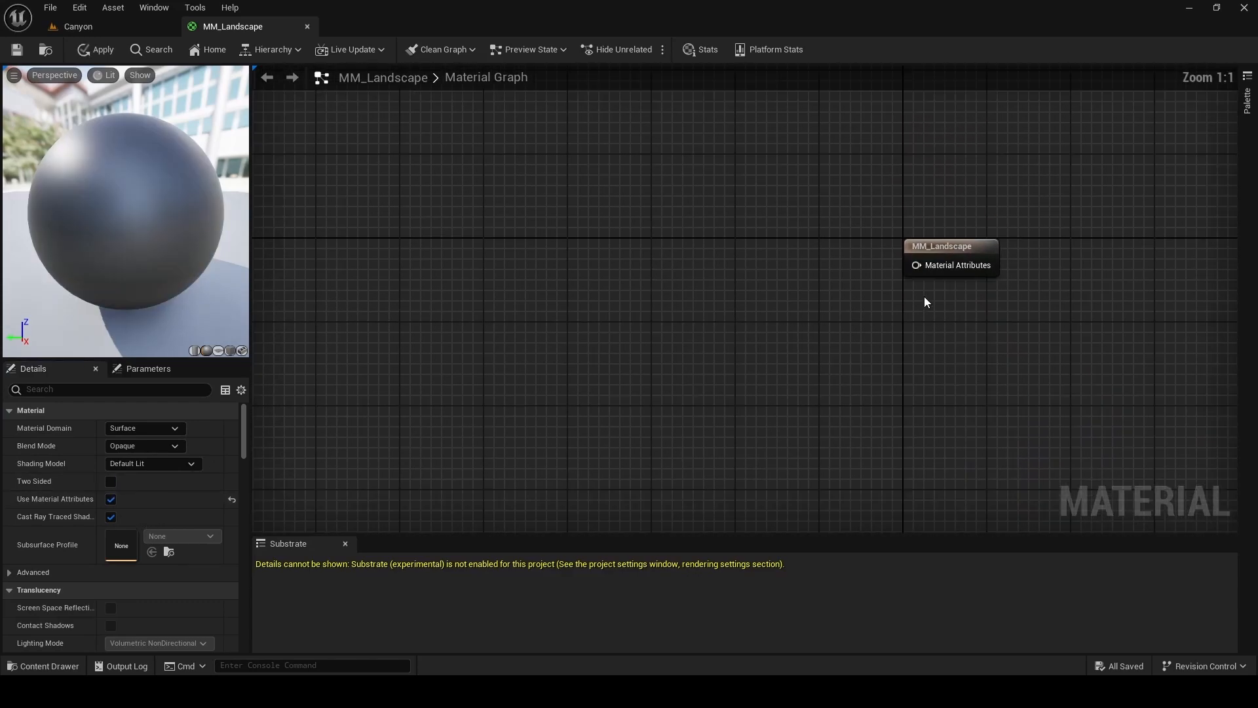
text(blen)
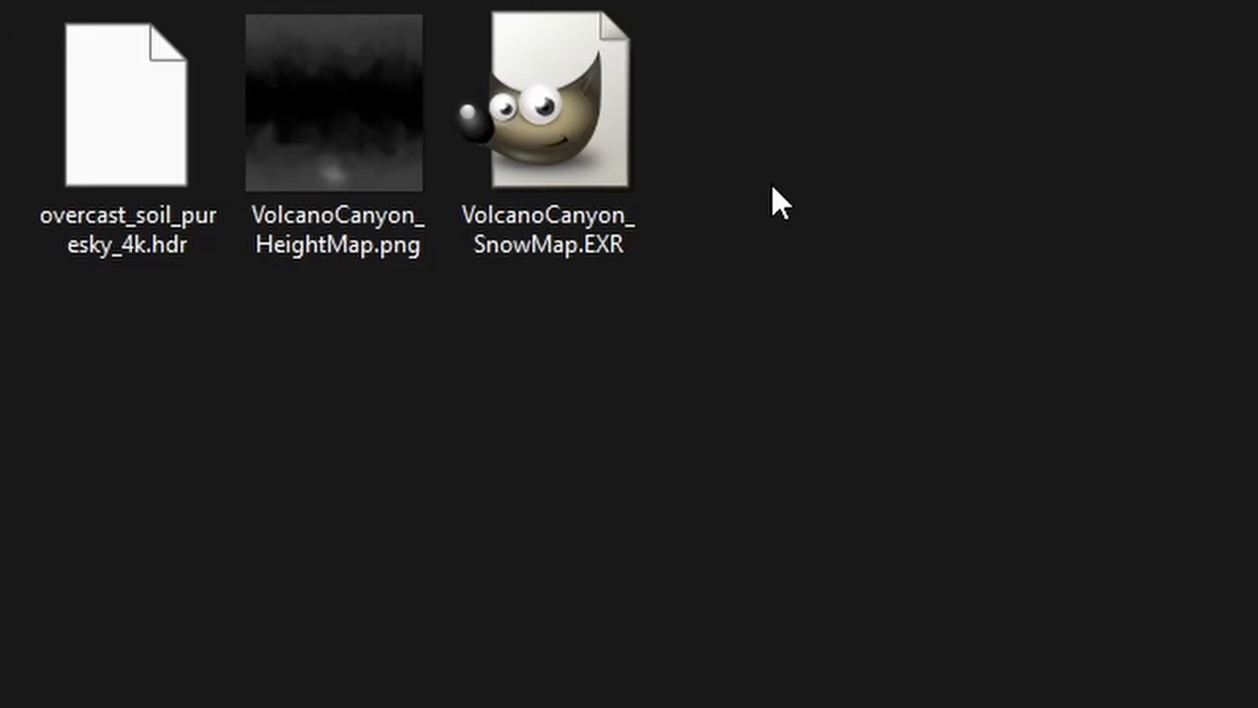
Step: Import VolcanoCanyon_SnowMap.EXR into LandscapeMaps and inspect its texture settings
click(549, 105)
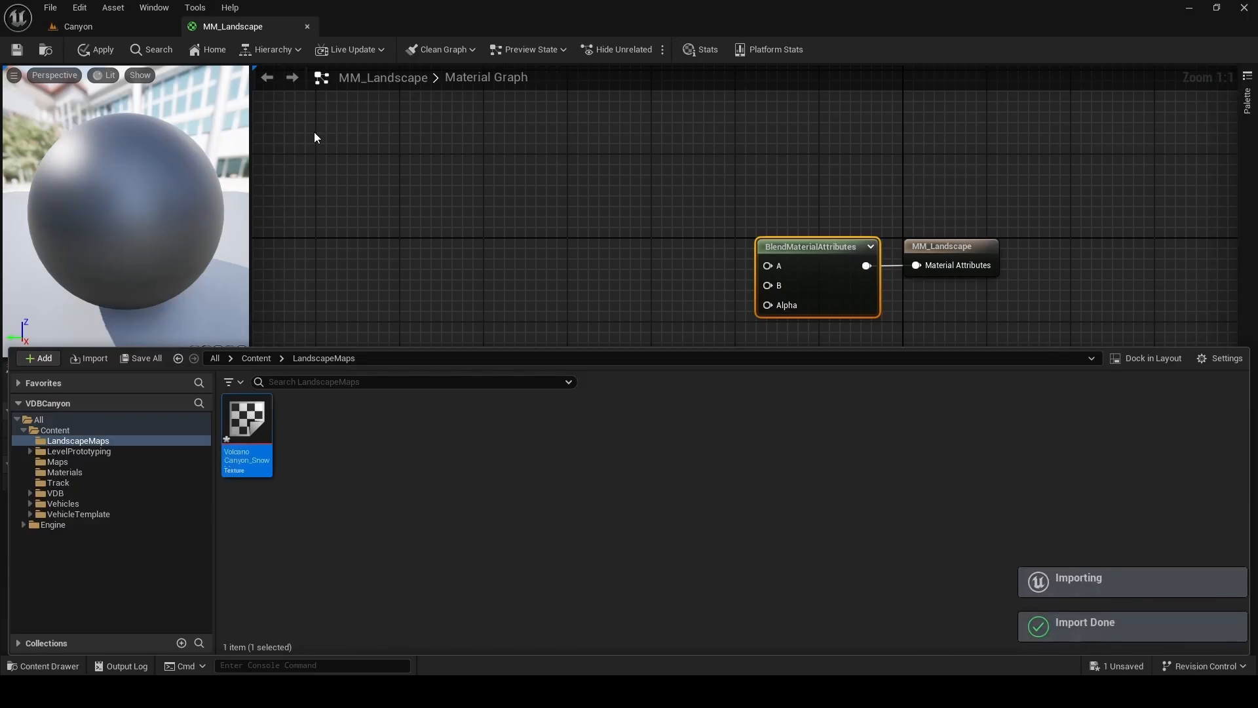
mouse_move(246, 417)
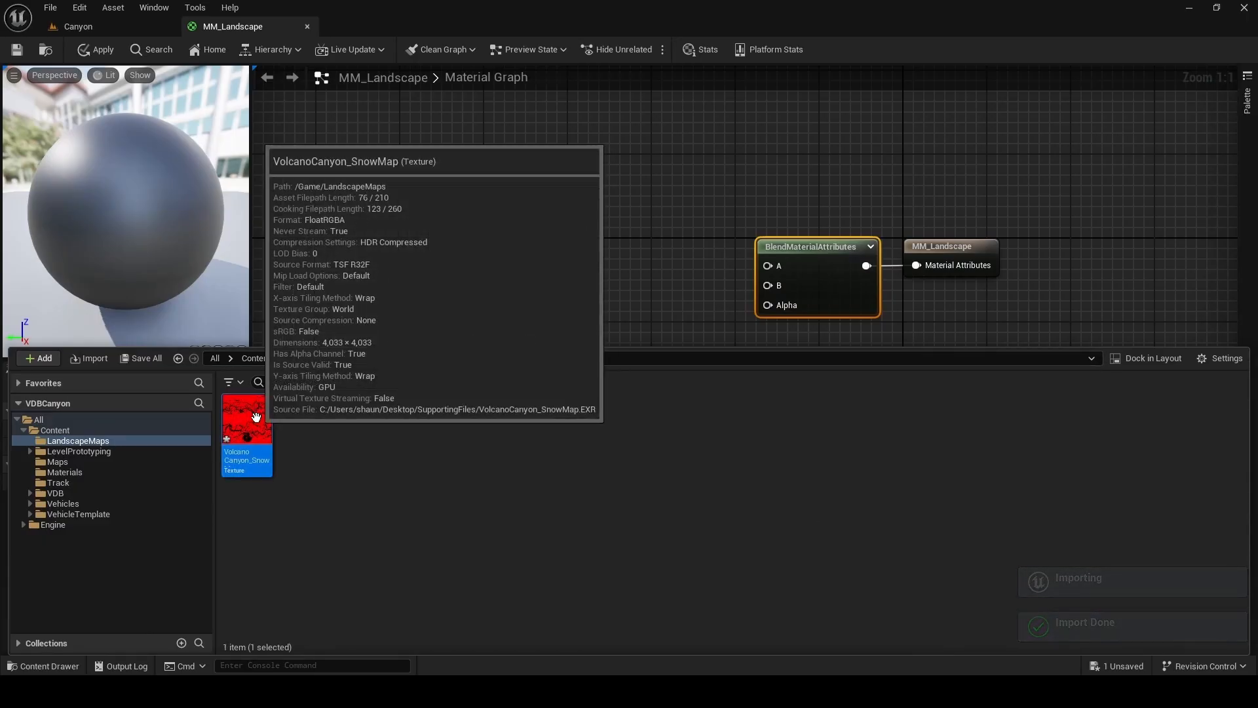
double_click(246, 418)
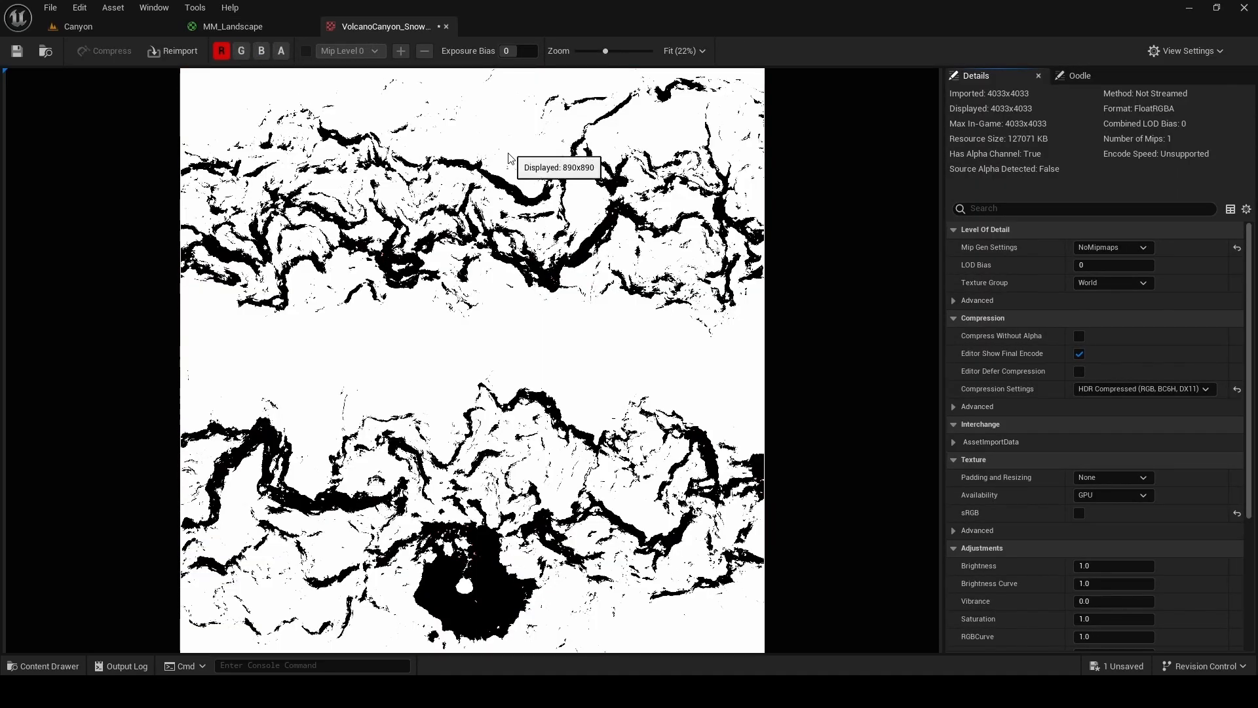
click(232, 26)
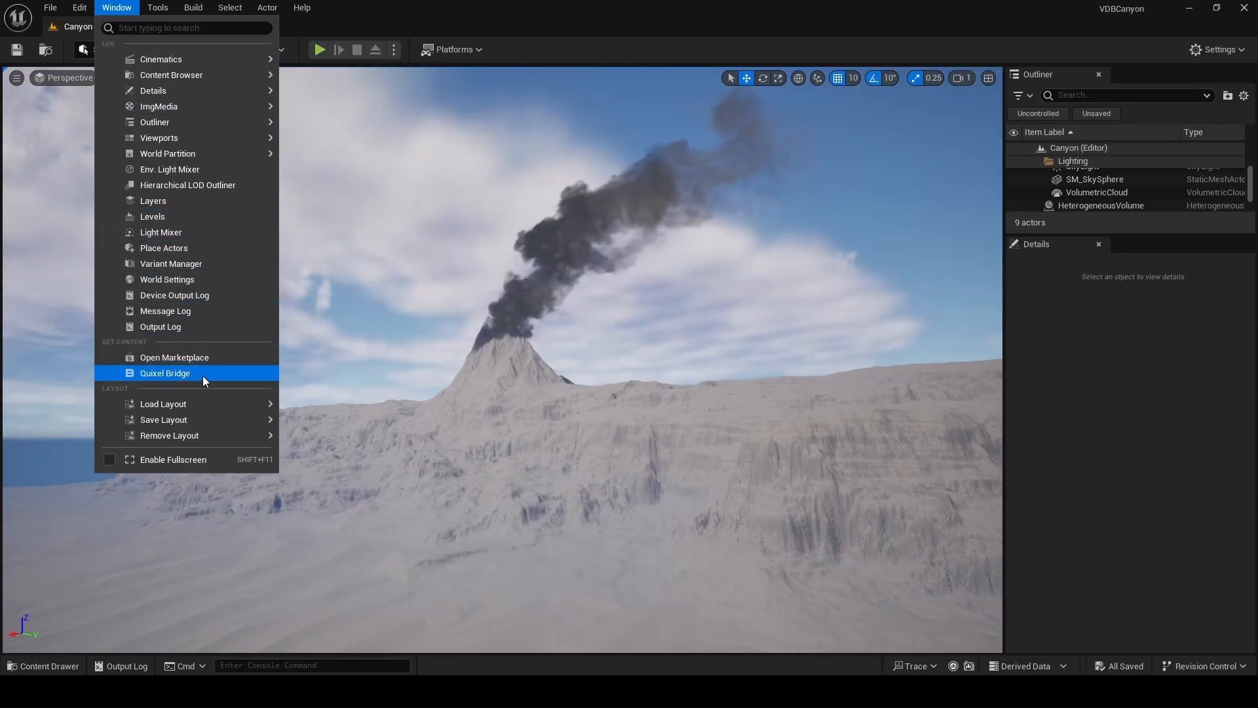
Step: Bring Megascans surface textures from Quixel Bridge into a Set Material Attributes node with Displacement
click(164, 372)
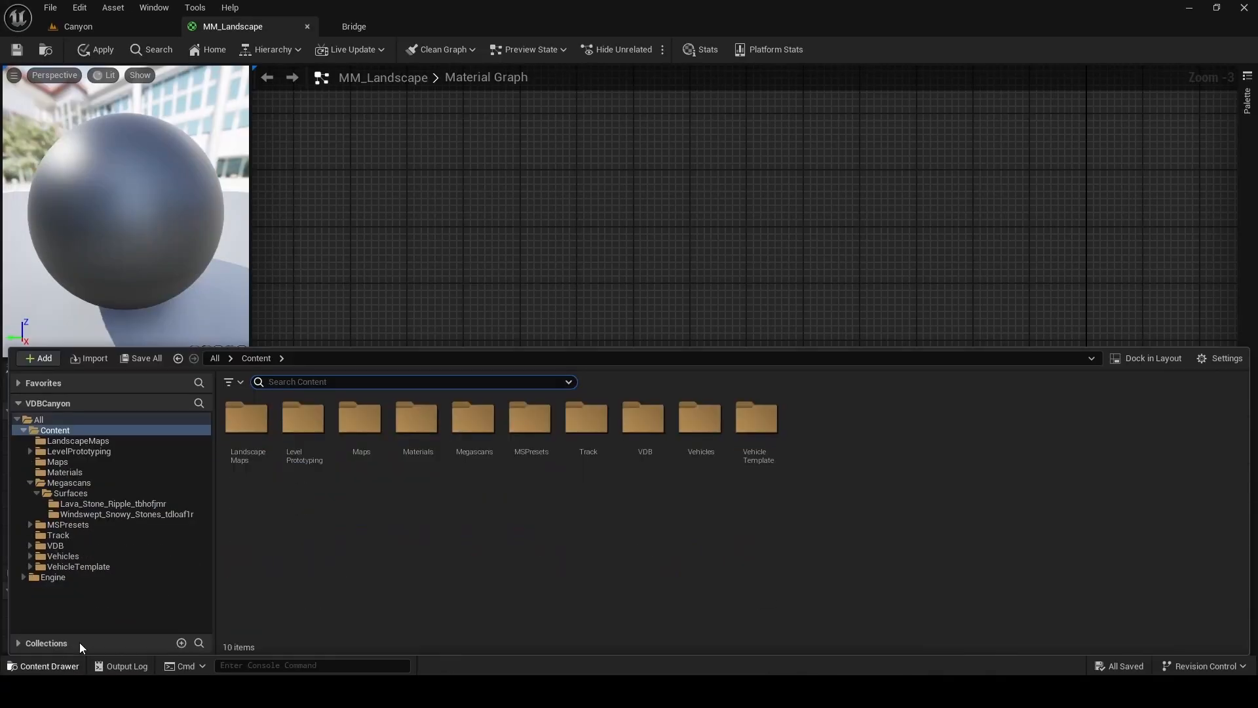
double_click(473, 418)
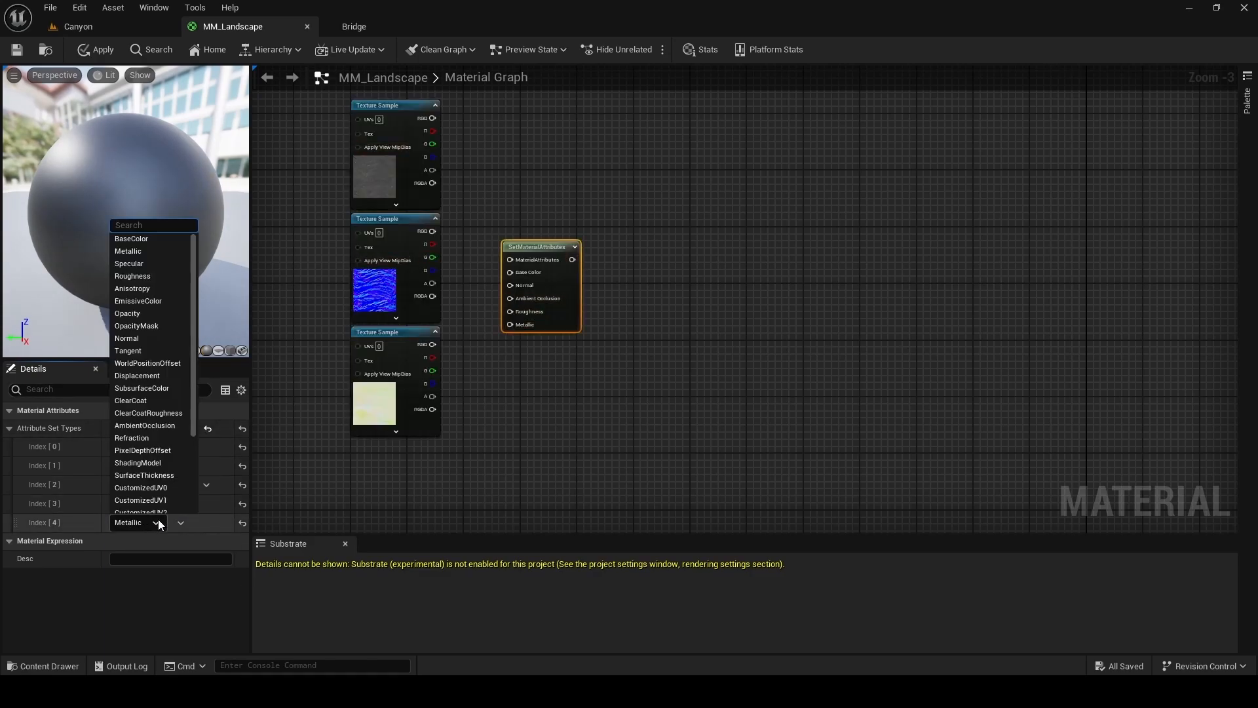
click(136, 375)
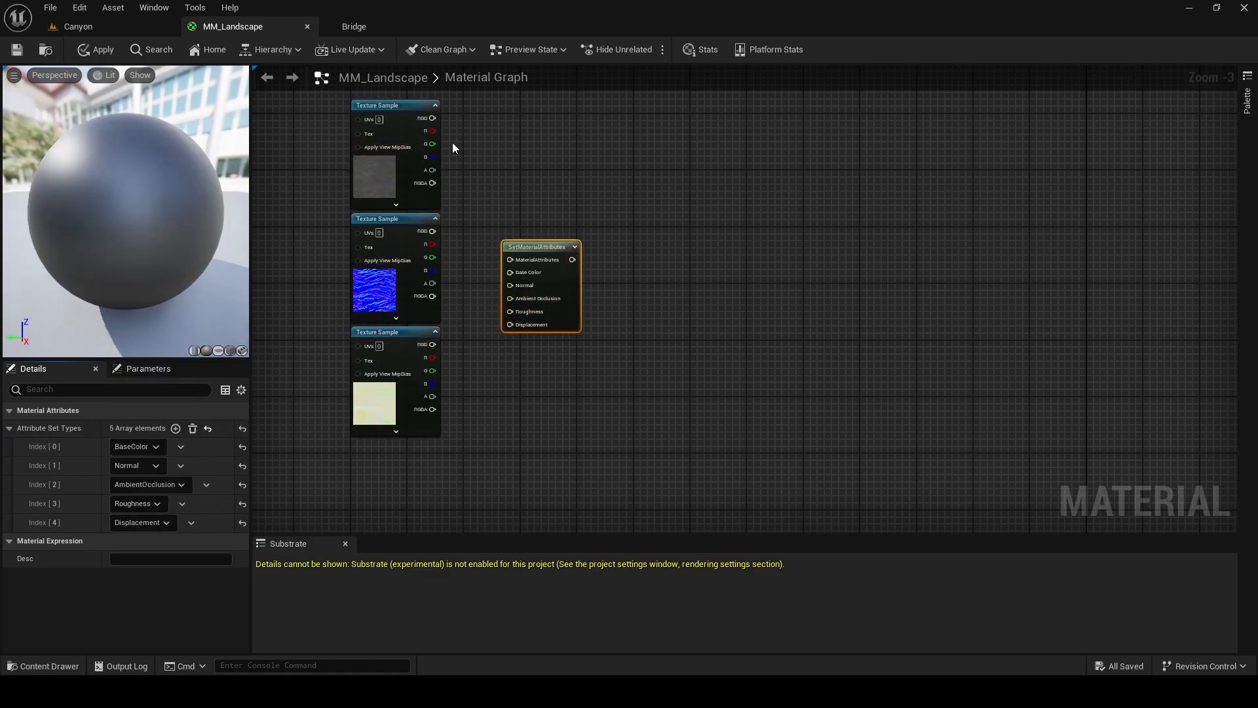
drag(439, 120, 511, 272)
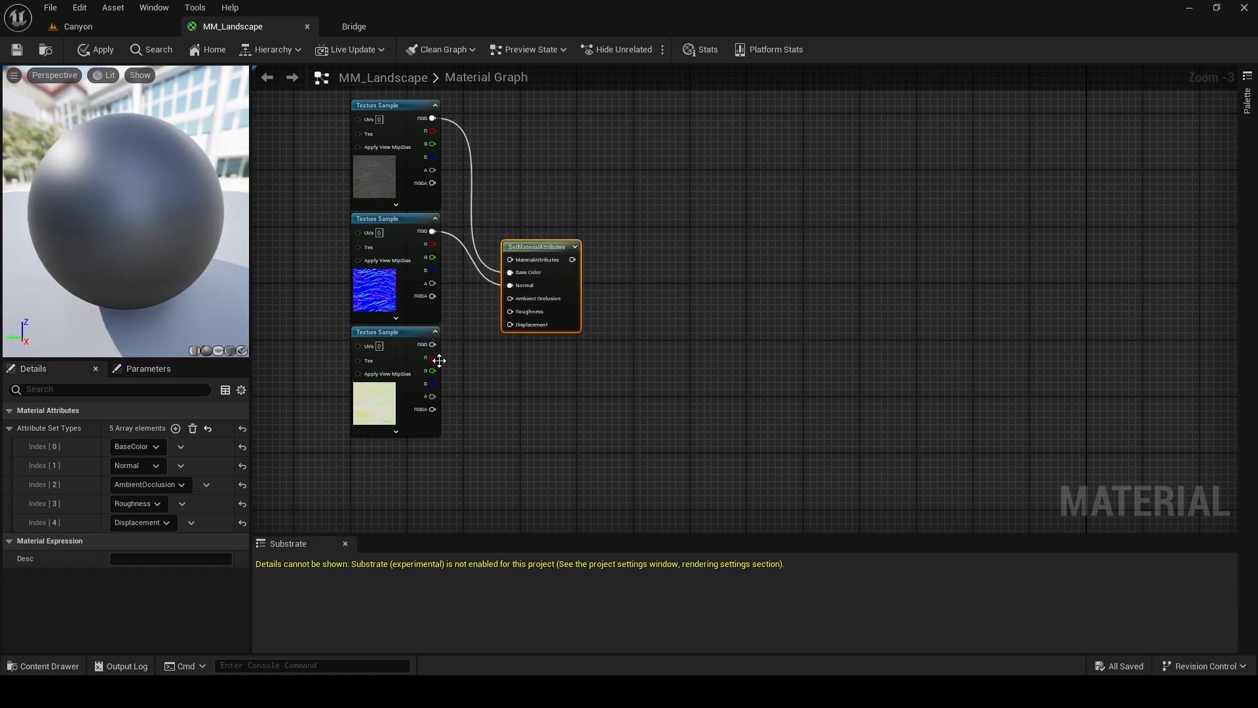
Step: Wire mask channels into the attributes and add named reroutes for Quixel Lava Stone Ripple and snow
drag(431, 357, 473, 354)
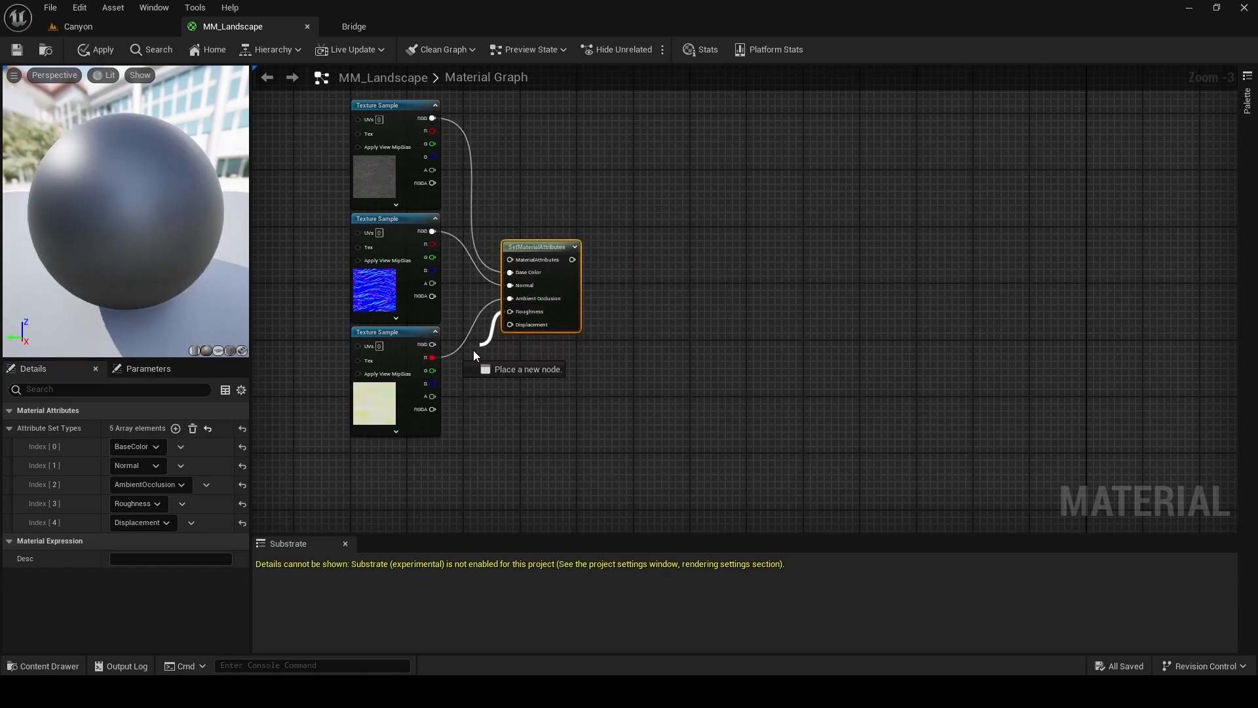
drag(433, 372, 510, 325)
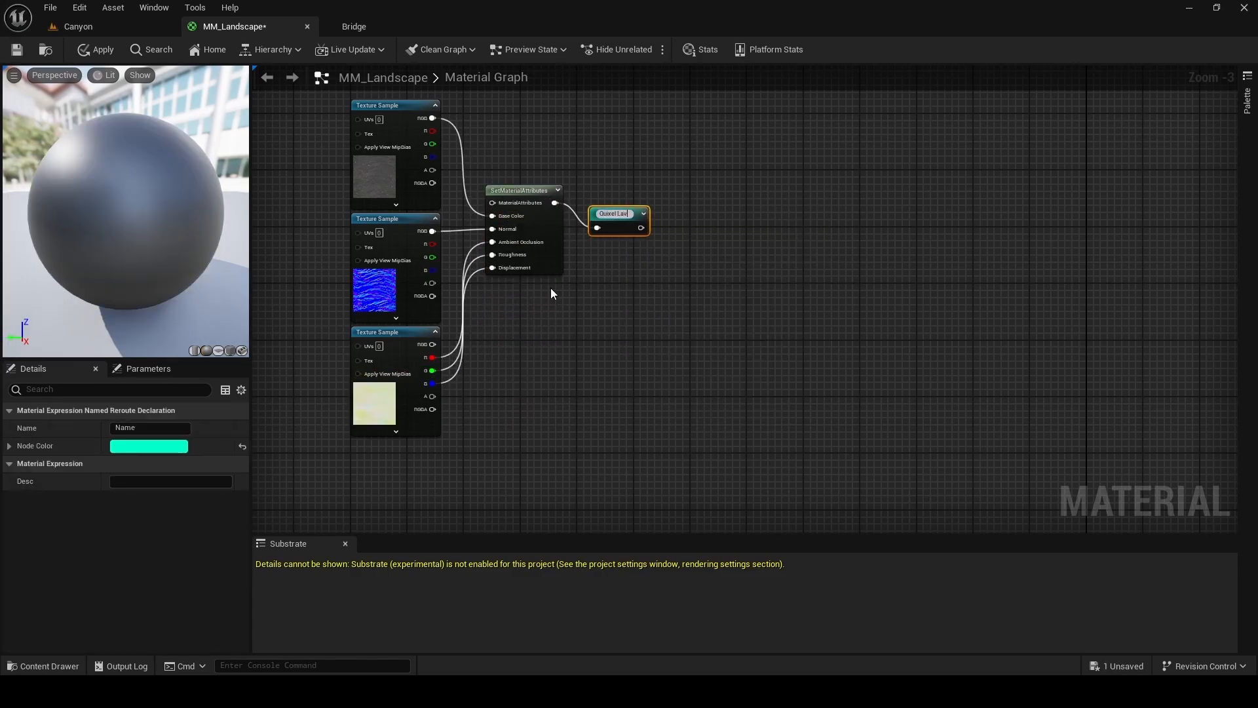
text(Quixel Lava Stone Ripple)
text(ad)
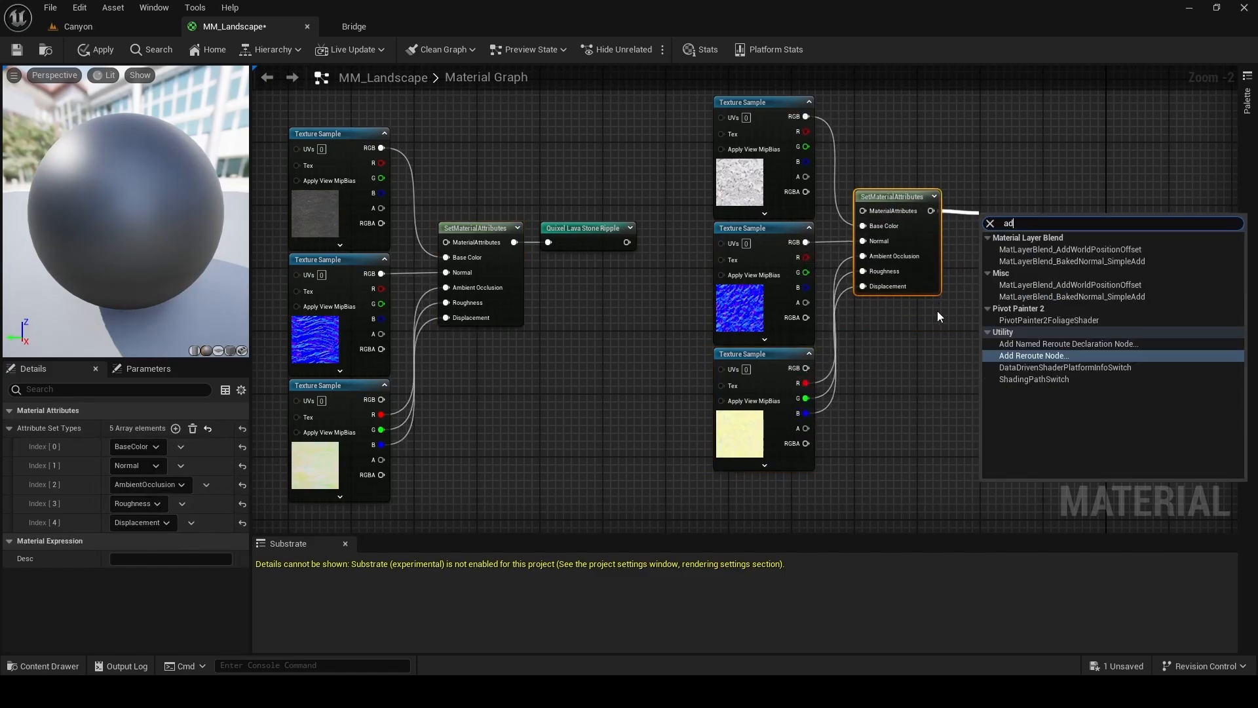
click(1068, 343)
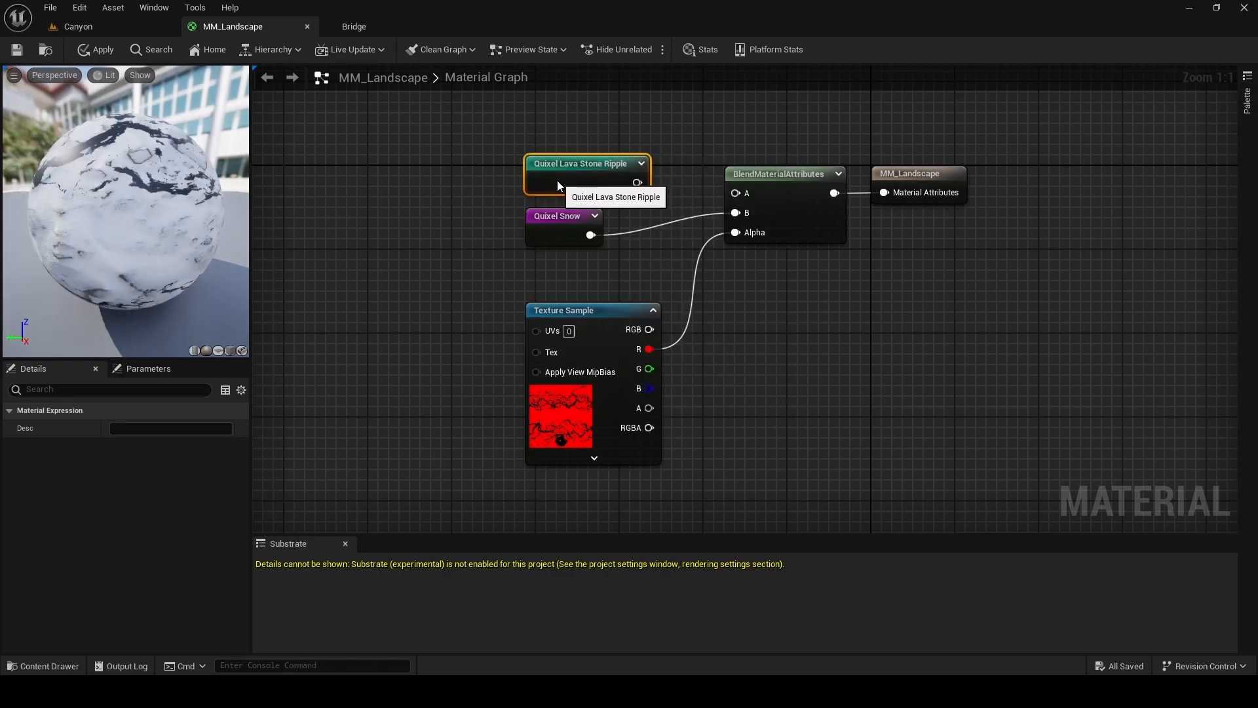
click(78, 26)
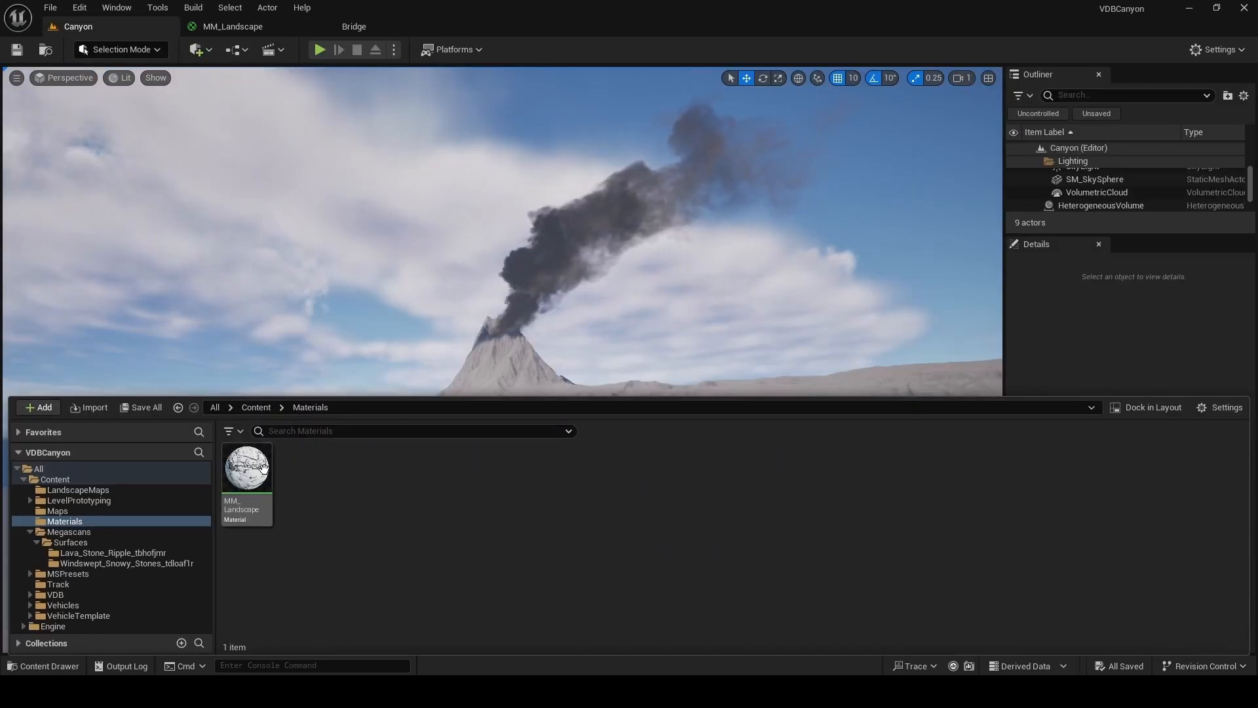
Step: Feed Landscape Coords scaled to 4033 into the mask's UVs and assign MI_Landscape to the landscape
click(247, 468)
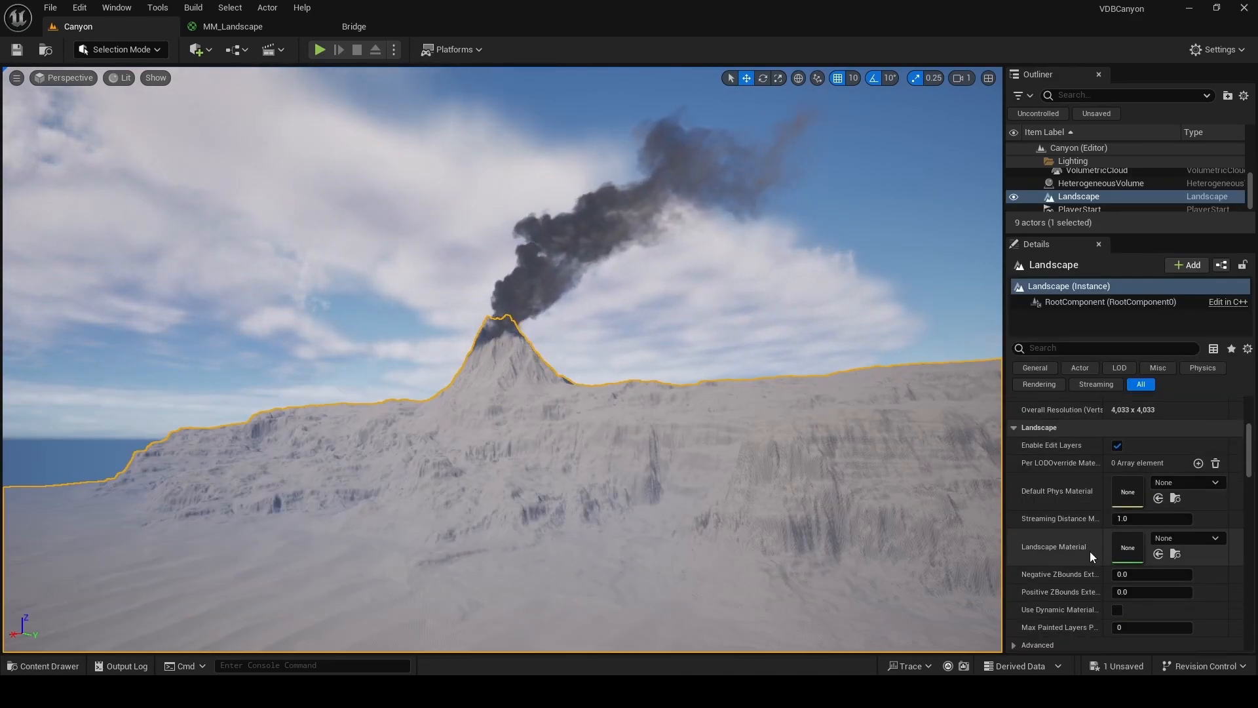
click(1214, 537)
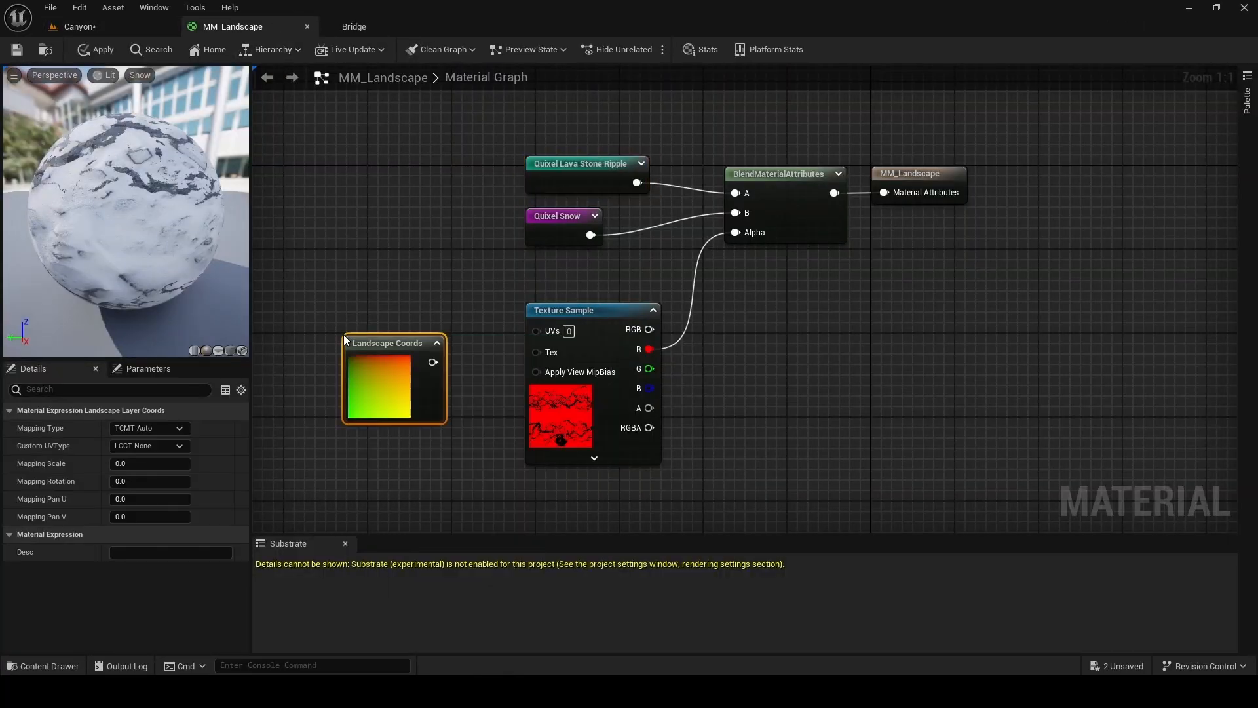
drag(433, 362, 536, 330)
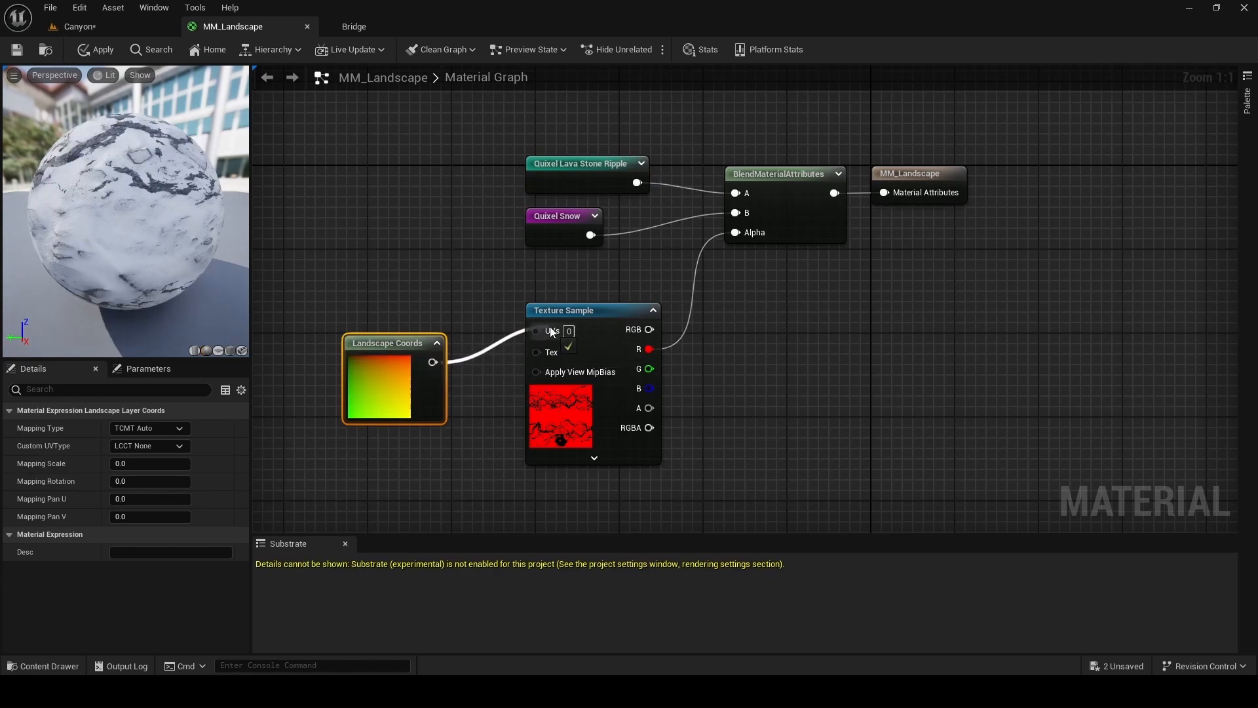
drag(394, 343, 429, 310)
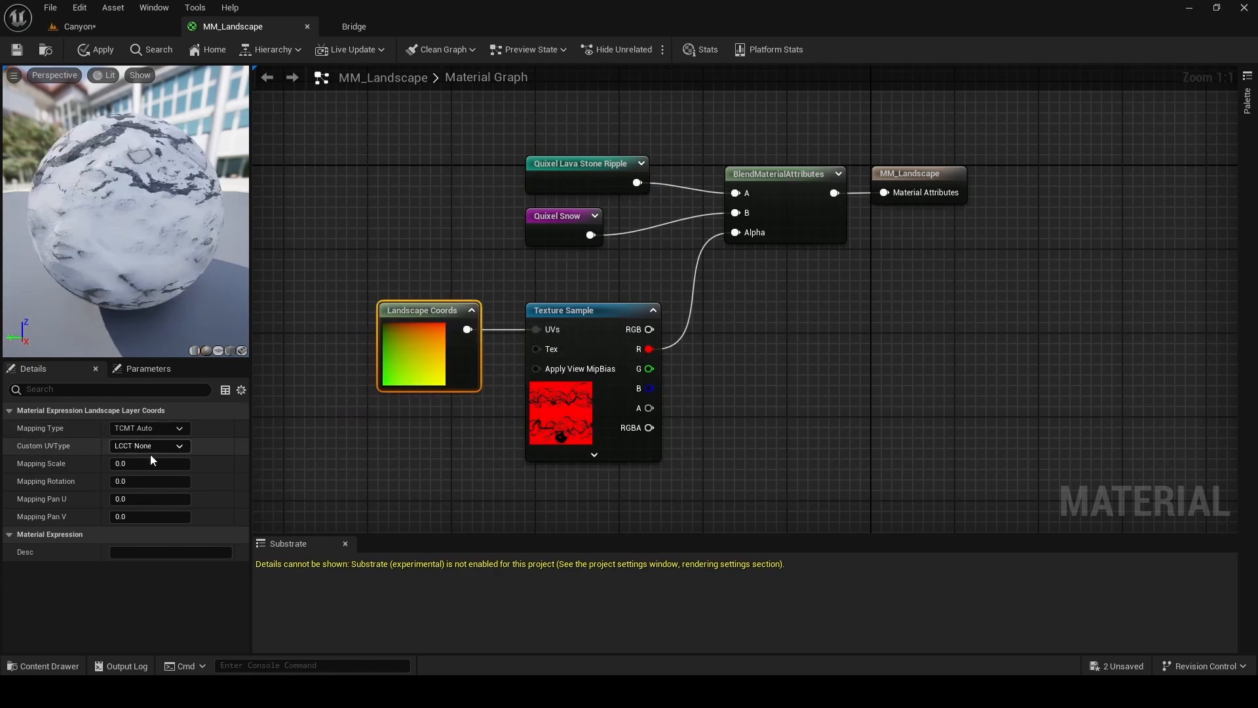
text(4033.0)
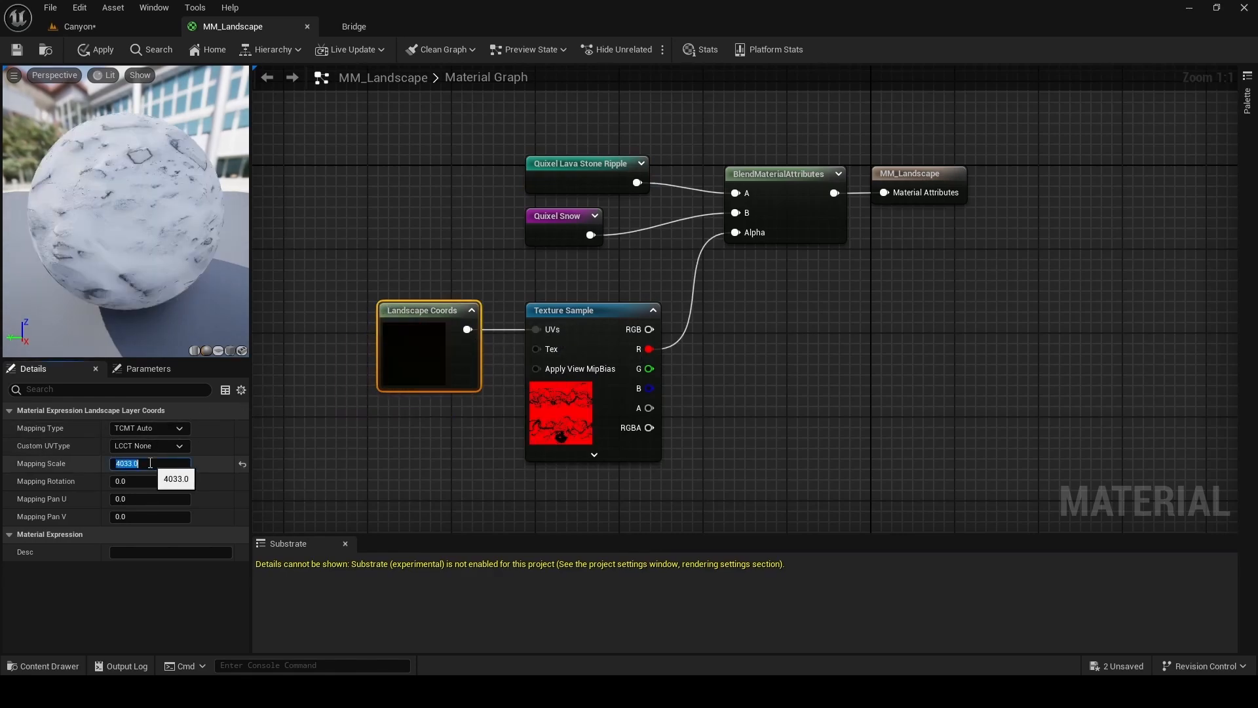
click(78, 26)
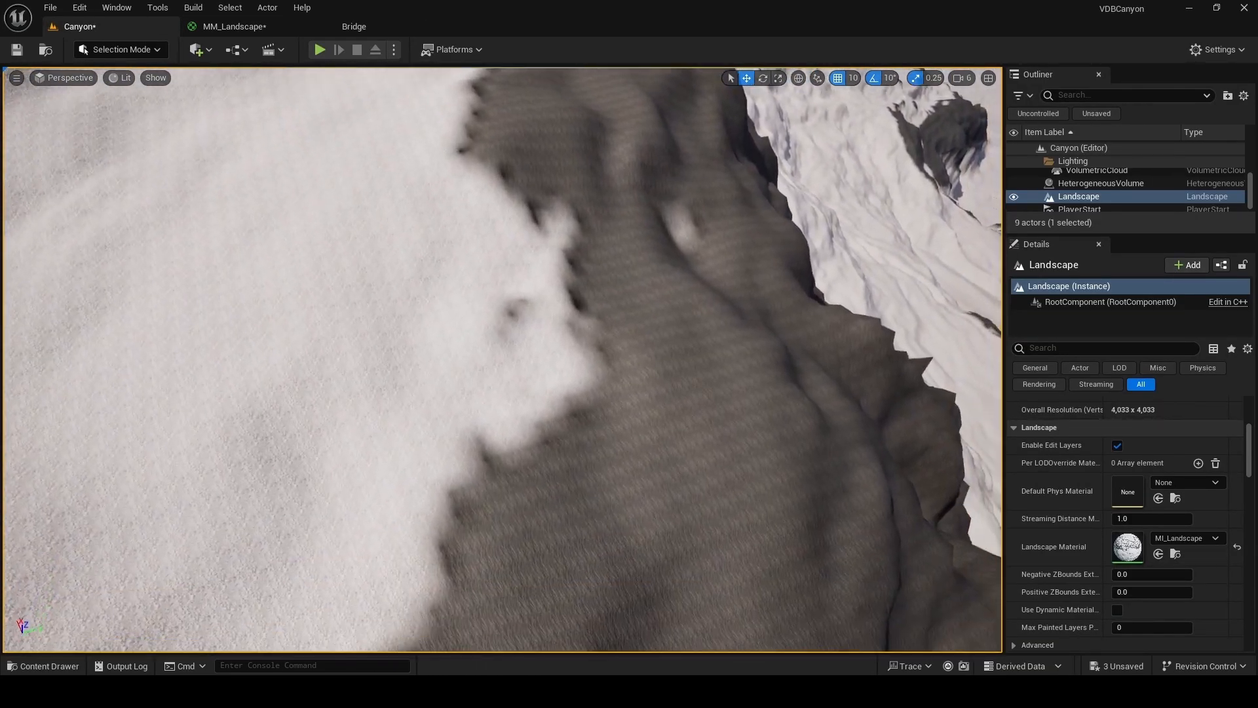
Step: Multiply landscape coordinates by a 'Tiling Snow' scalar parameter and feed both snow texture UVs
click(232, 27)
text(con)
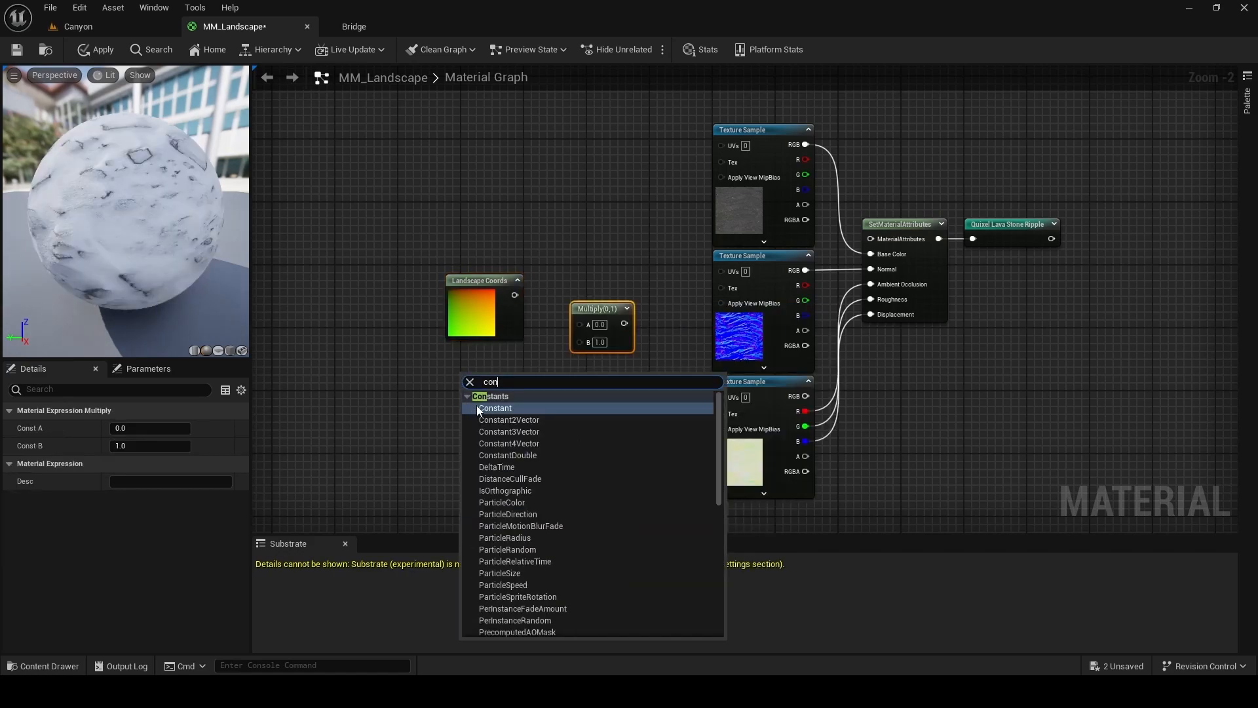
click(496, 408)
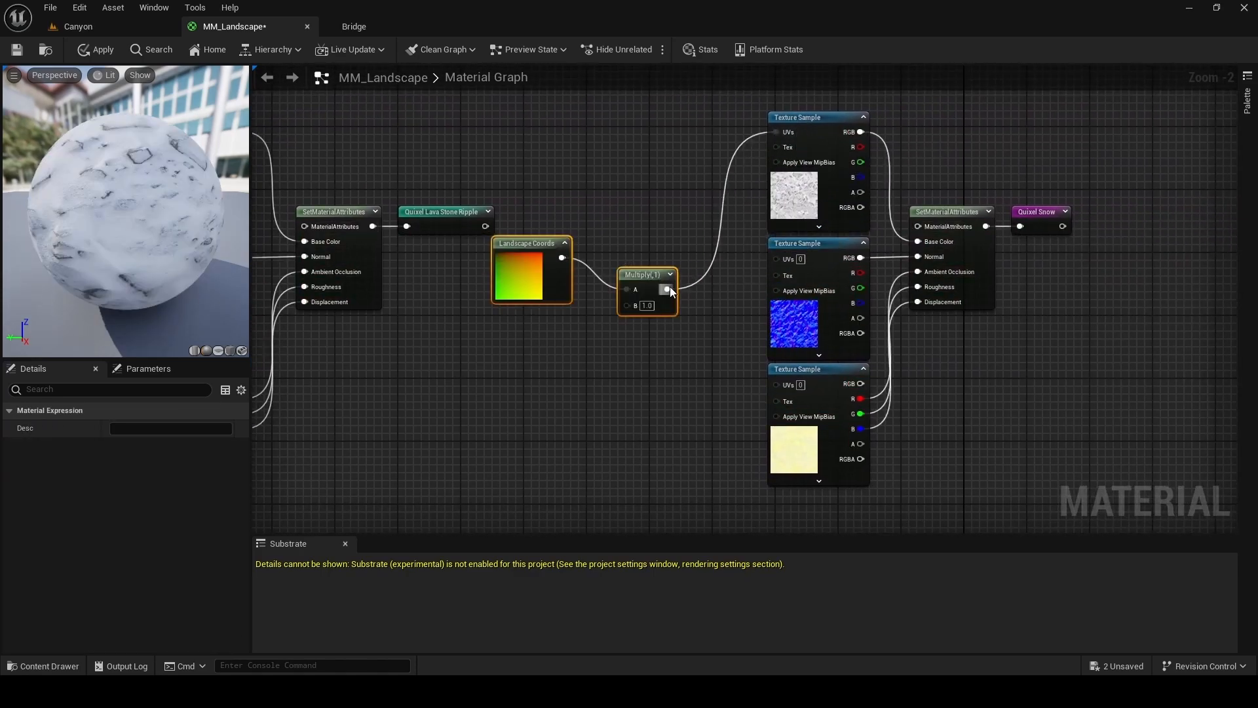
drag(668, 289, 747, 360)
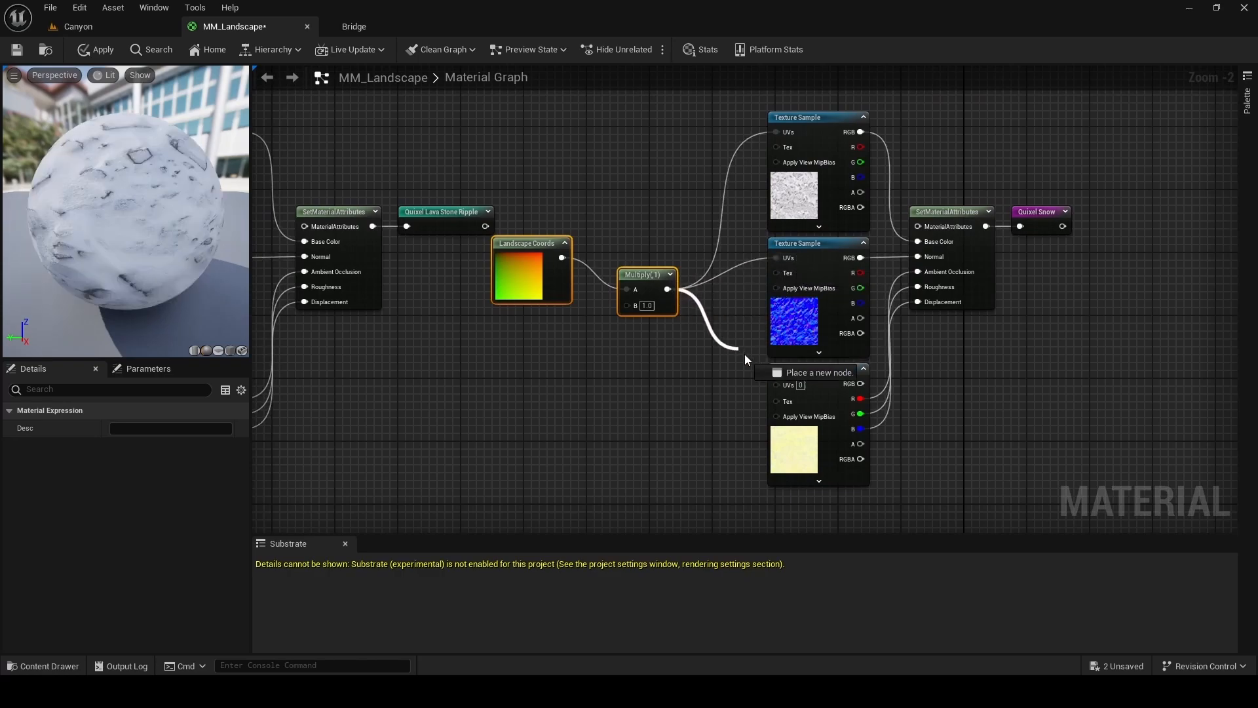
click(730, 349)
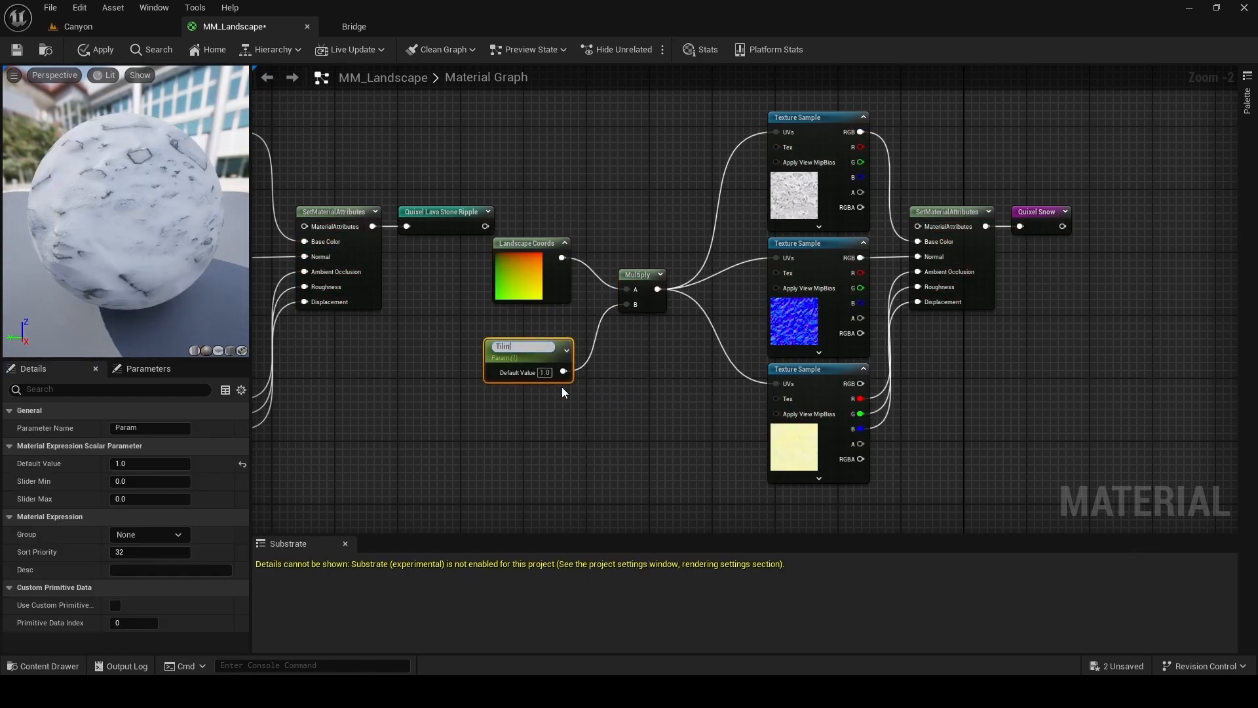
text(Tiling Snow)
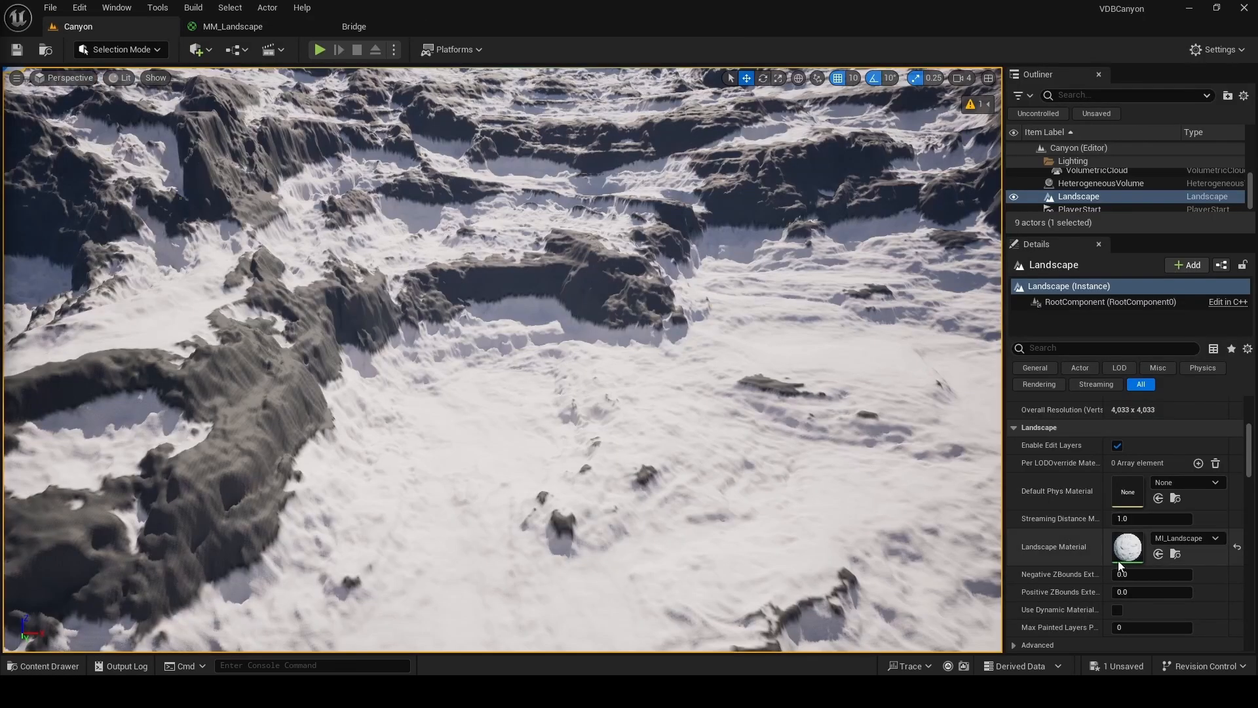
Step: Override both tiling parameters in MI_Landscape and set Tiling Lava Rocks to 0.1
double_click(1126, 546)
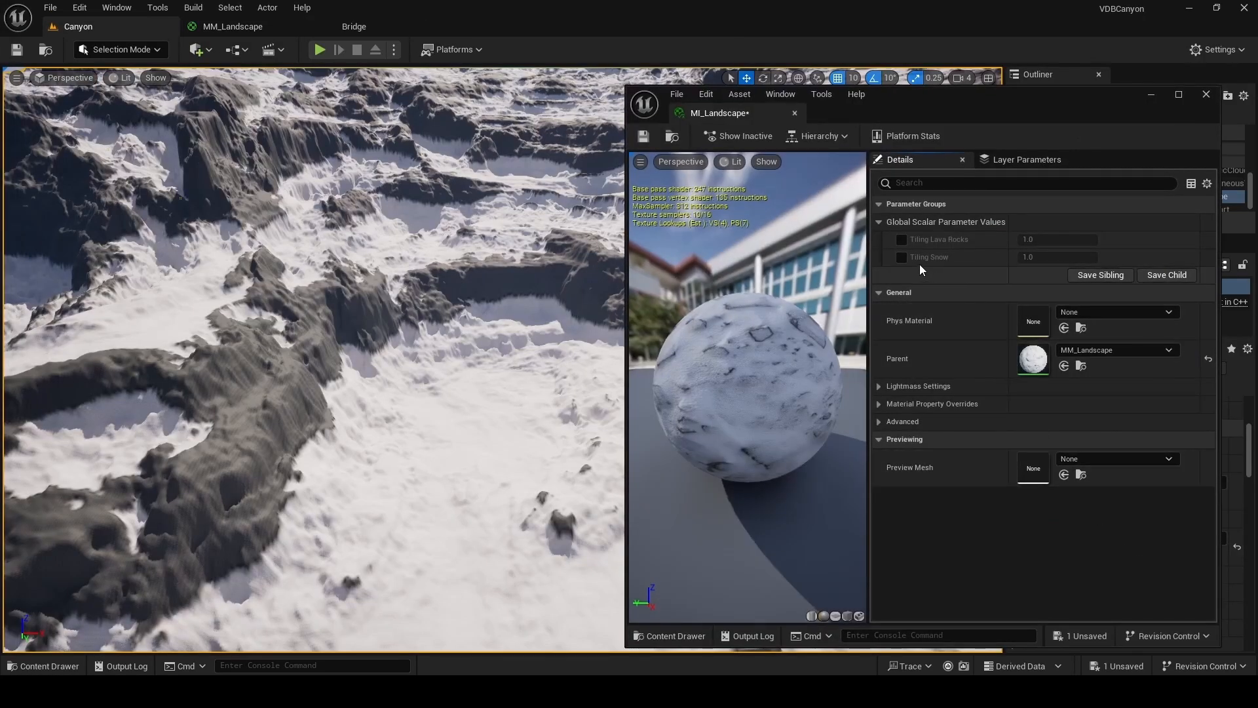
click(902, 240)
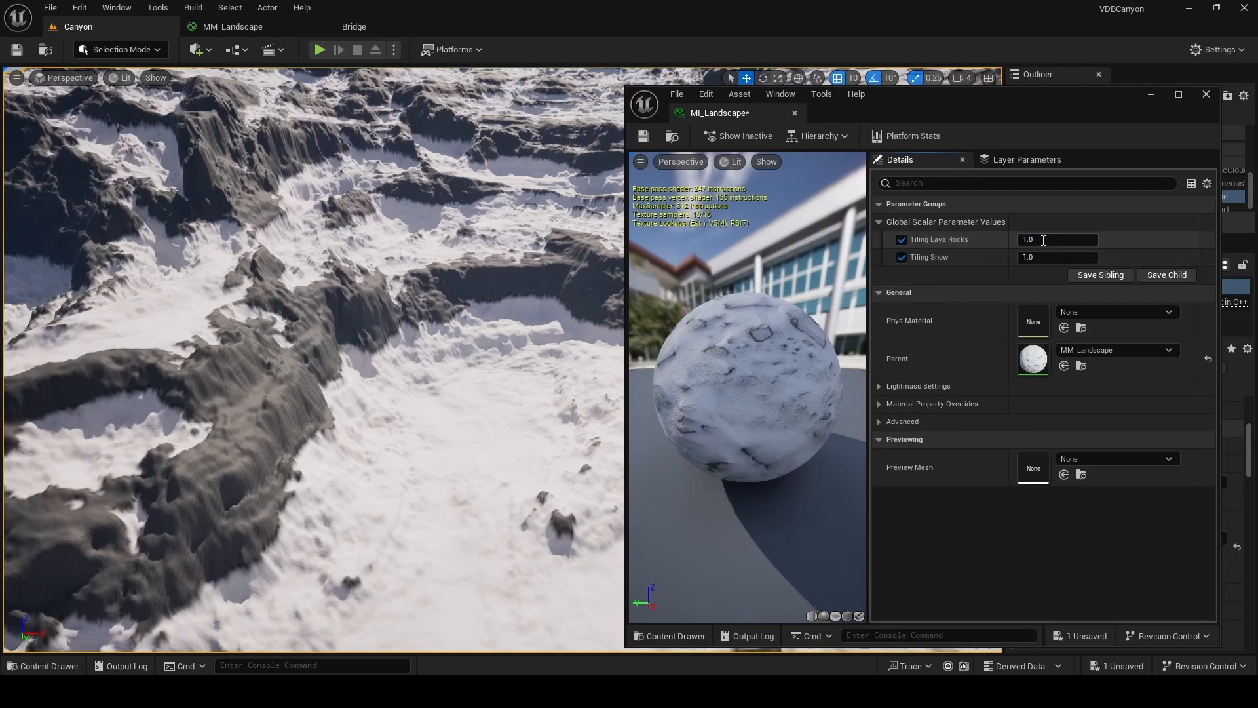
text(0.1)
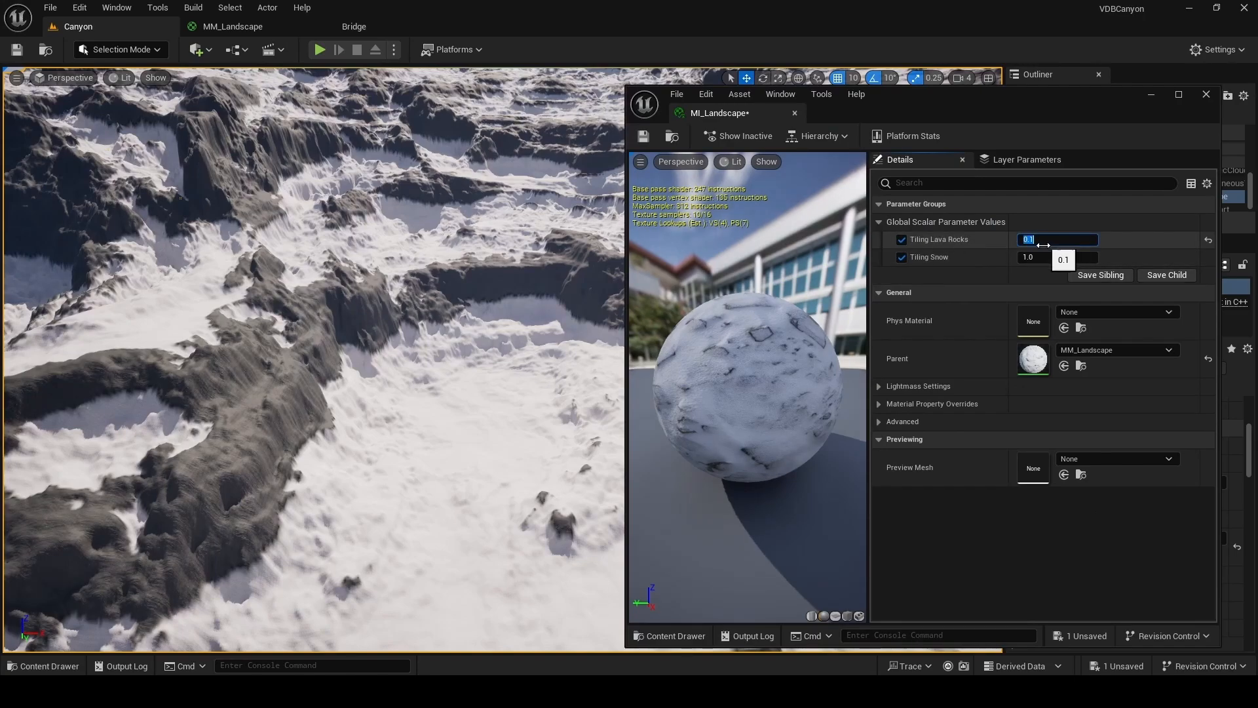
click(1057, 257)
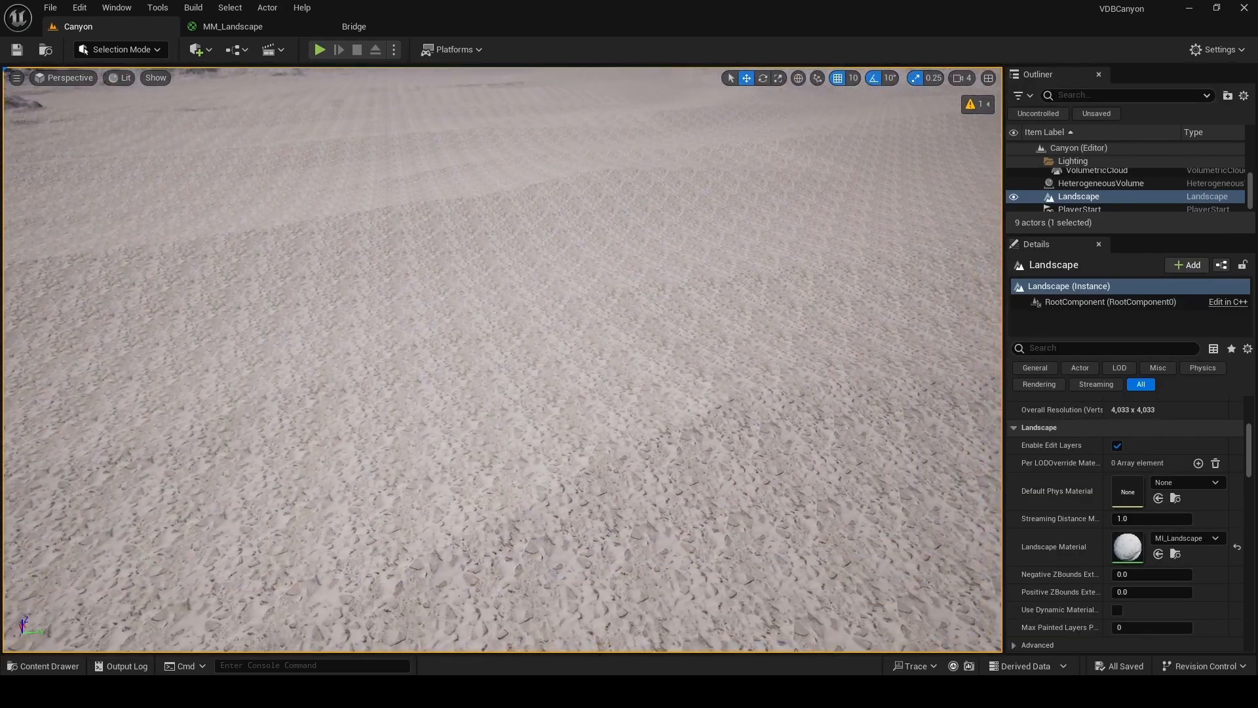
click(232, 26)
text(static)
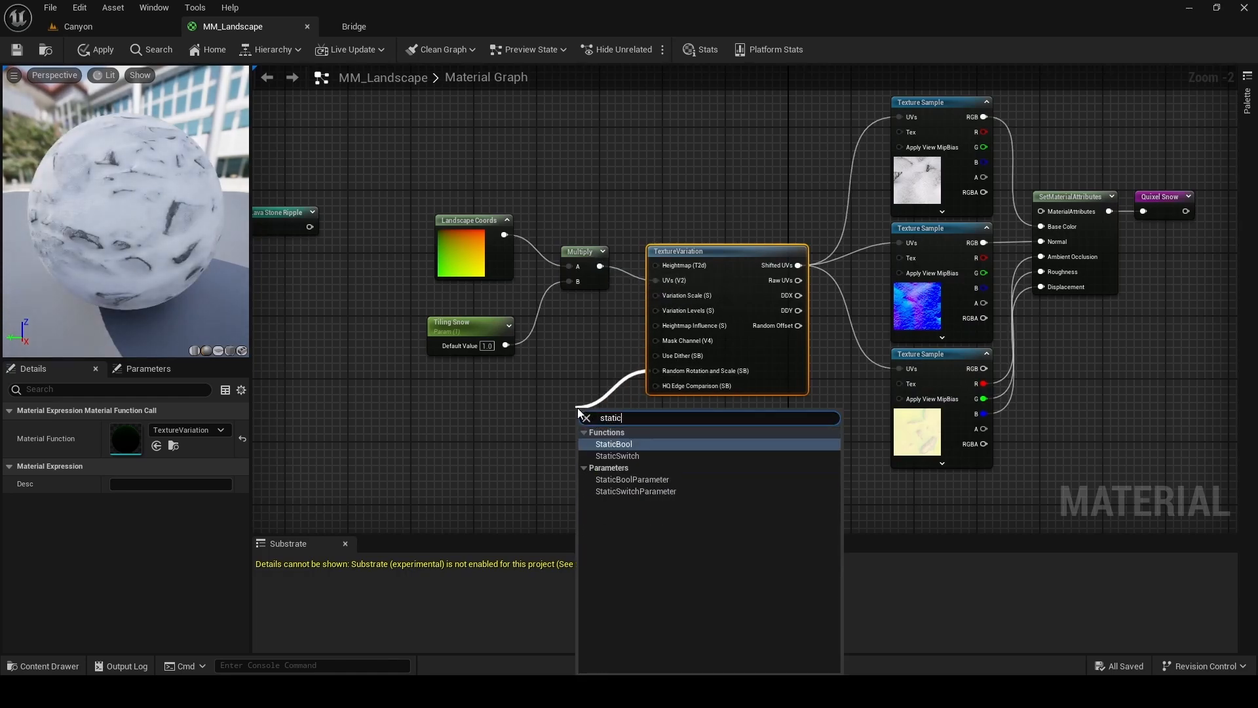
Step: Feed a True StaticBool into TextureVariation's Random Rotation and Scale, apply the material, and open Plugins
click(614, 443)
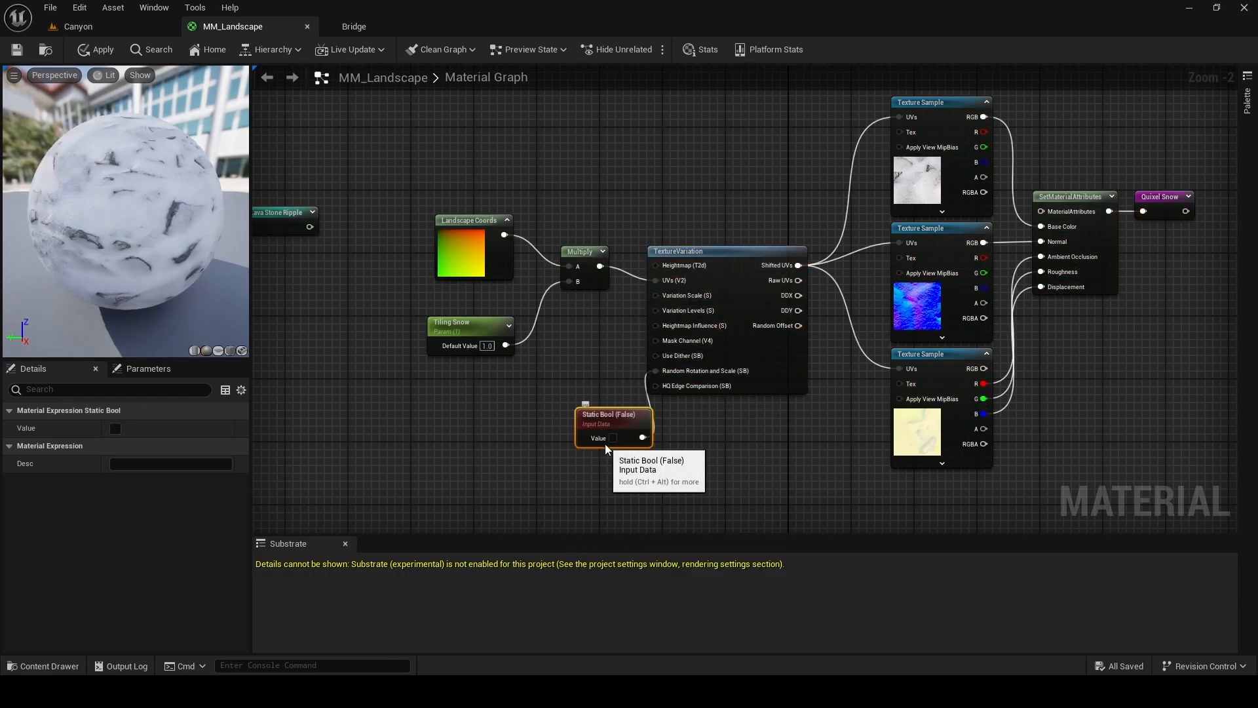
click(613, 437)
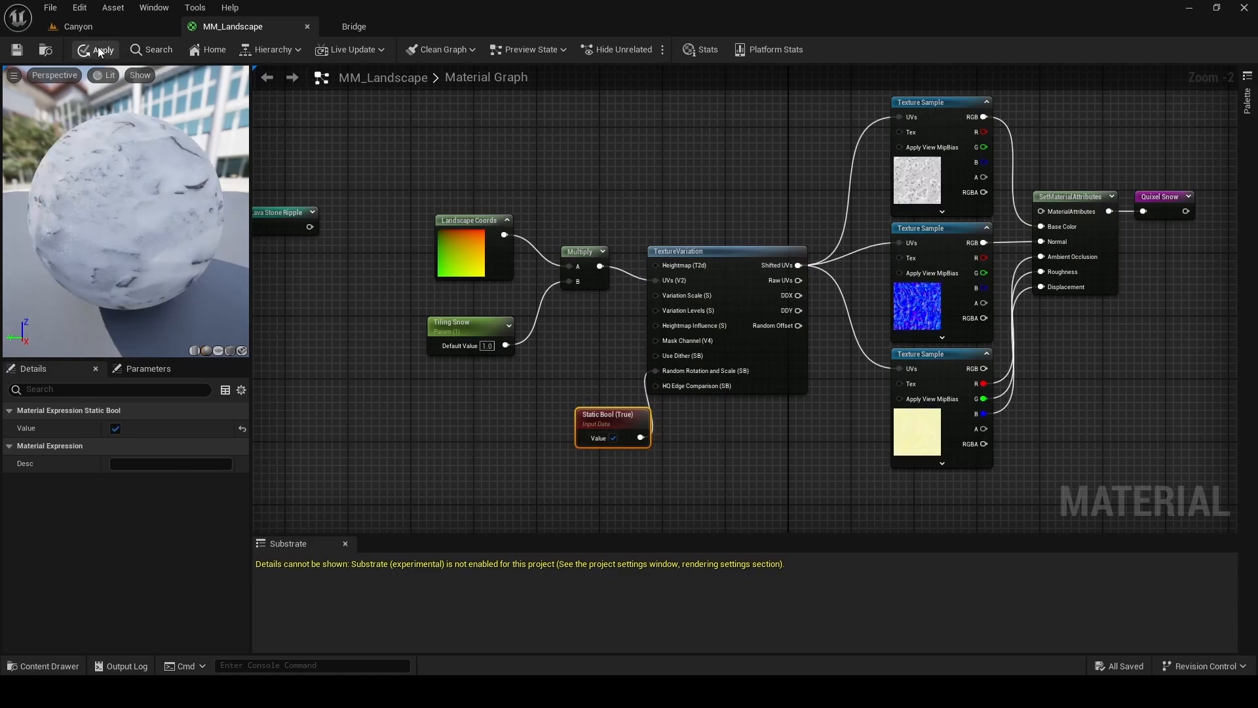
click(77, 25)
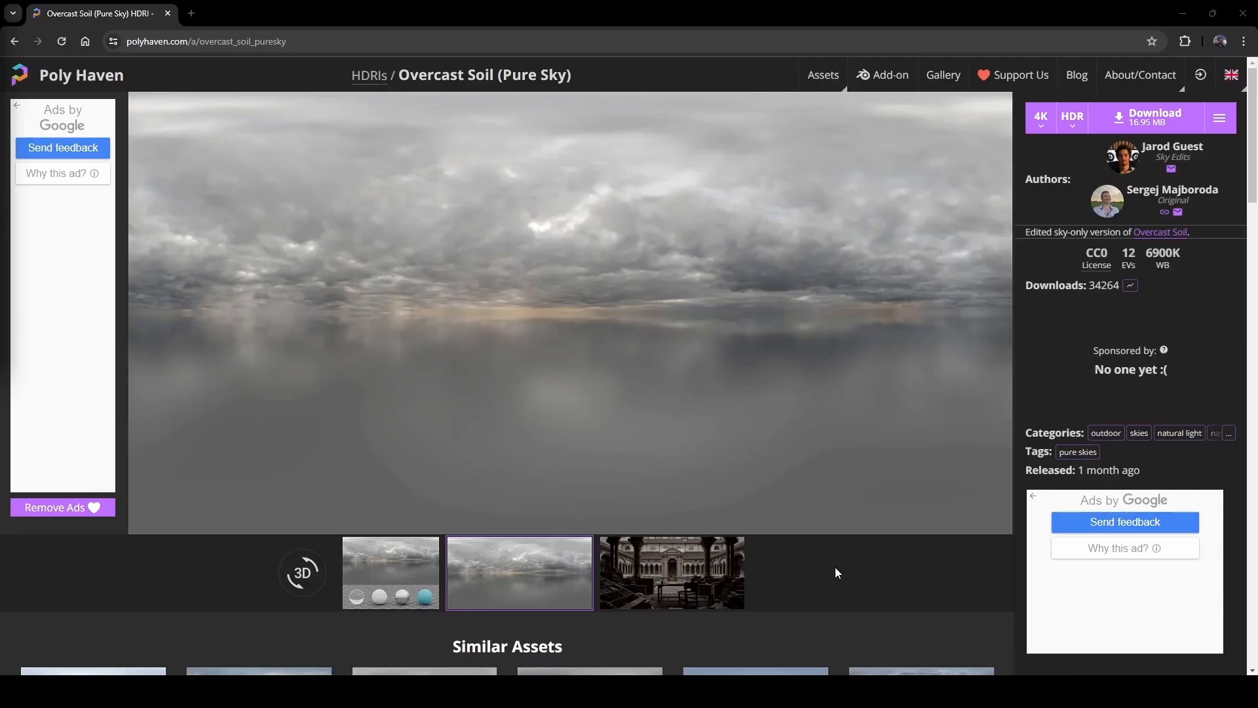
click(1072, 117)
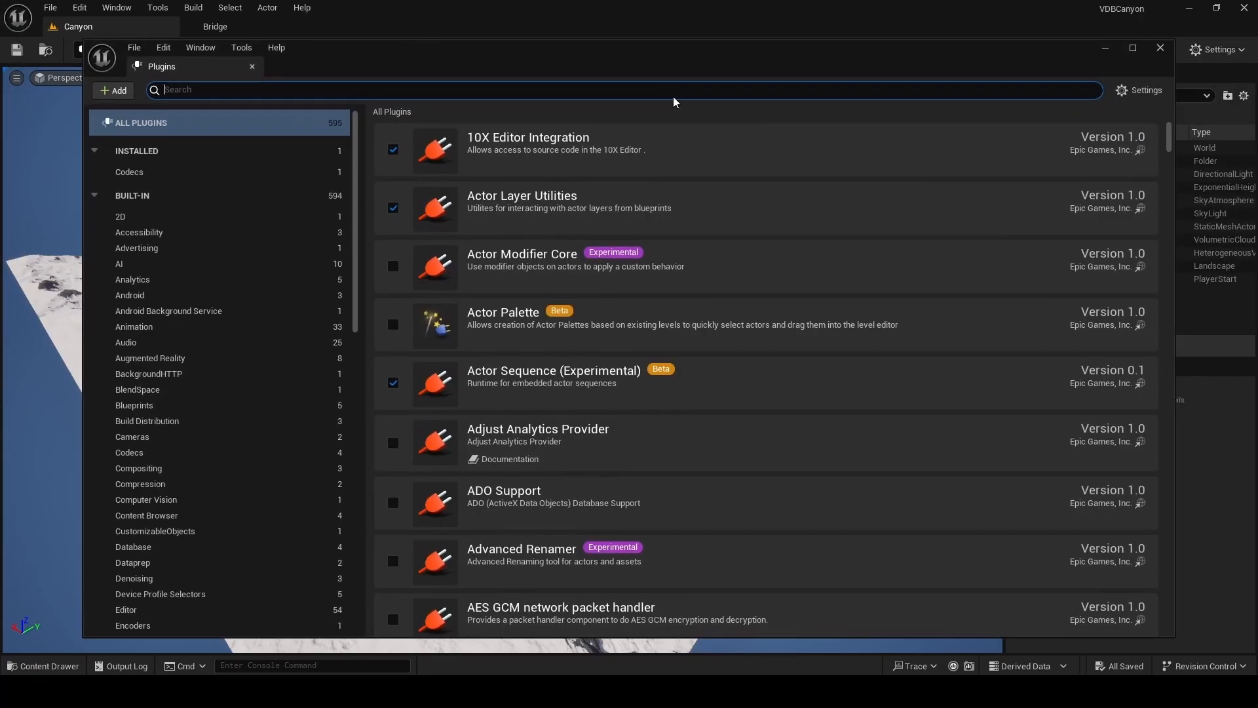
Step: Search the Plugins browser for 'hdri' to locate the HDRIBackdrop plugin
text(hdri)
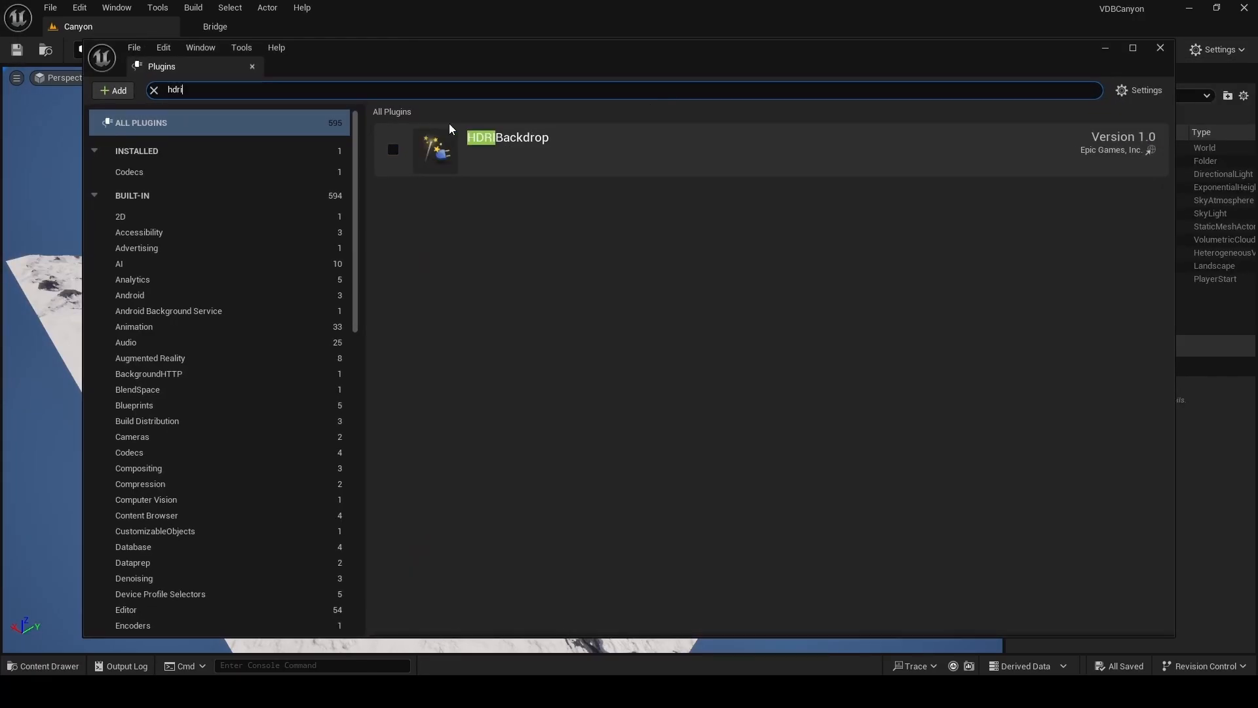
mouse_move(392, 150)
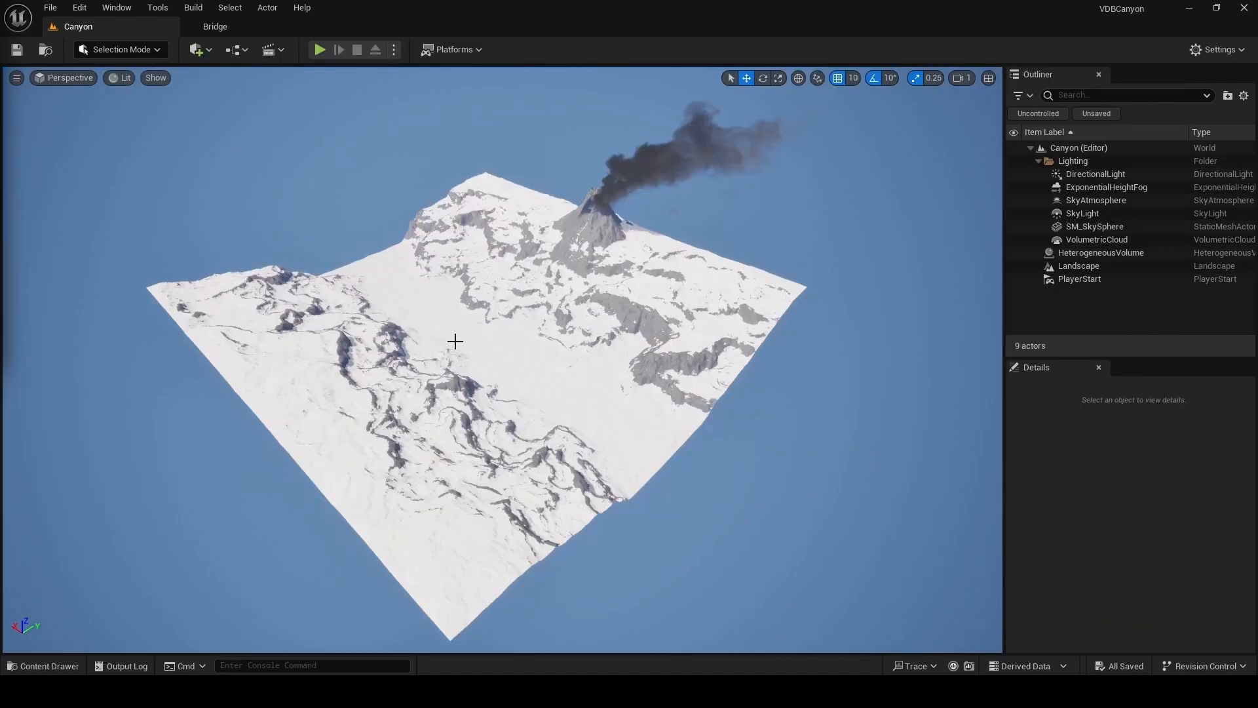
Step: Place an HDRI Backdrop actor in the level with Size 50000
click(1097, 239)
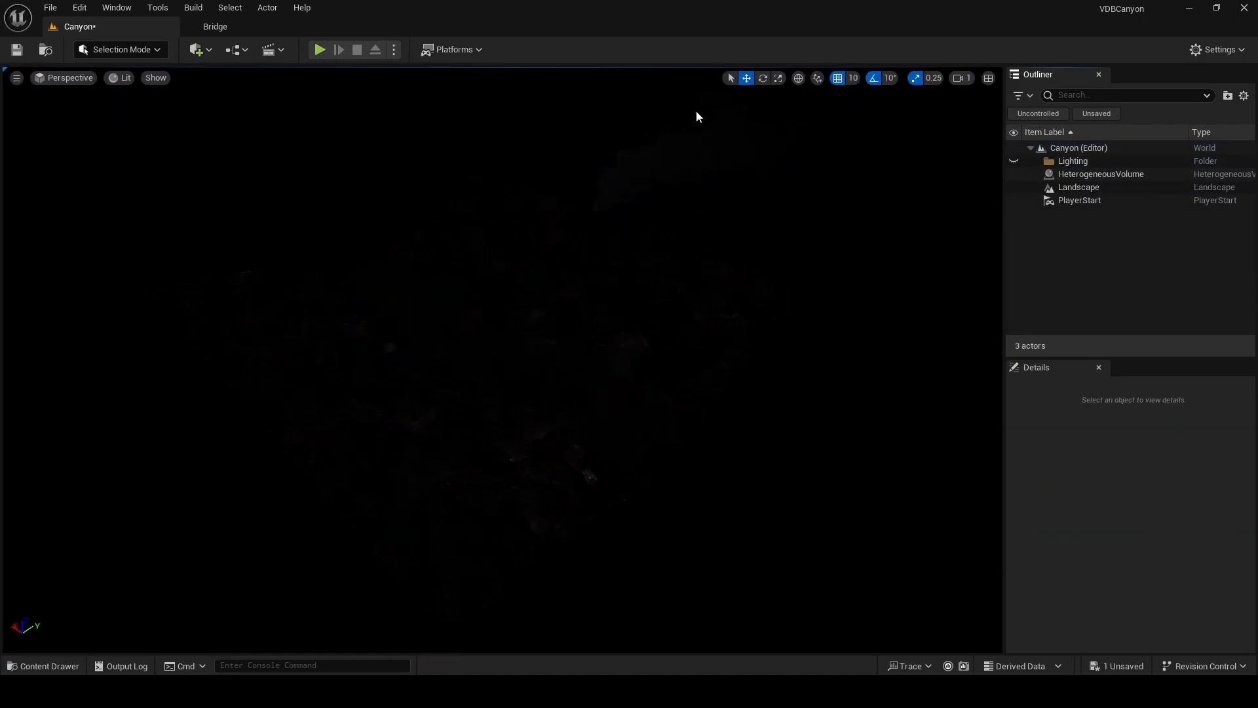
click(195, 49)
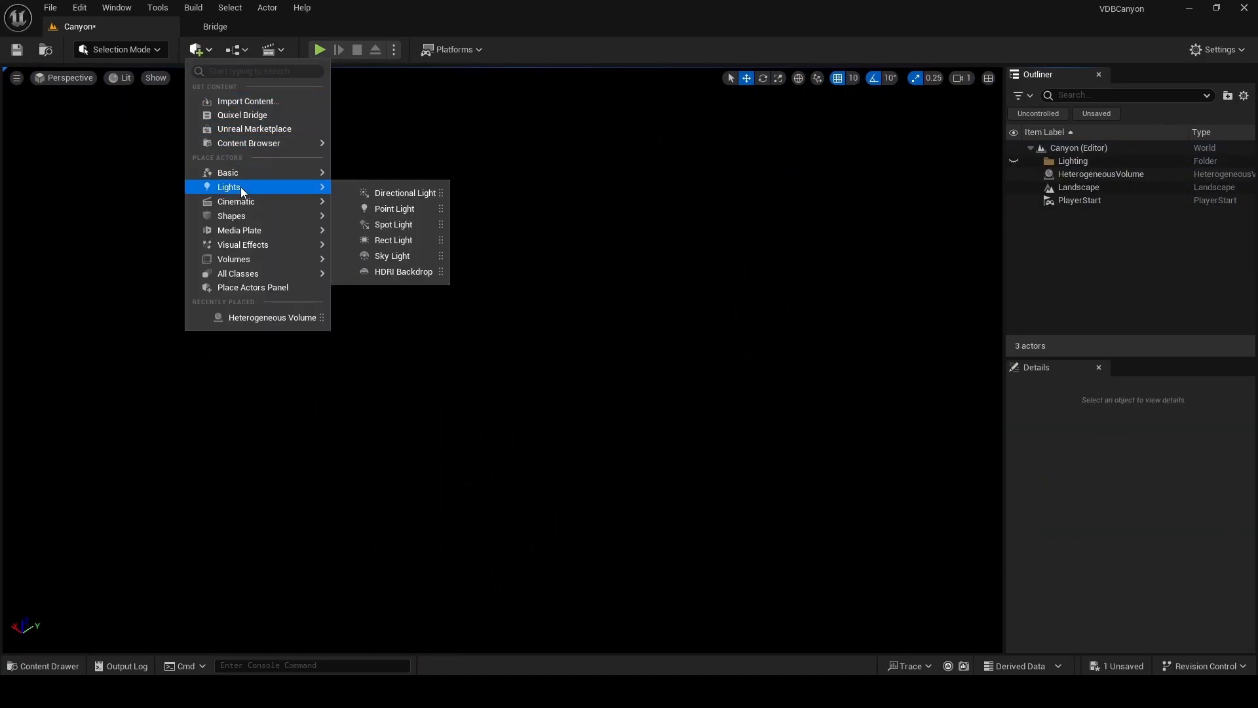
mouse_move(487, 368)
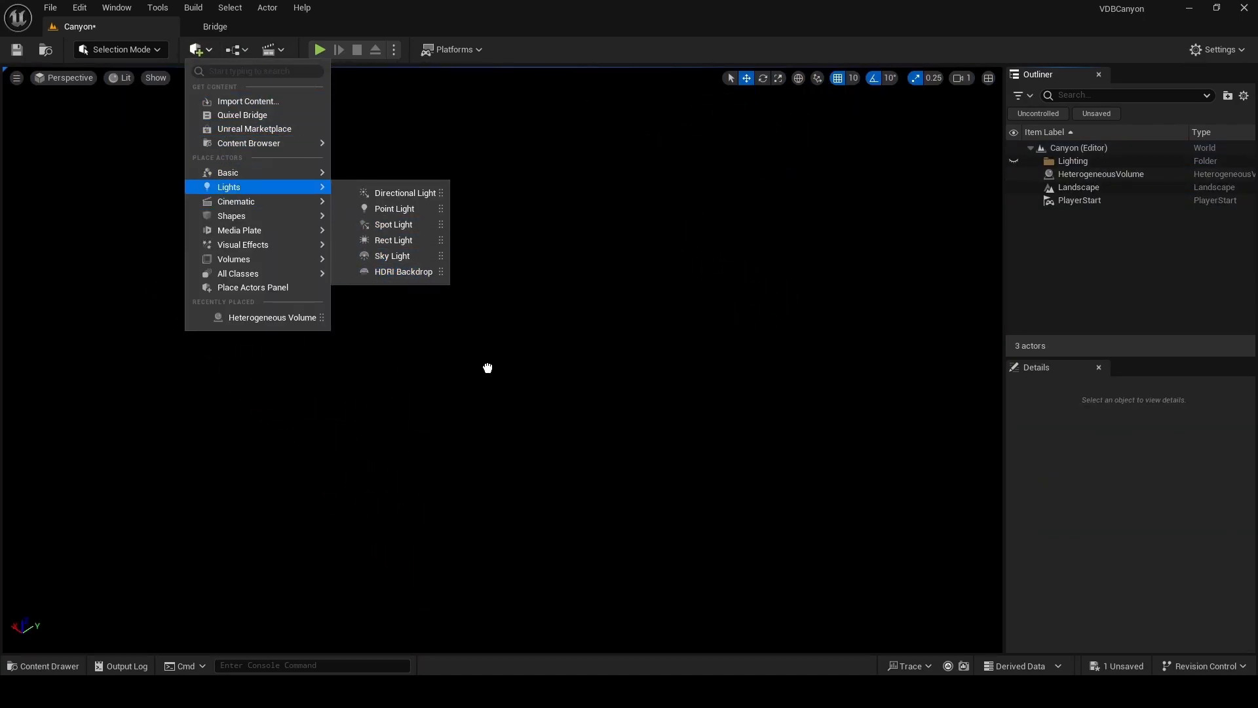
click(404, 271)
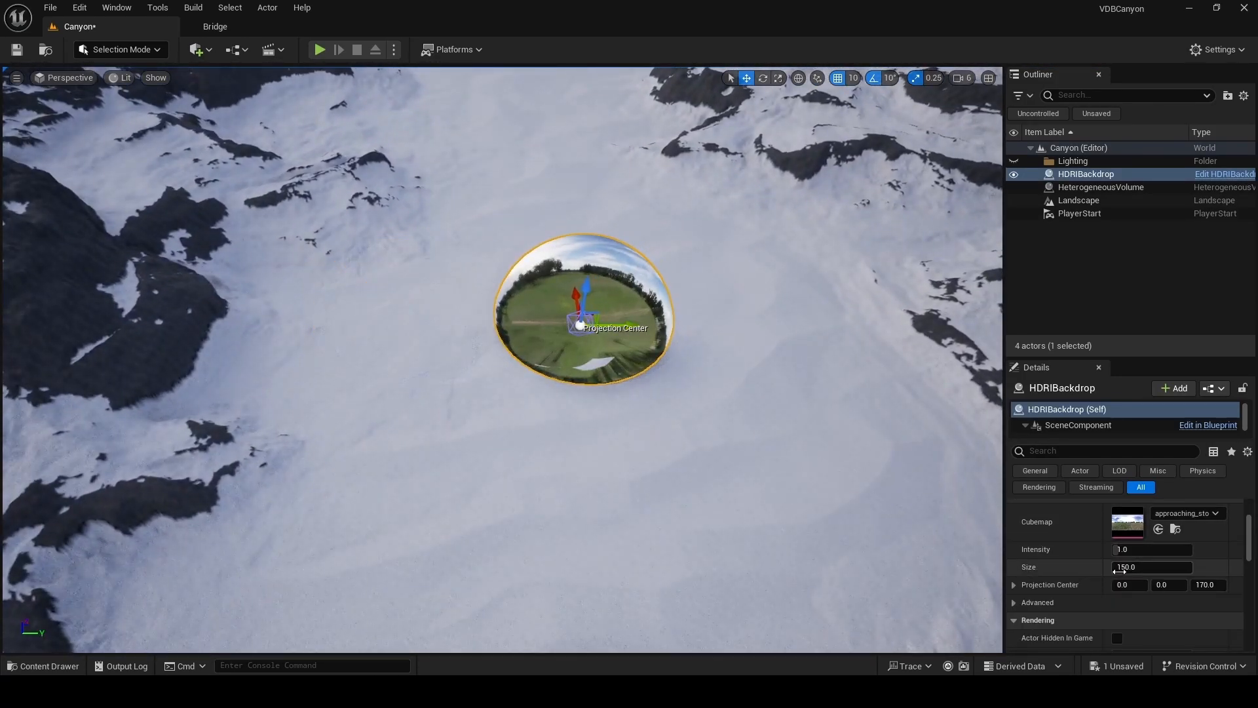
text(50000)
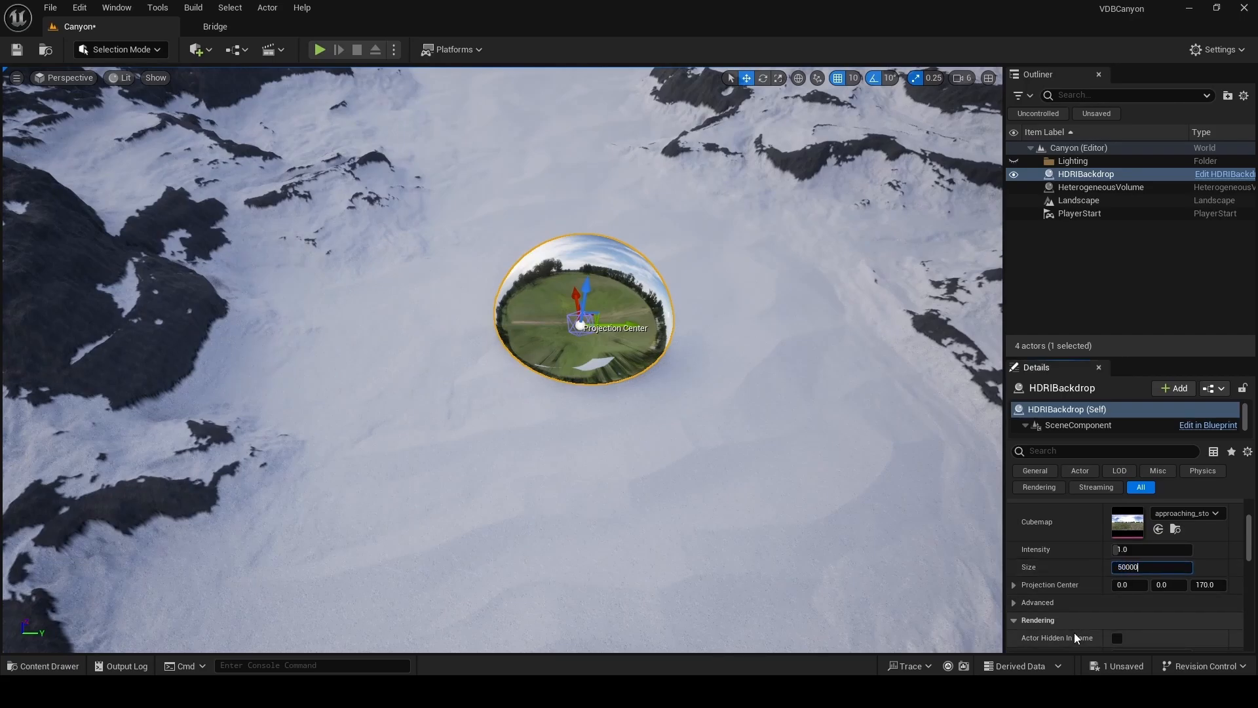
key(Enter)
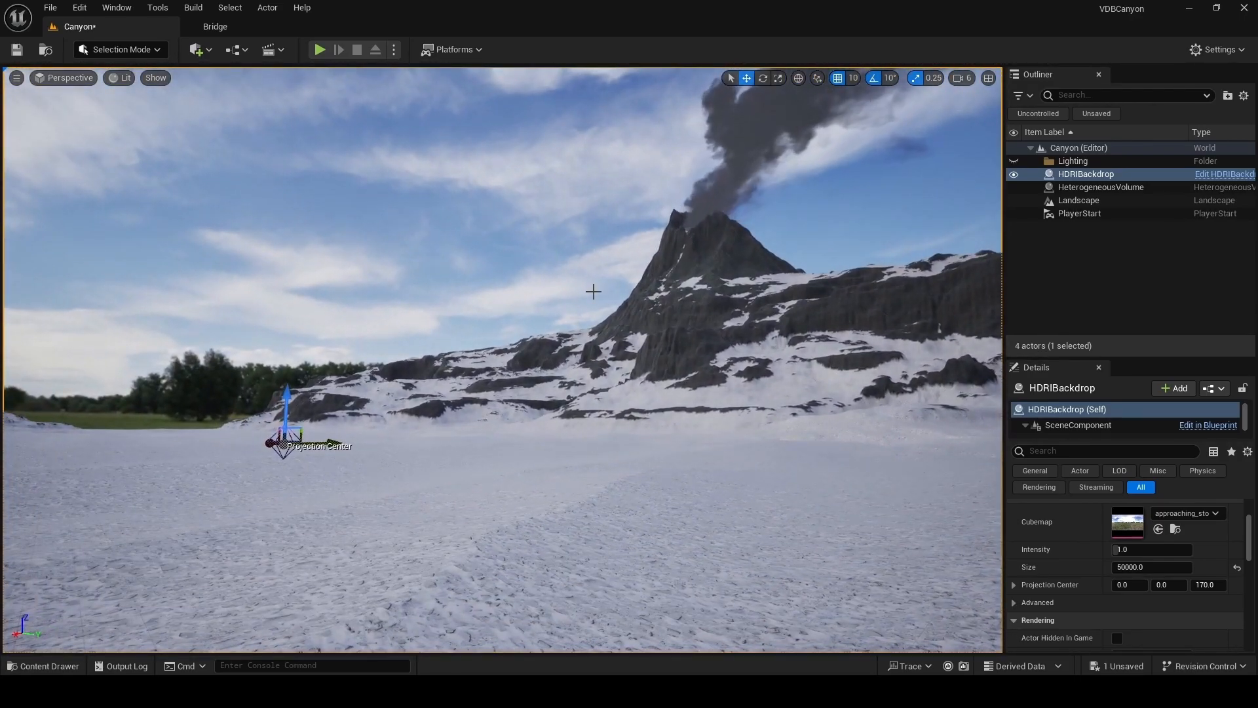
Step: Import the overcast HDRI image and assign it as the backdrop's Cubemap
click(44, 665)
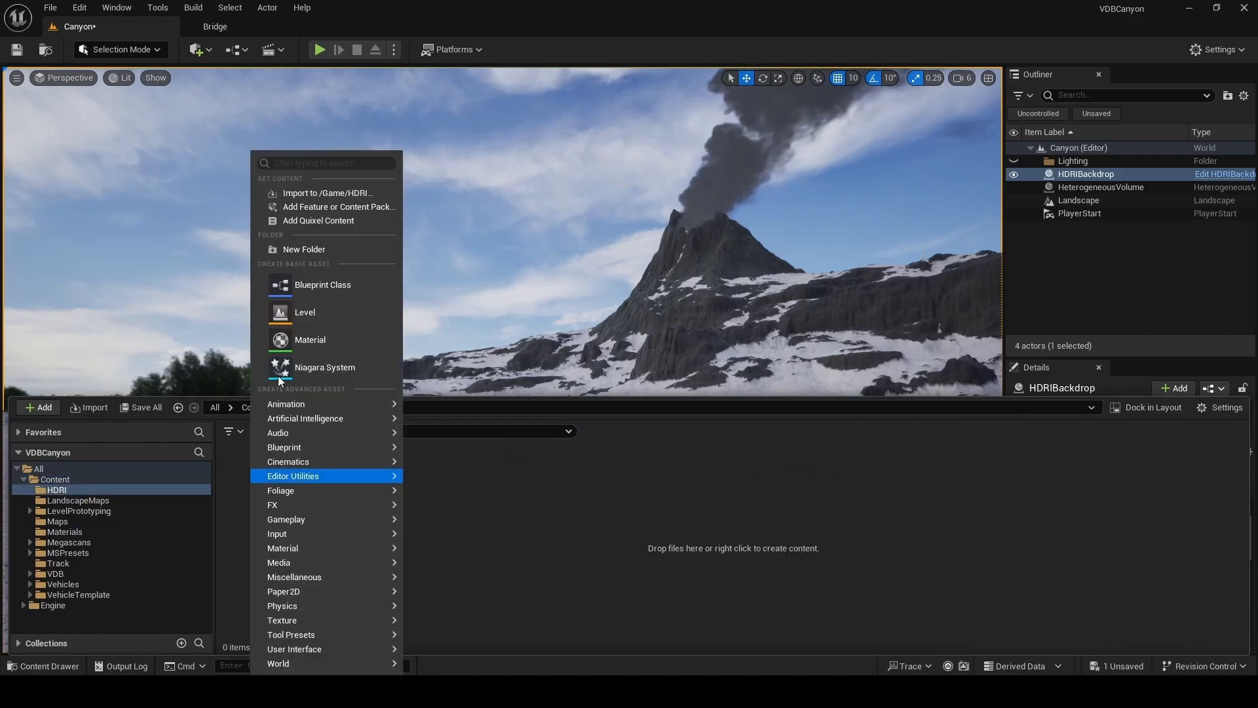
click(328, 193)
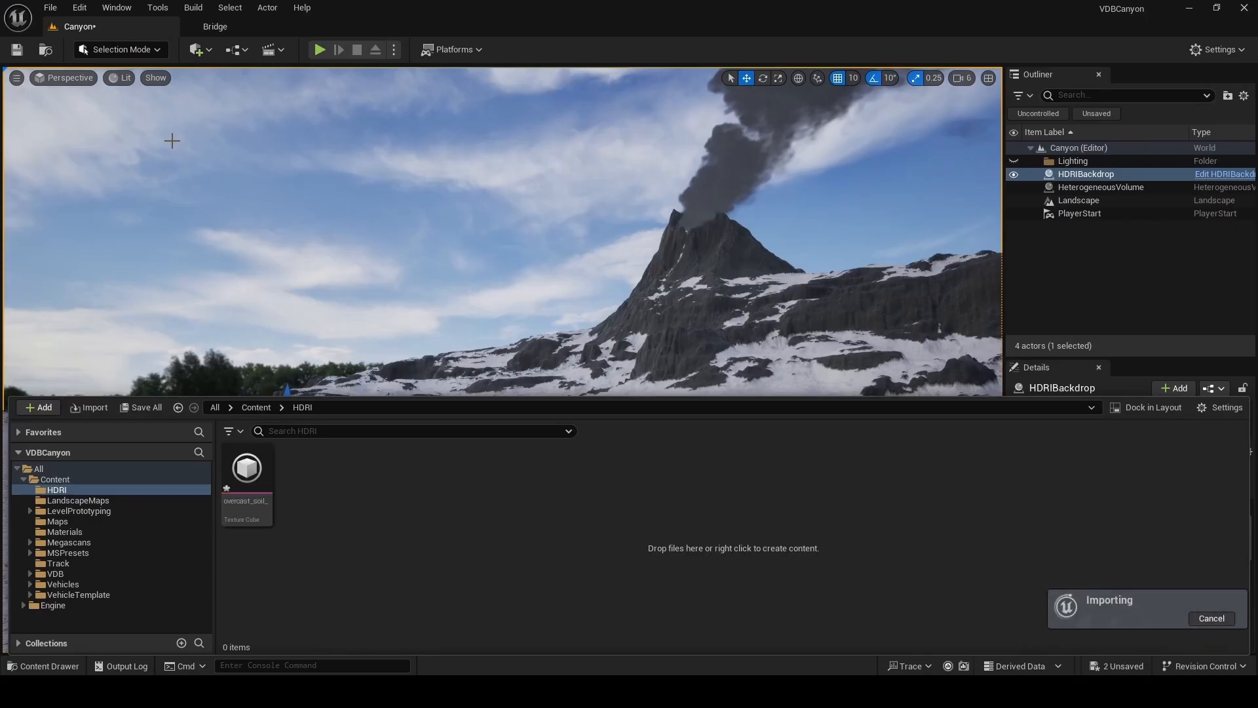
click(1087, 174)
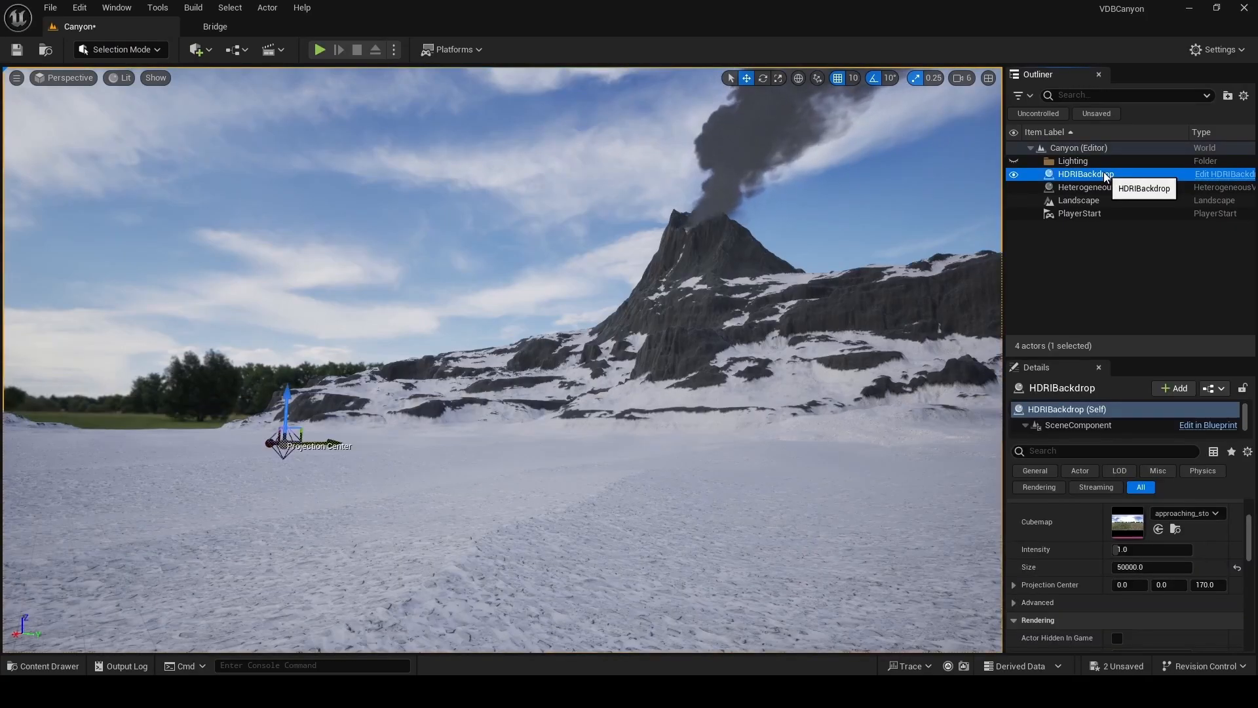
click(1158, 529)
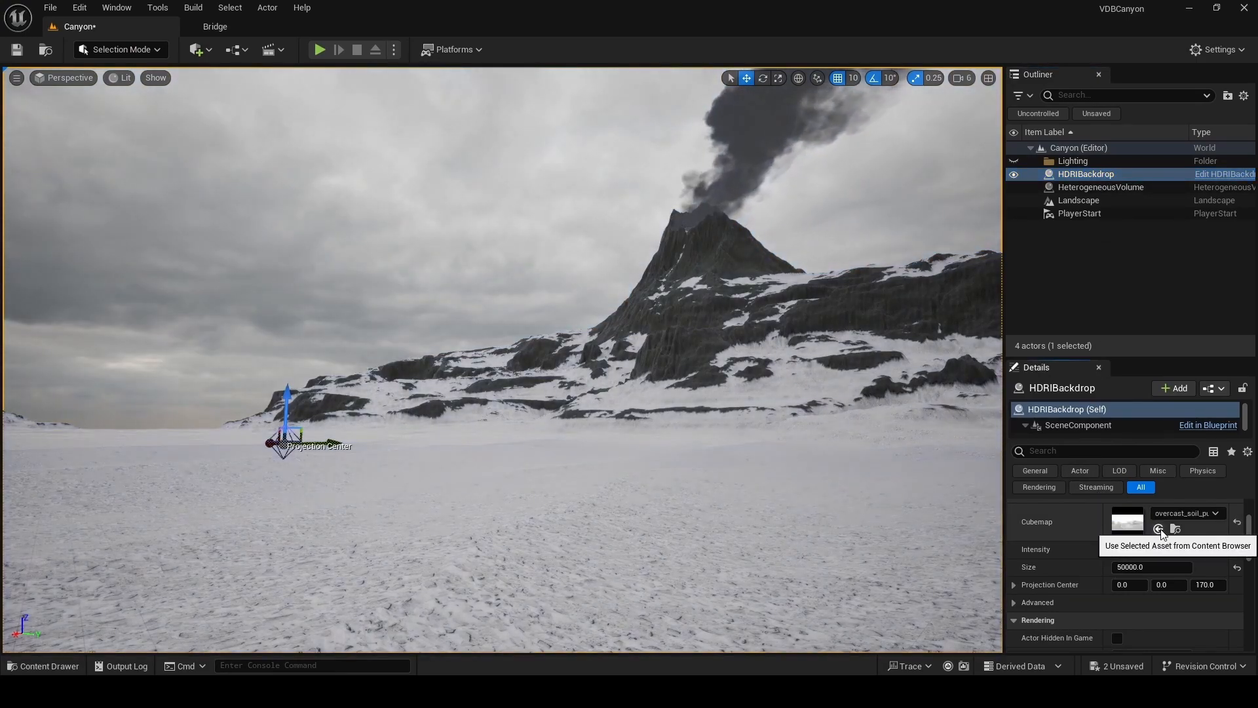
click(196, 49)
text(post)
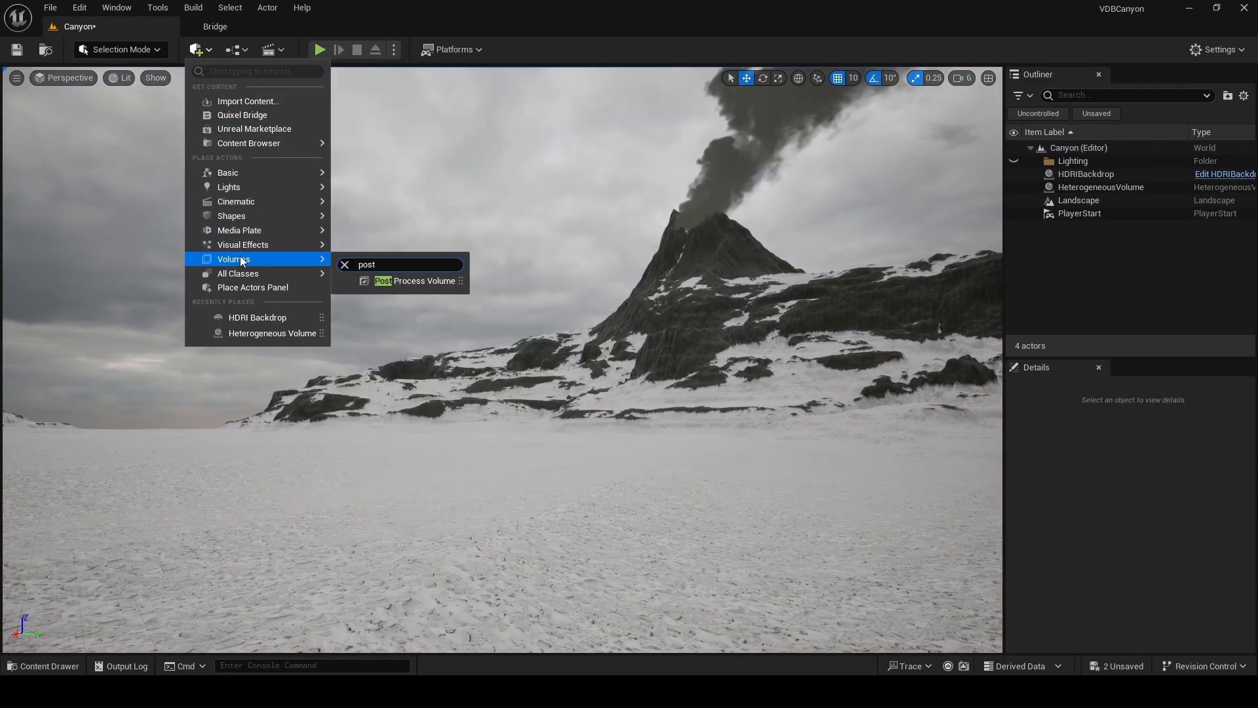
Step: Place a Post Process Volume with Infinite Extent enabled and adjust its Exposure Compensation
click(495, 466)
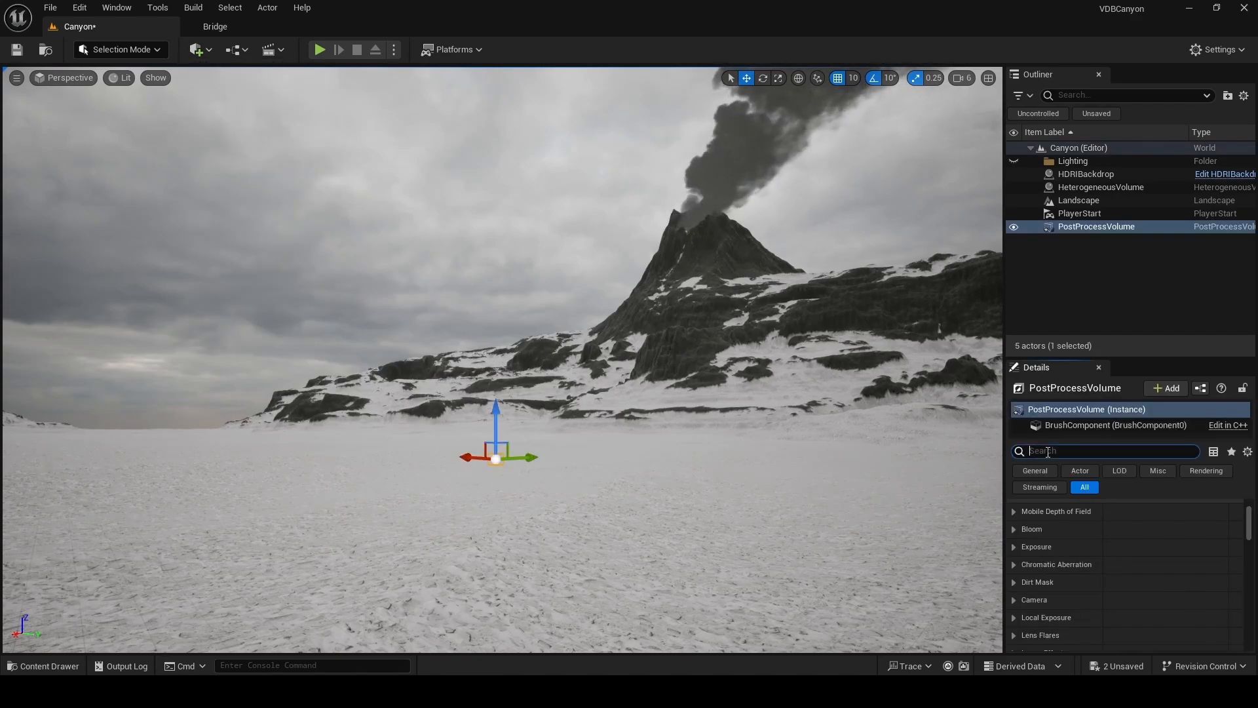
text(inf)
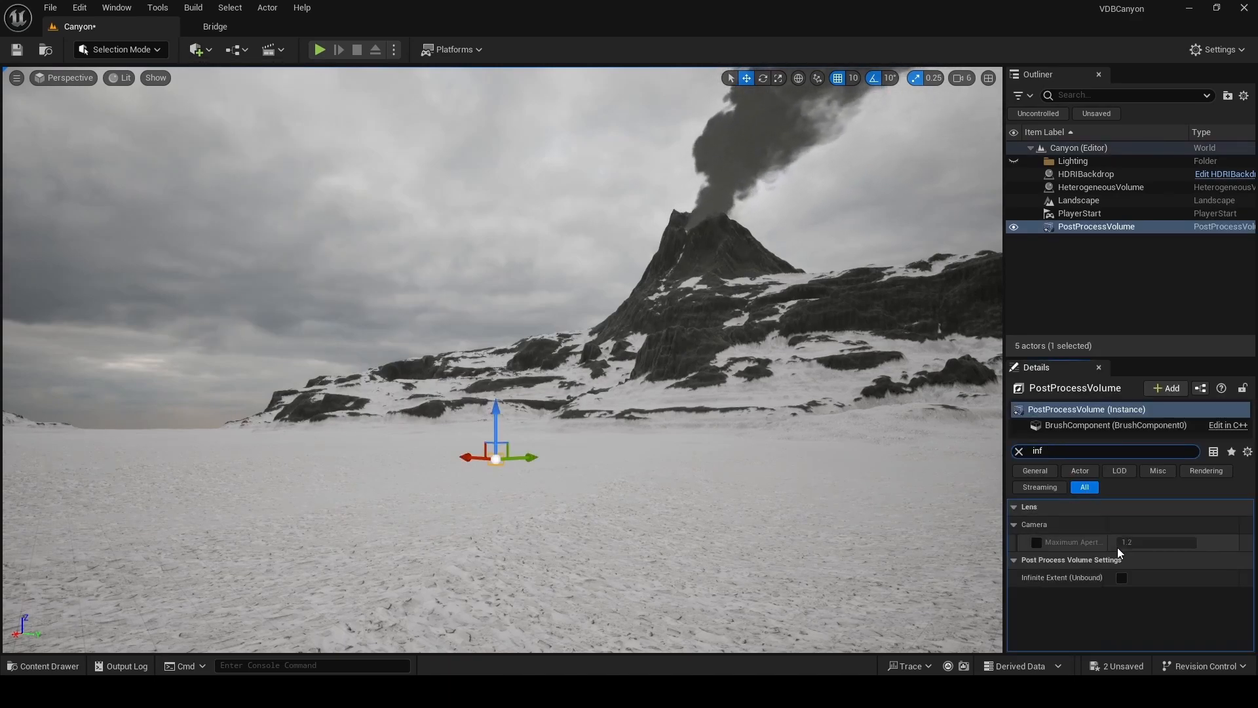
click(1122, 577)
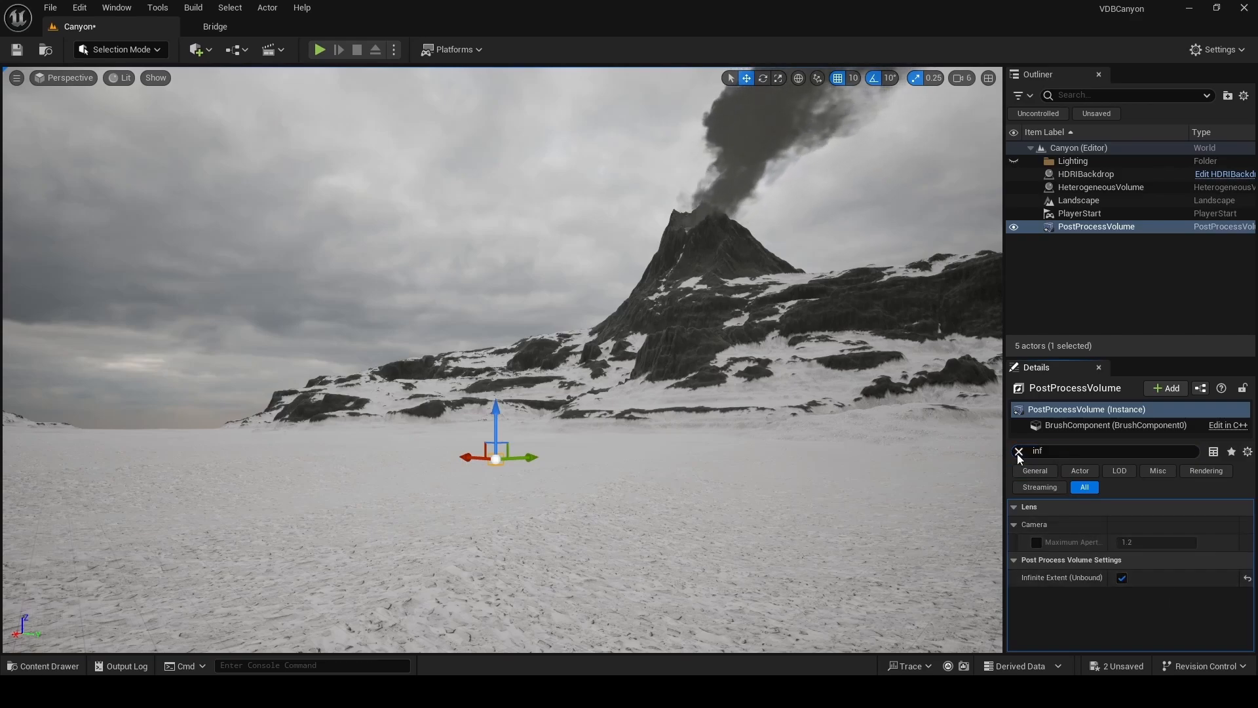
click(1019, 450)
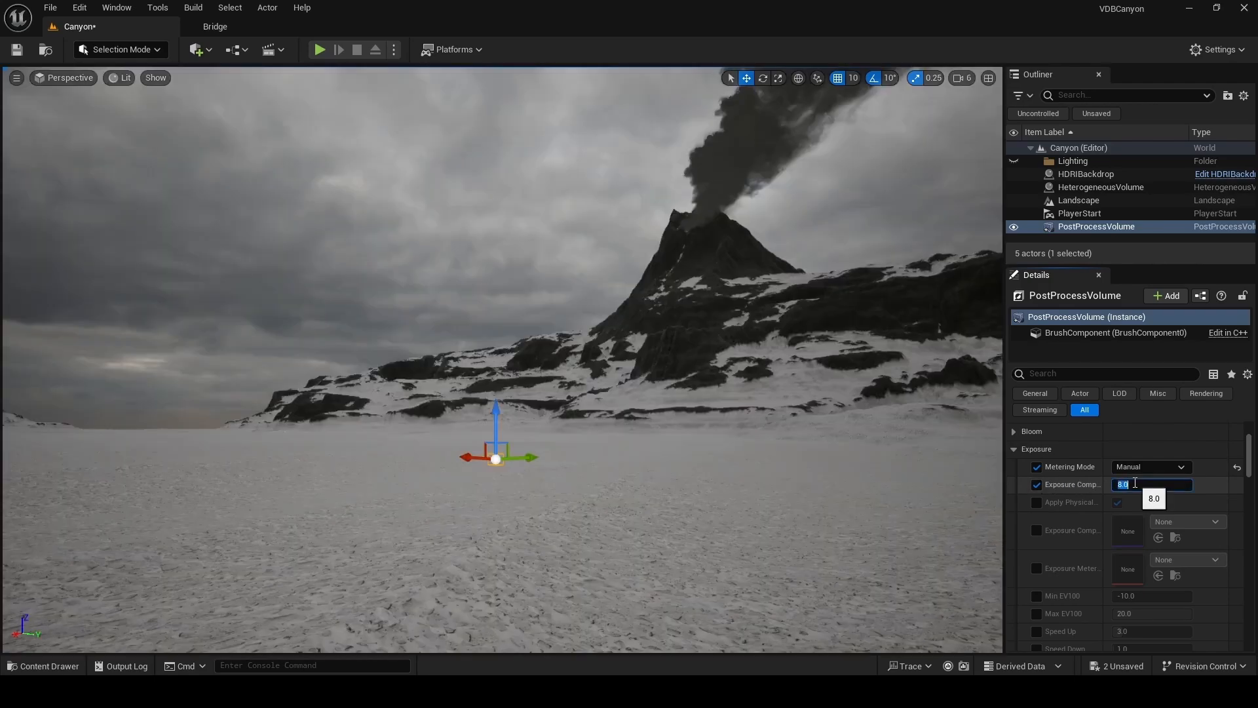
click(1101, 186)
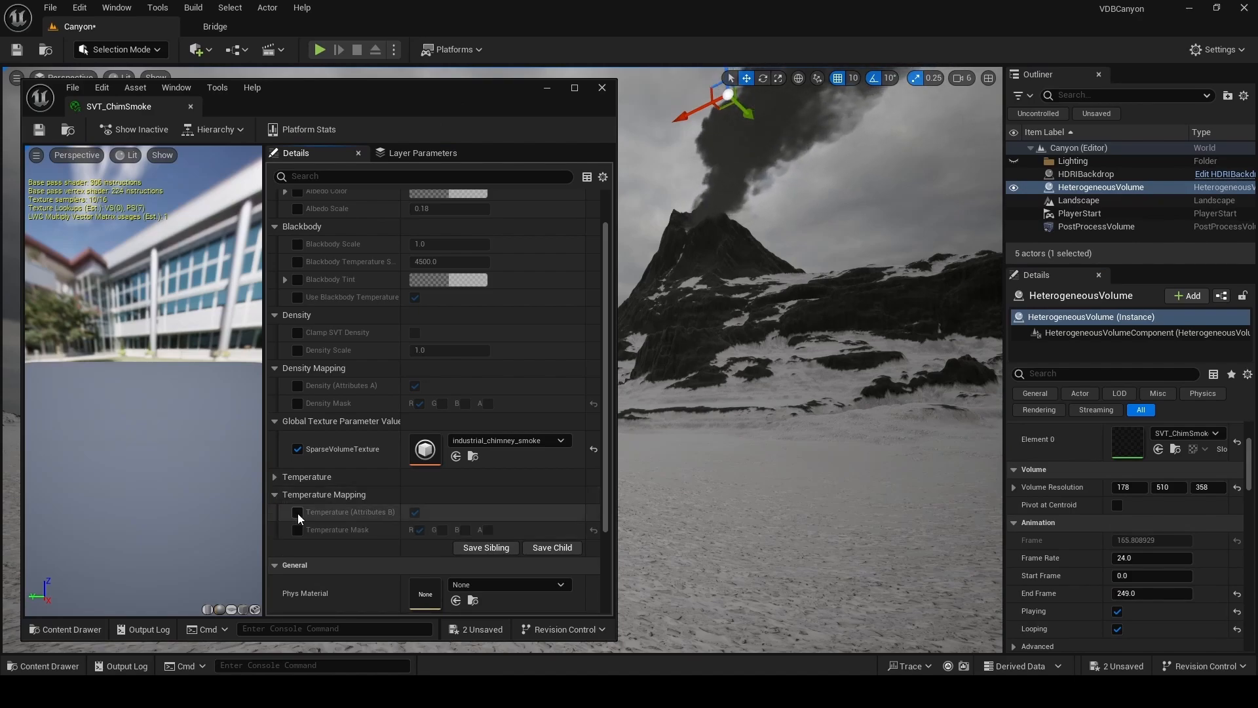
Step: Enable smoke Temperature, set MI_Landscape lava-rock tiling to 0.01, and expand Color Grading
click(297, 512)
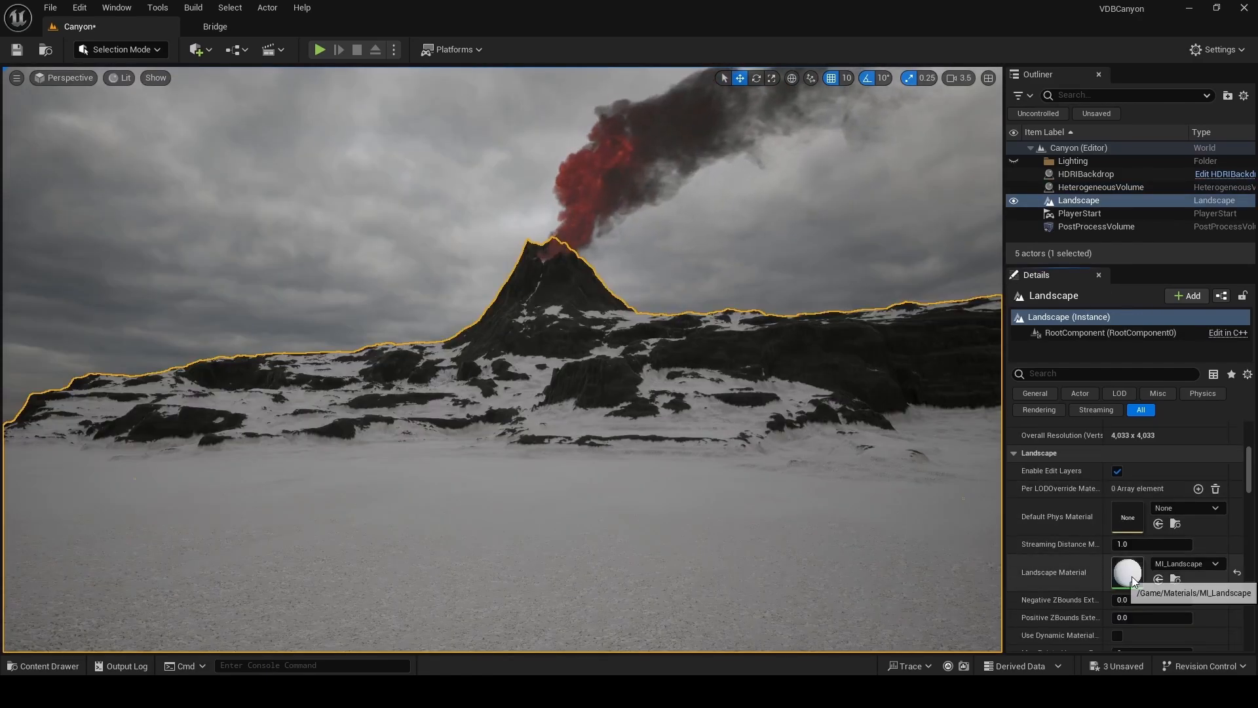
double_click(1127, 571)
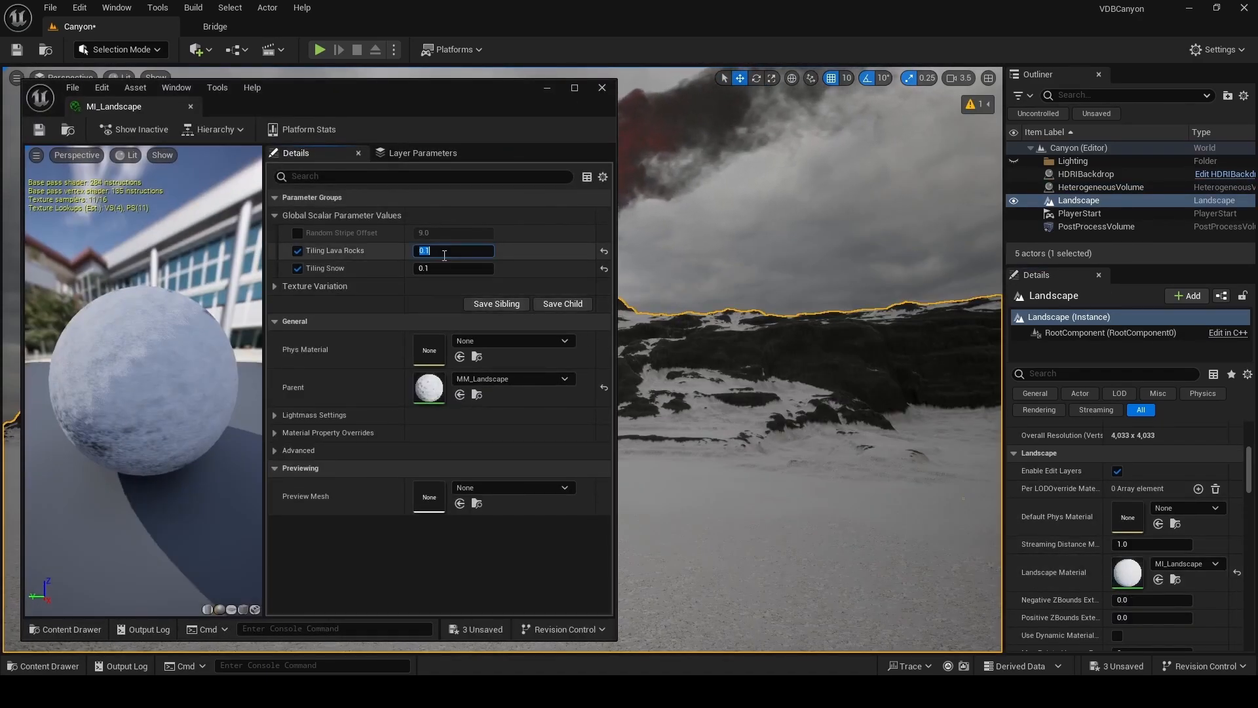
text(0.01)
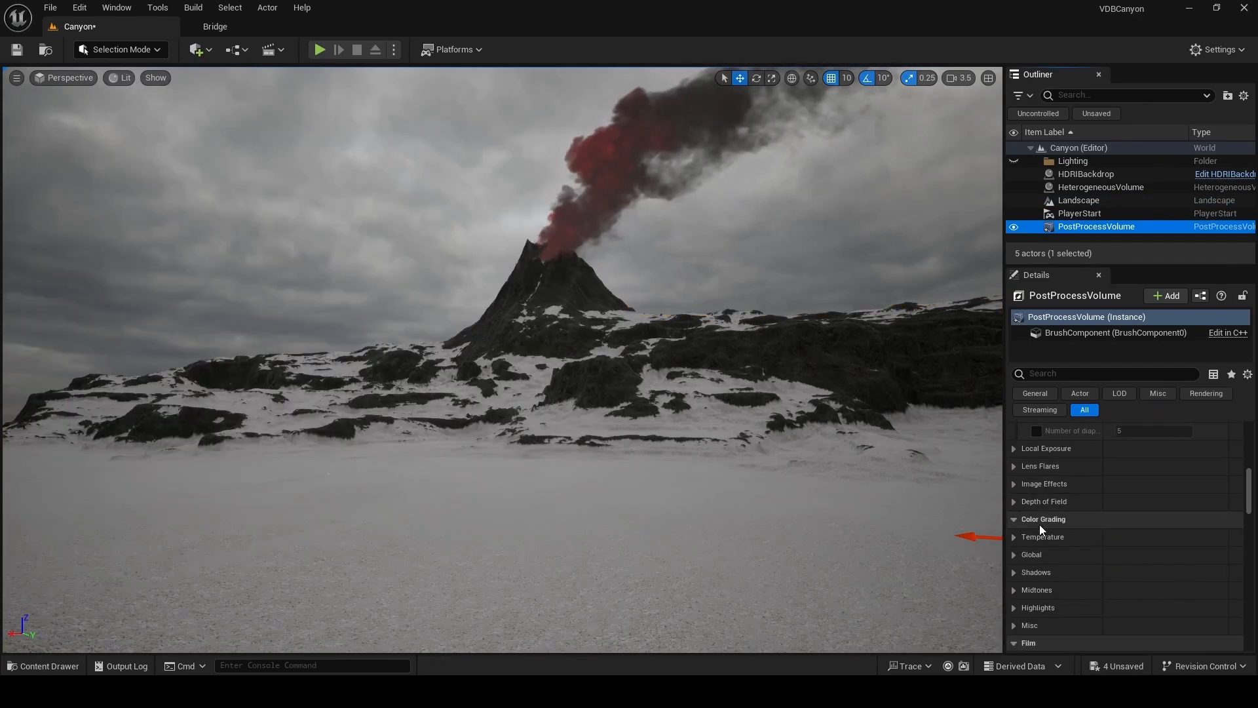
click(1043, 536)
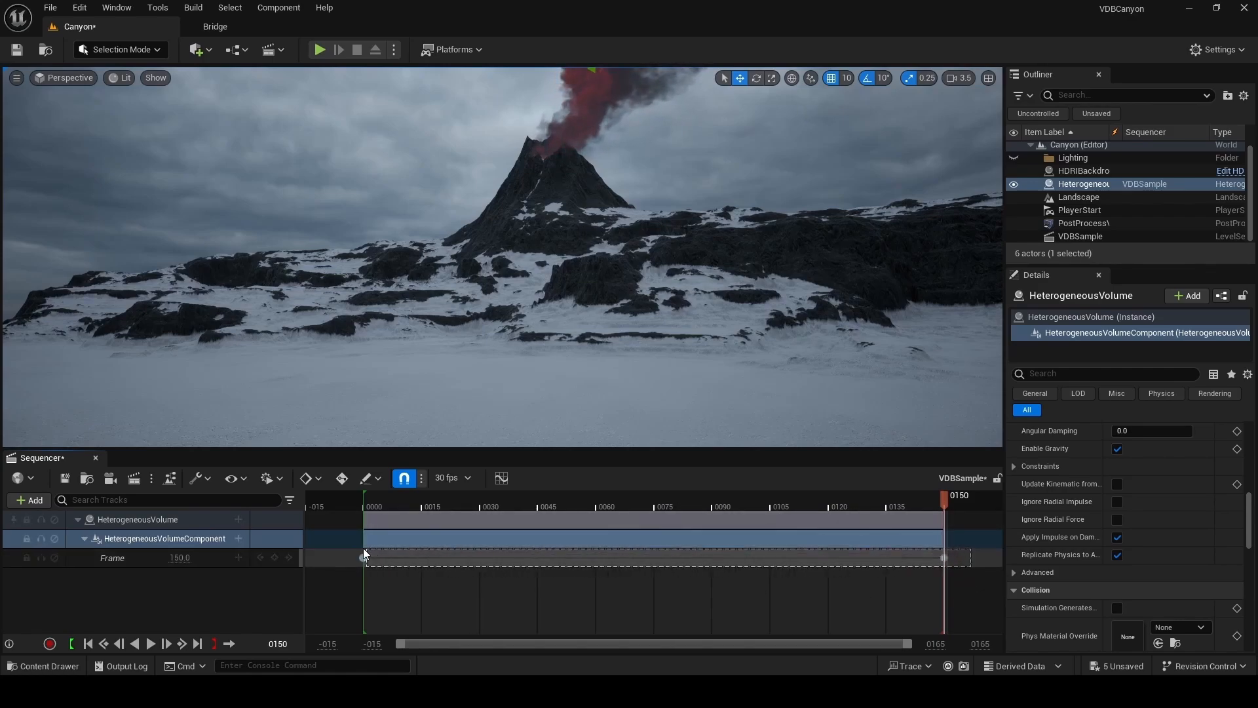
Step: Open the context menu for the HeterogeneousVolume Frame track keyframes
right_click(365, 557)
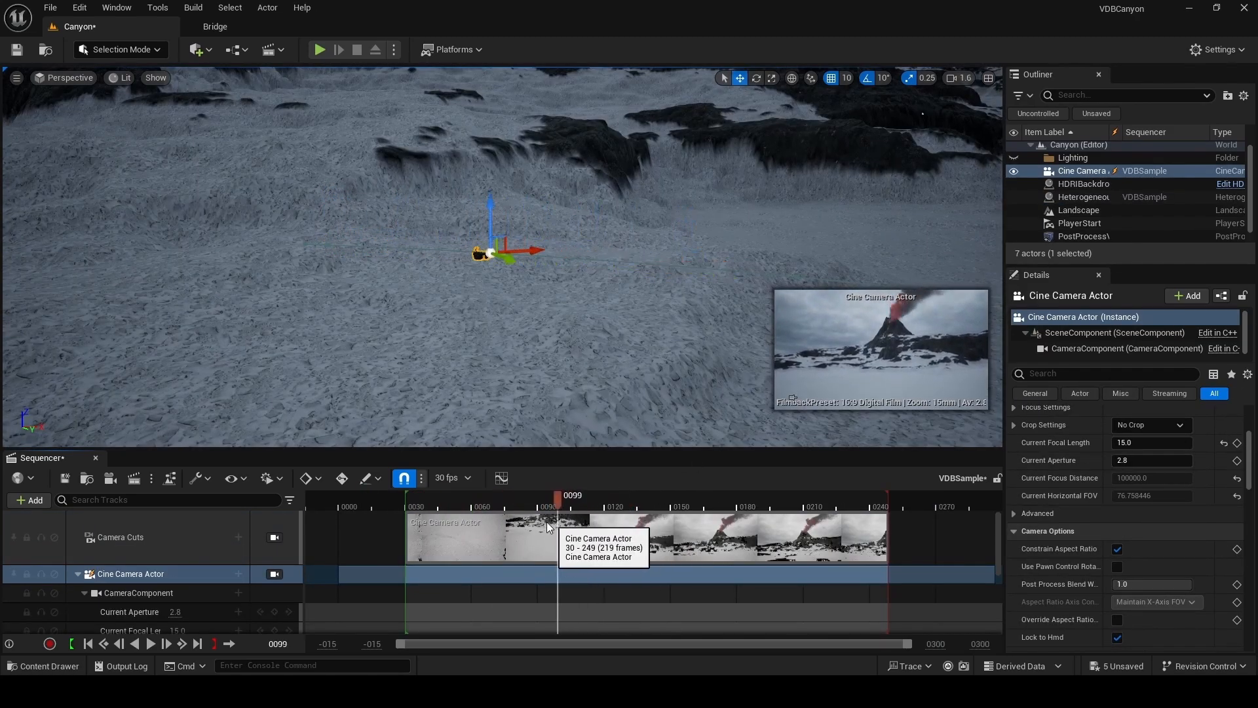
Step: Place a crater Point Light, set its reach value to 3.0, and add Exponential Height Fog
click(195, 49)
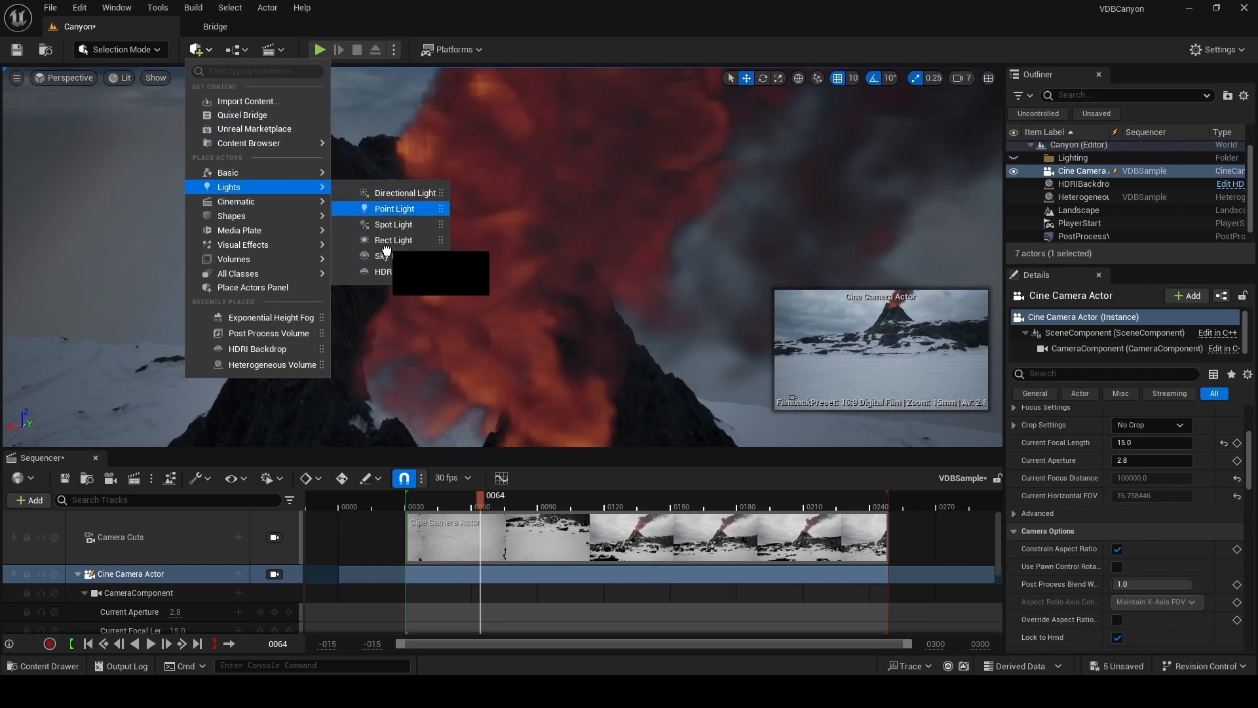
click(394, 209)
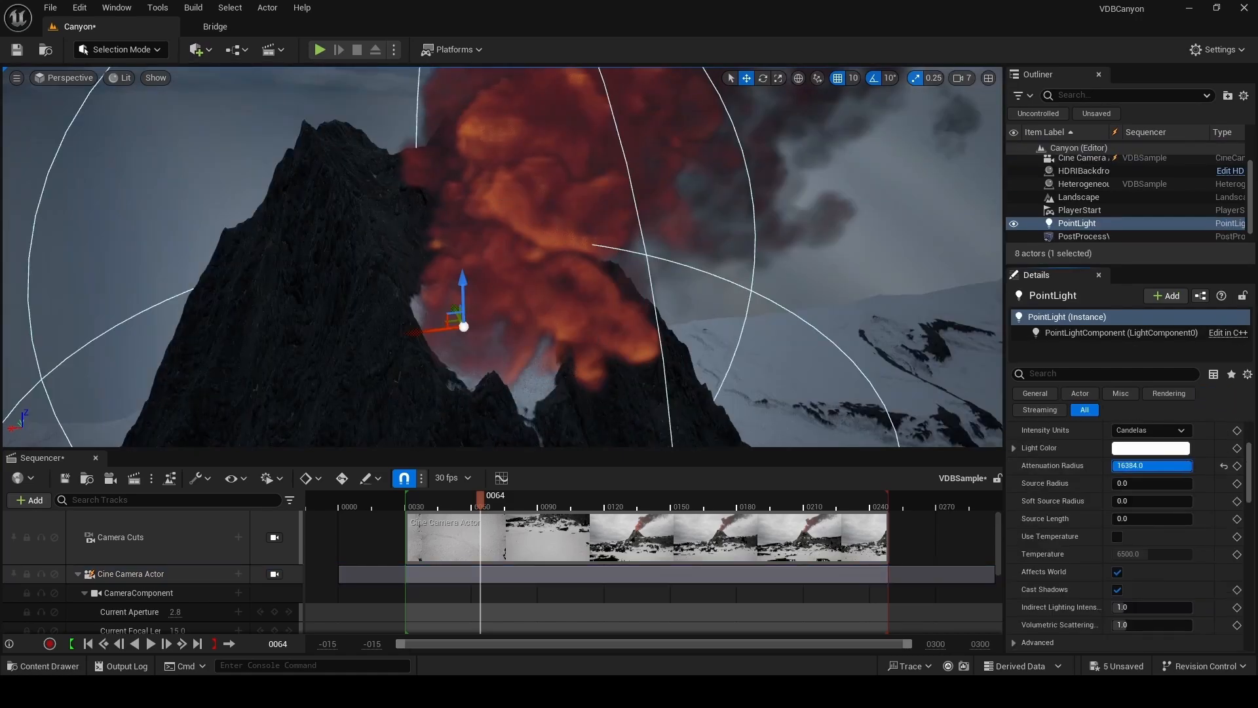
click(1151, 447)
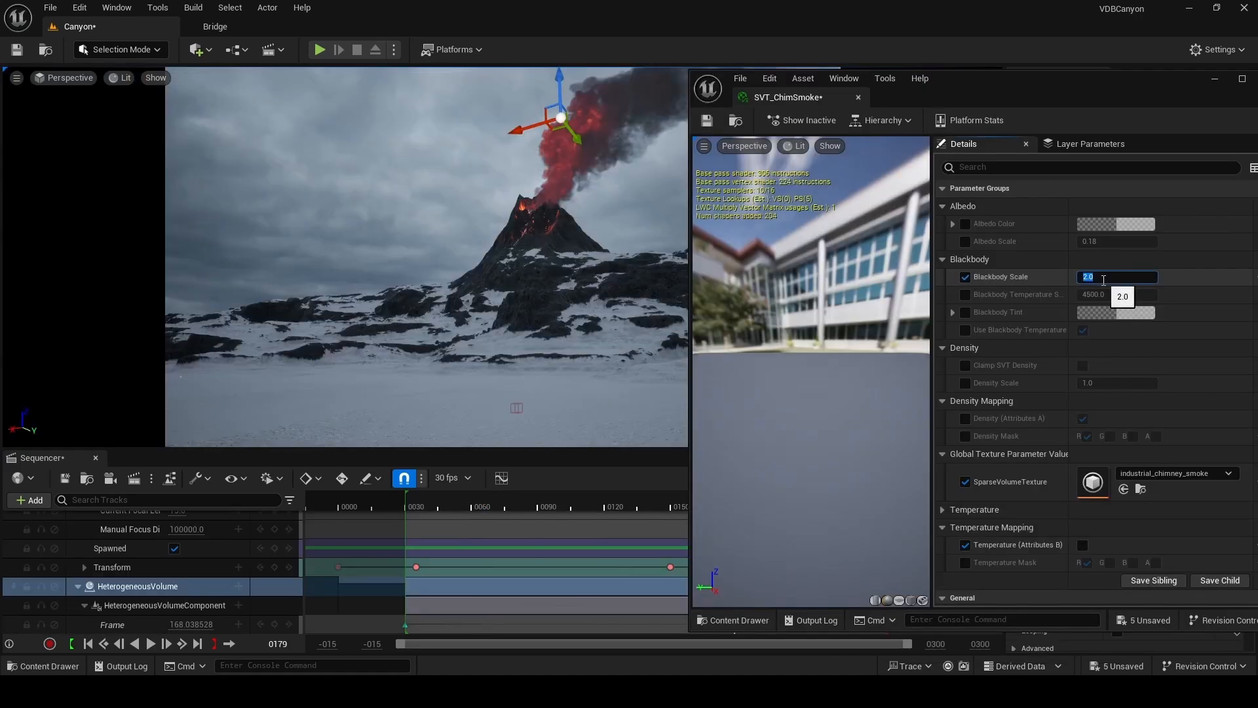
text(3.0)
text(fog)
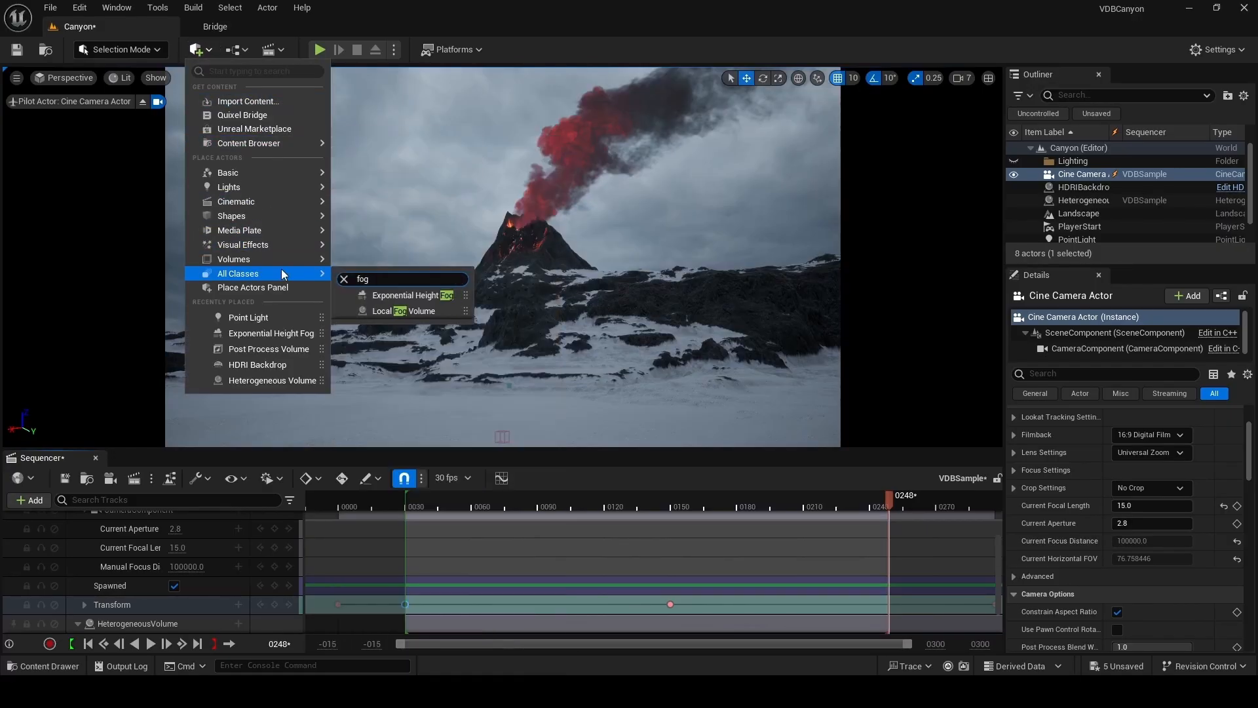
click(411, 295)
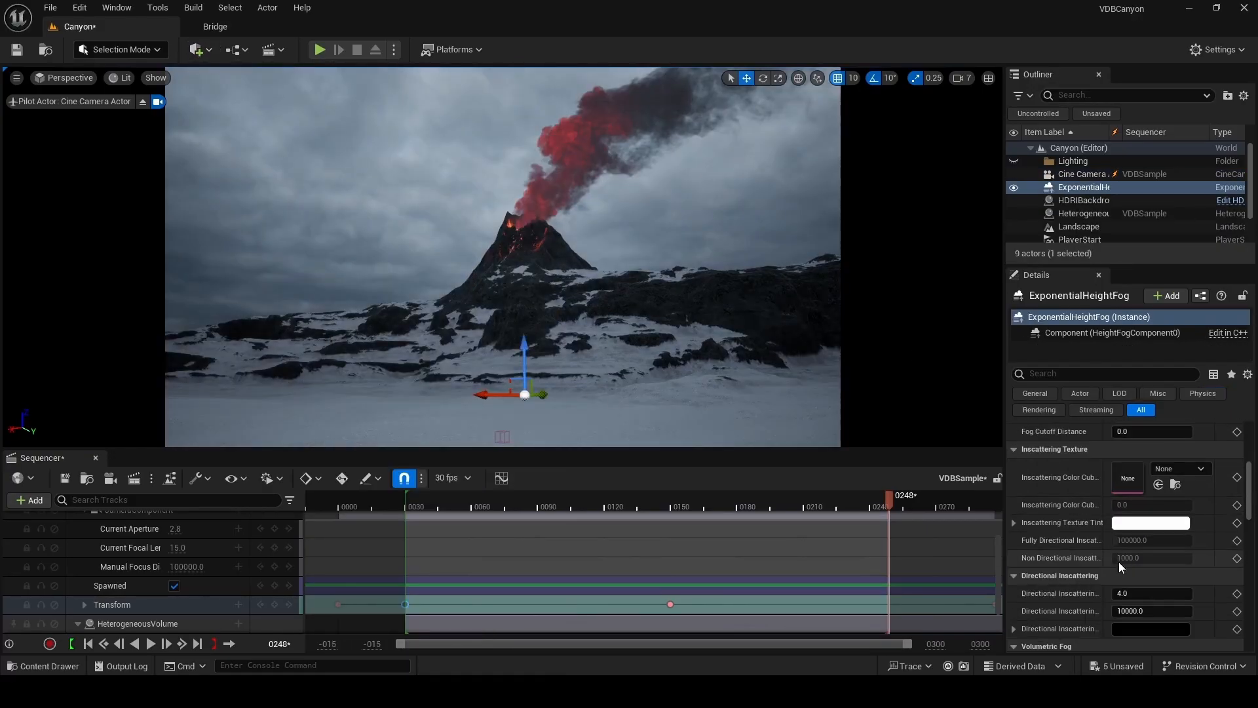